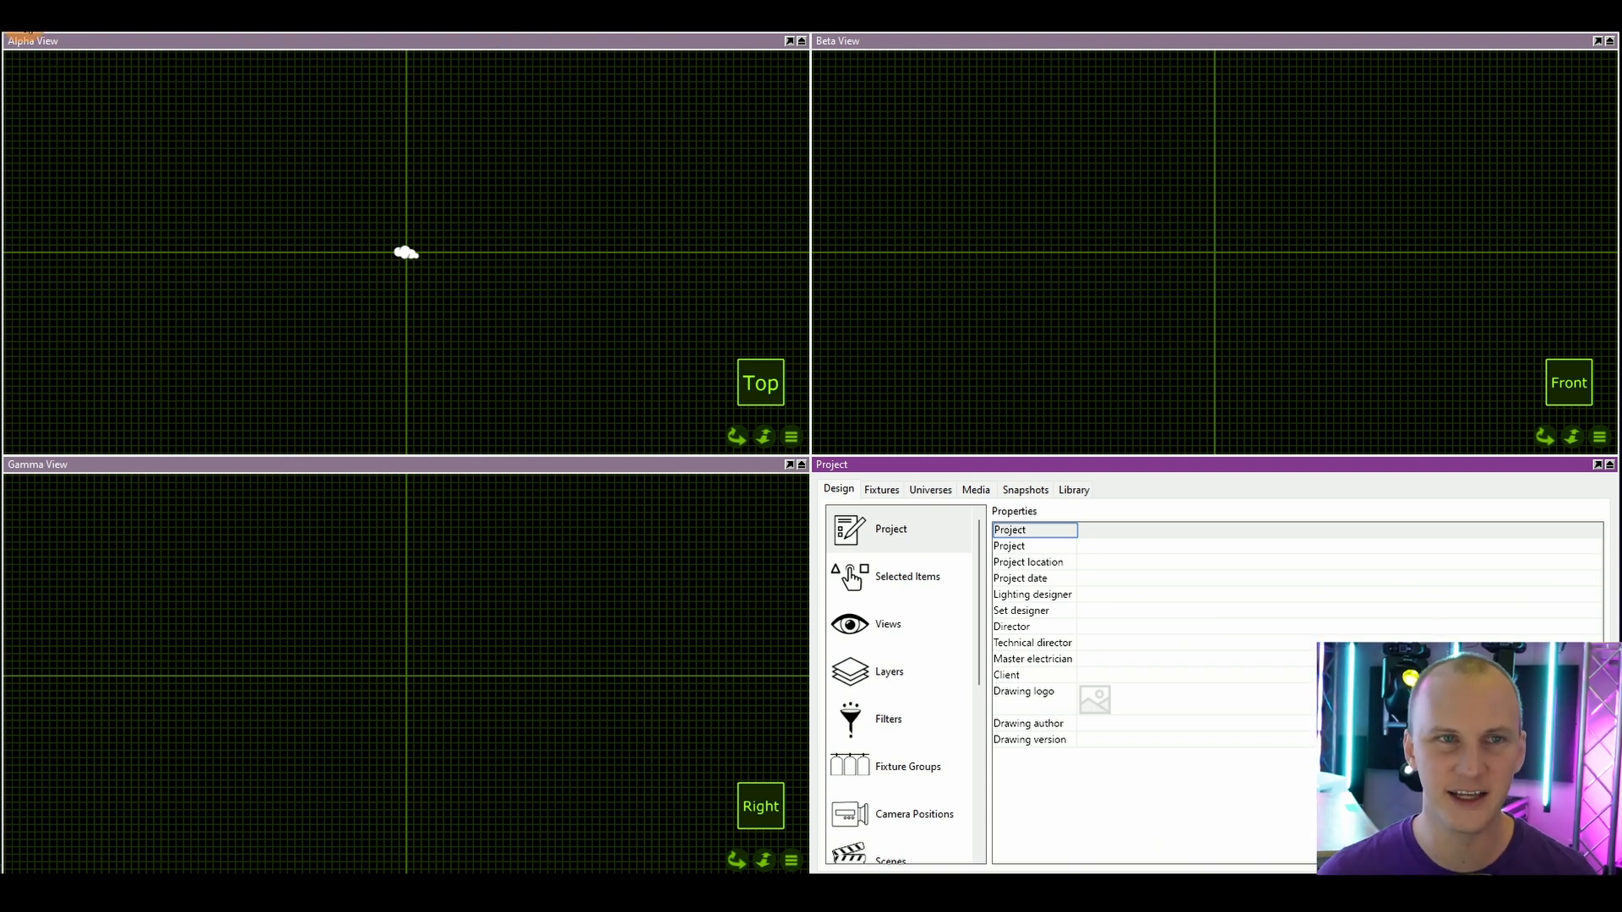
# Step: Save the project as 'Youtube New Stage' in the Capture projects folder under Documents
pyautogui.click(21, 30)
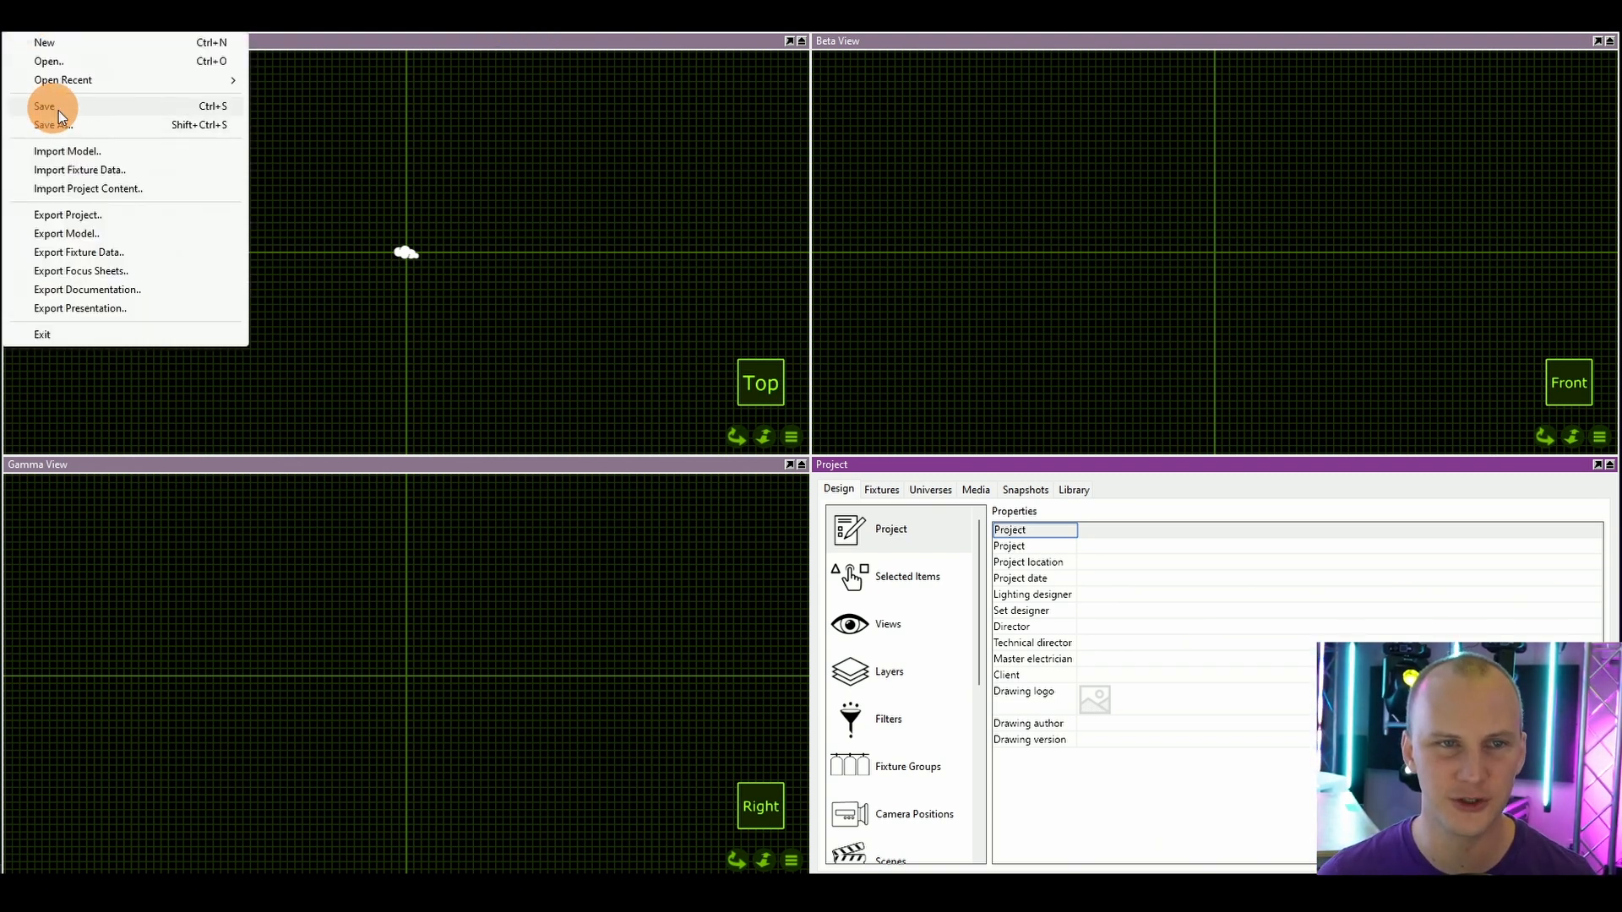
pyautogui.click(44, 105)
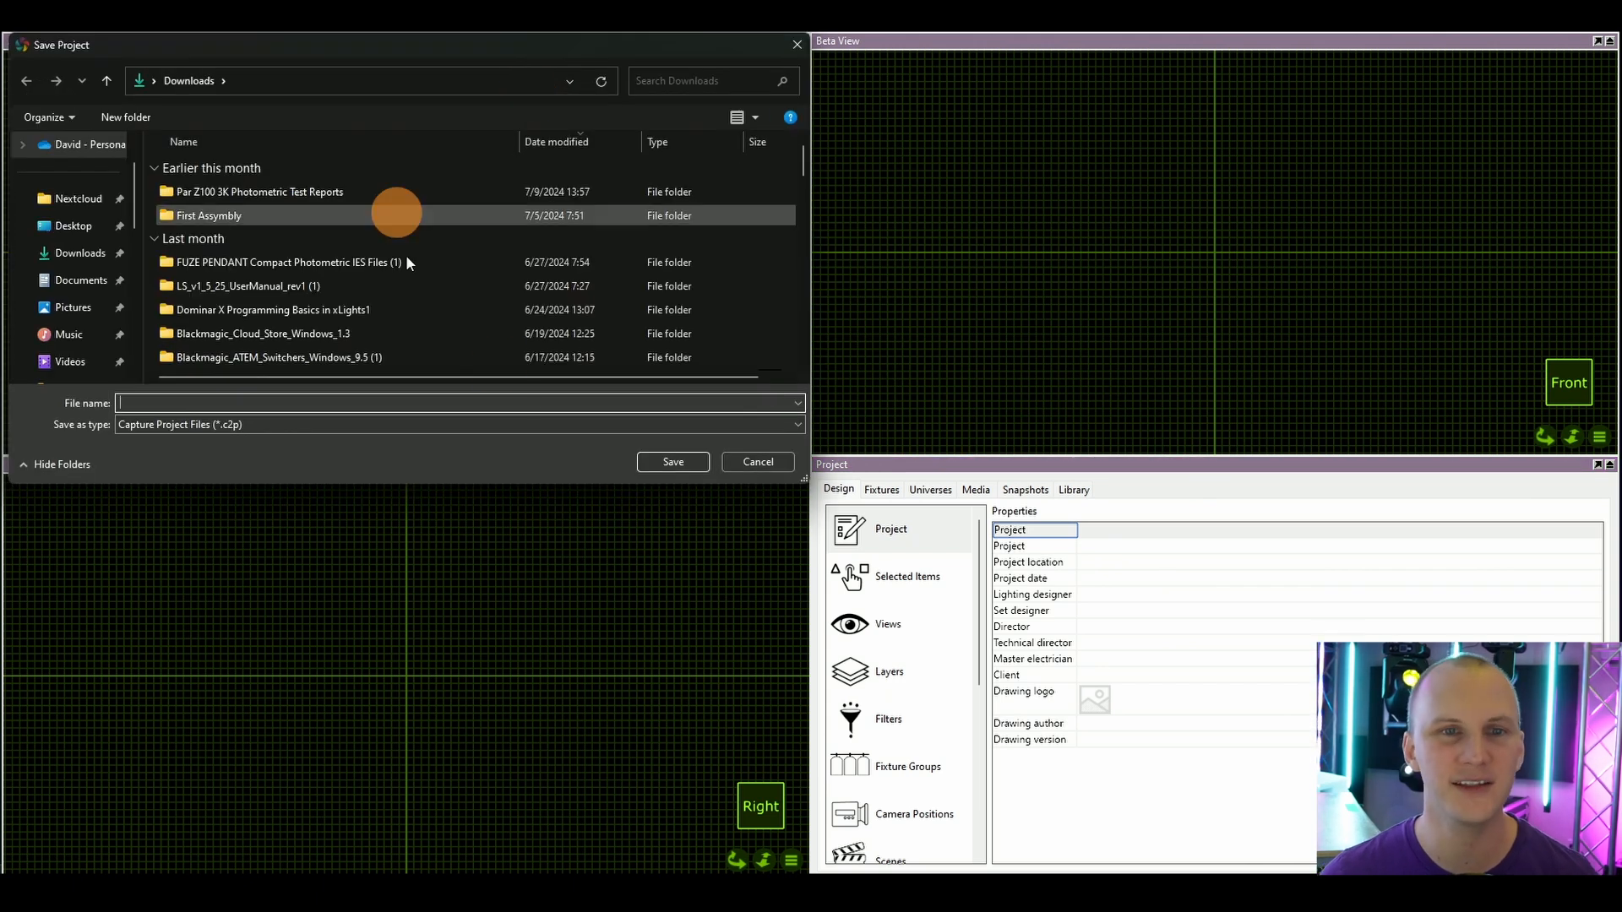
pyautogui.click(88, 224)
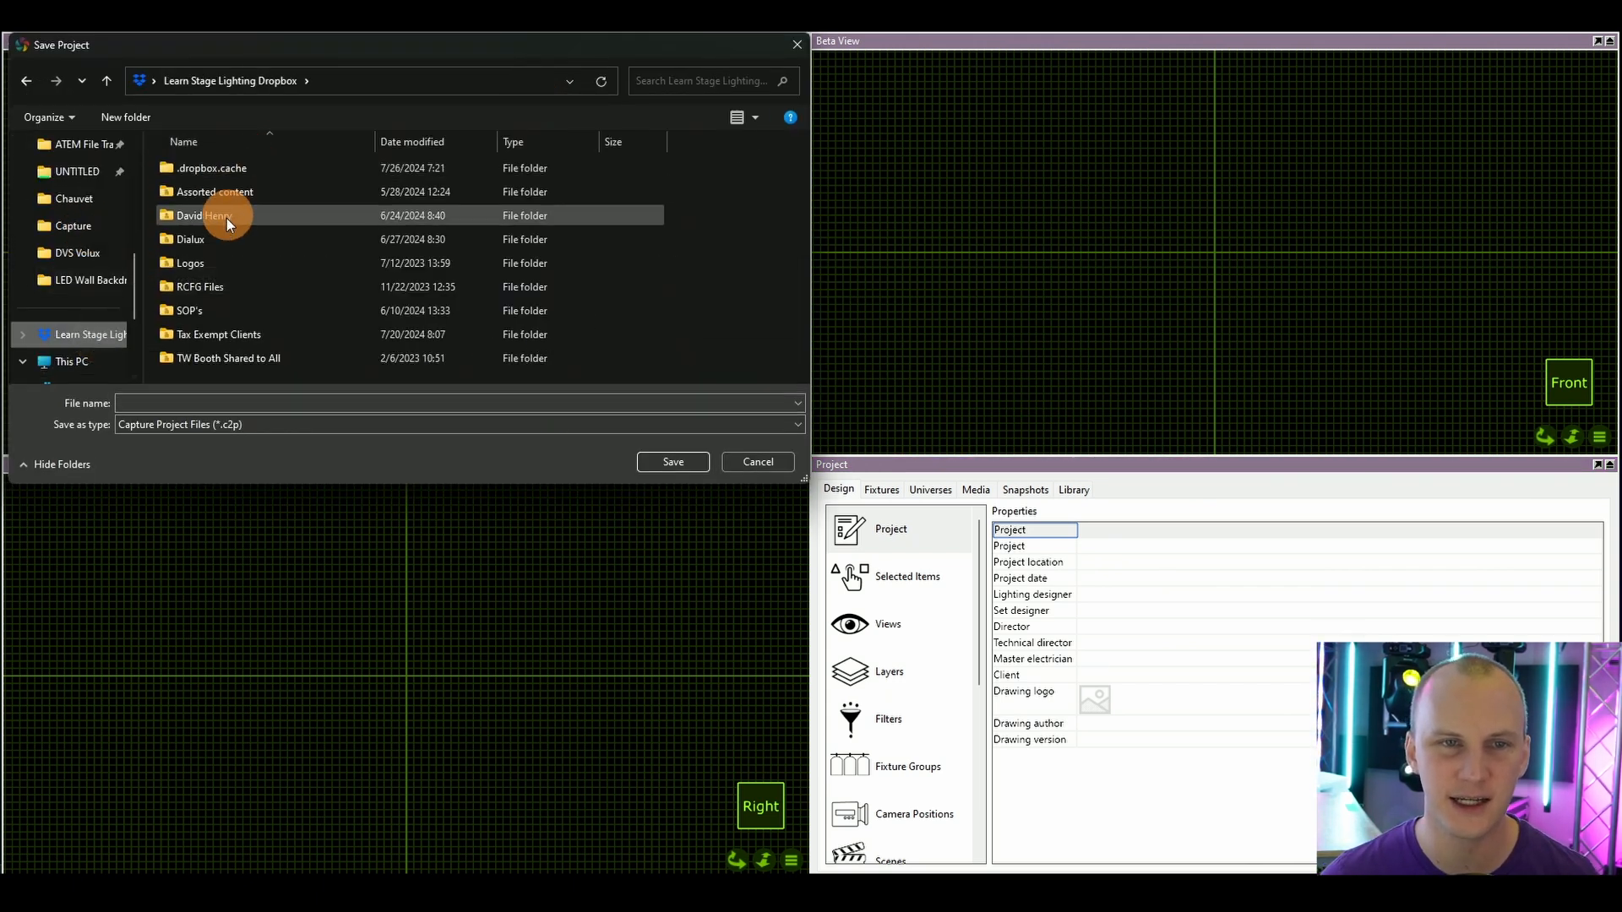
pyautogui.doubleClick(201, 214)
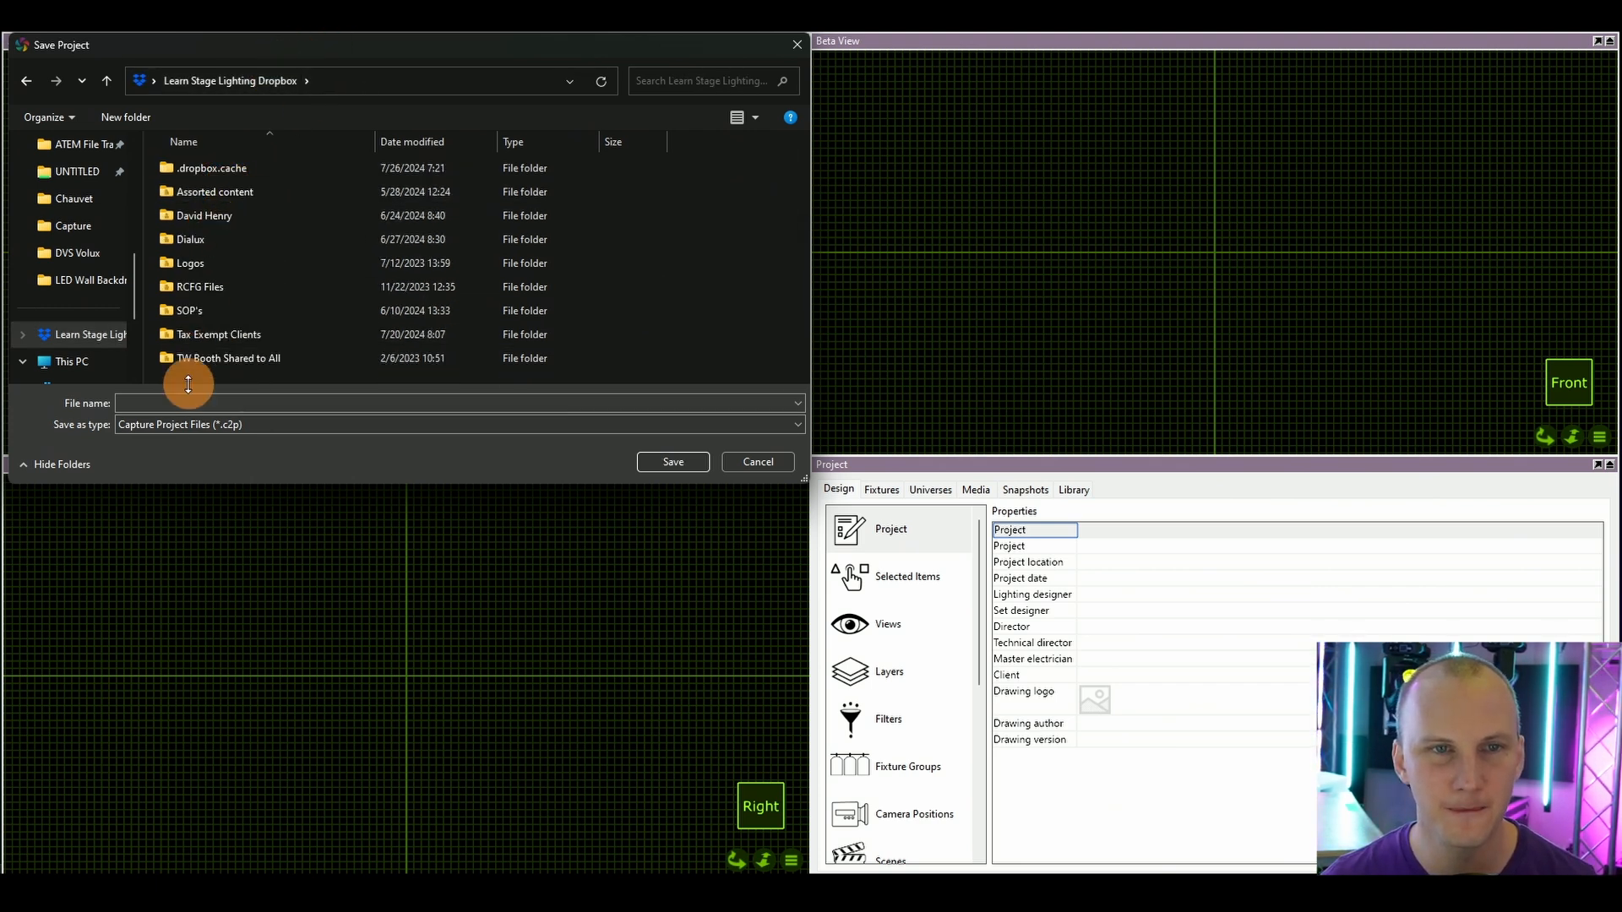
pyautogui.doubleClick(215, 191)
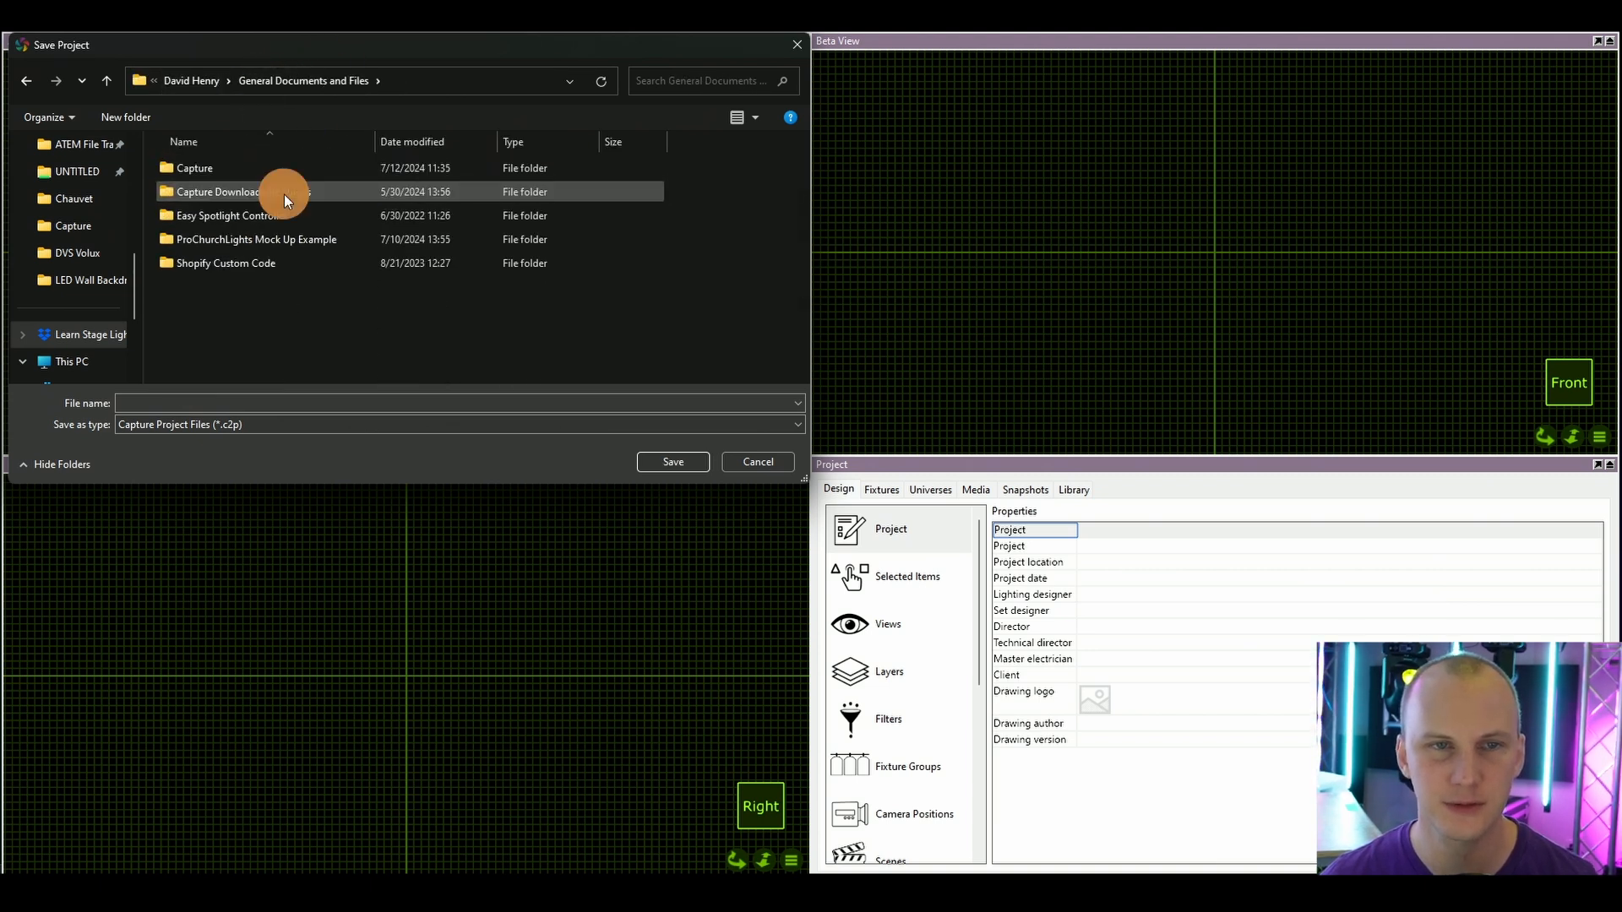
pyautogui.doubleClick(192, 168)
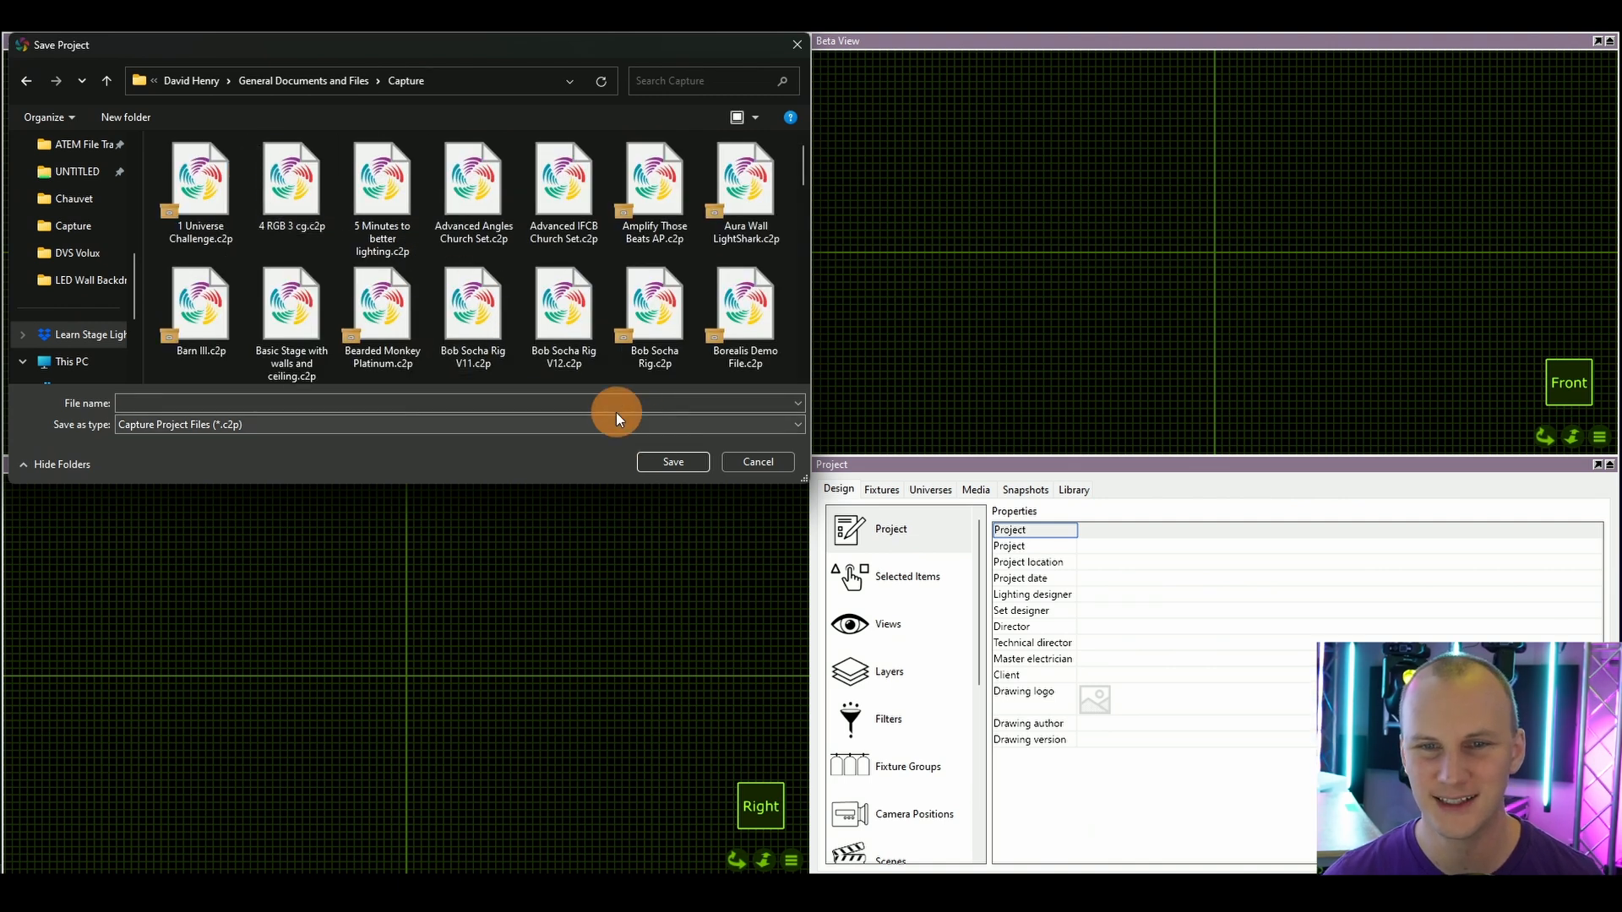
pyautogui.write('Youtube New Stage')
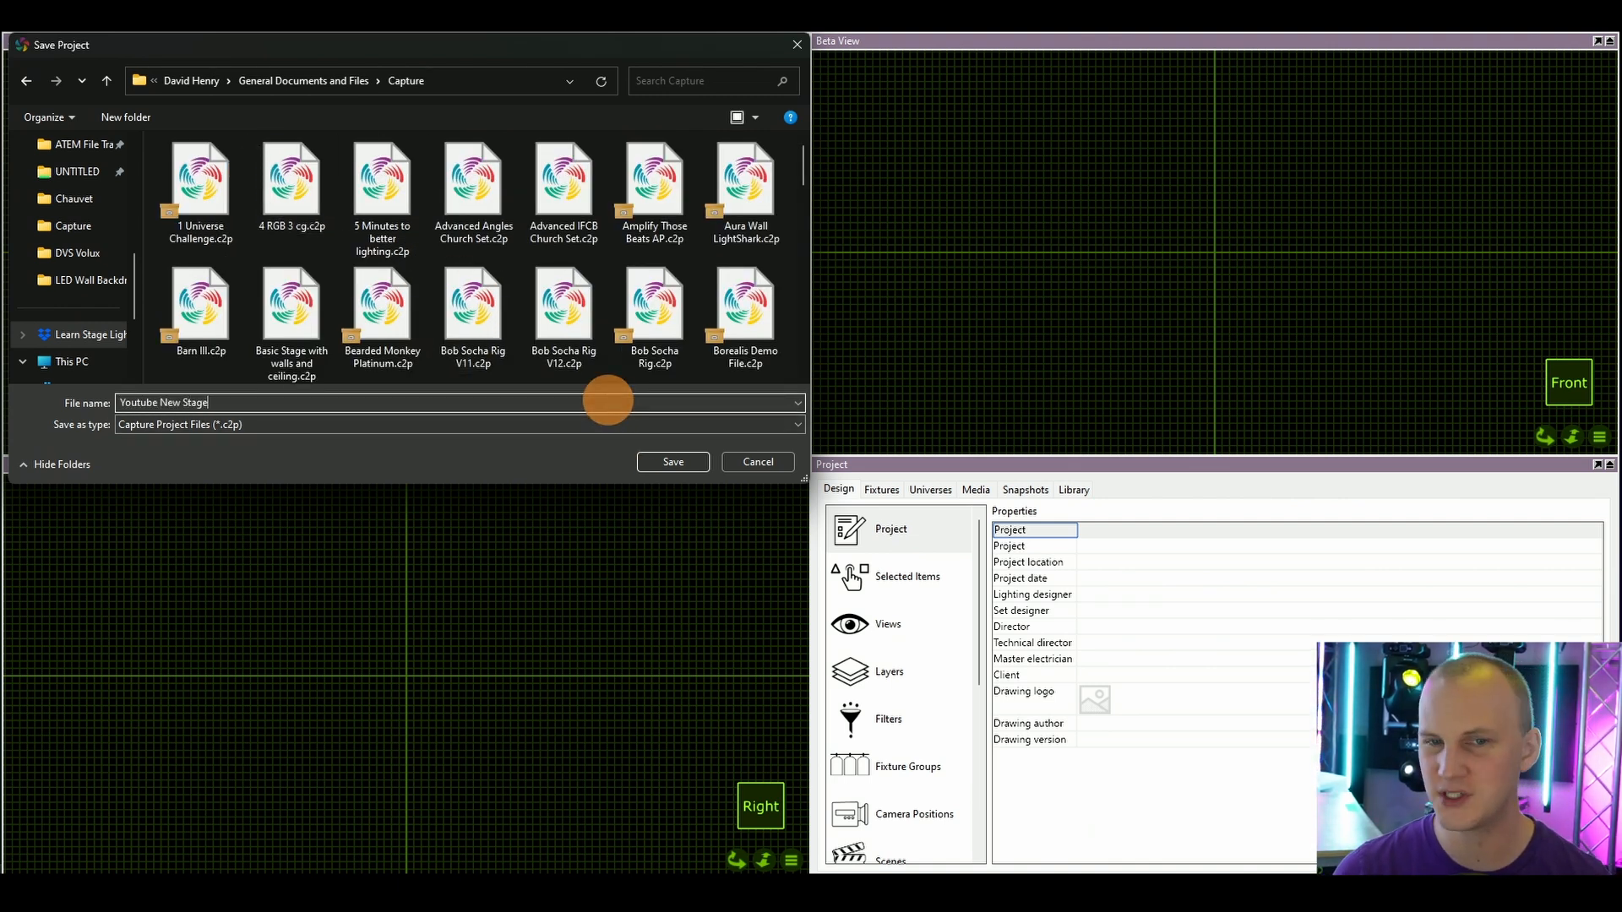
pyautogui.click(671, 461)
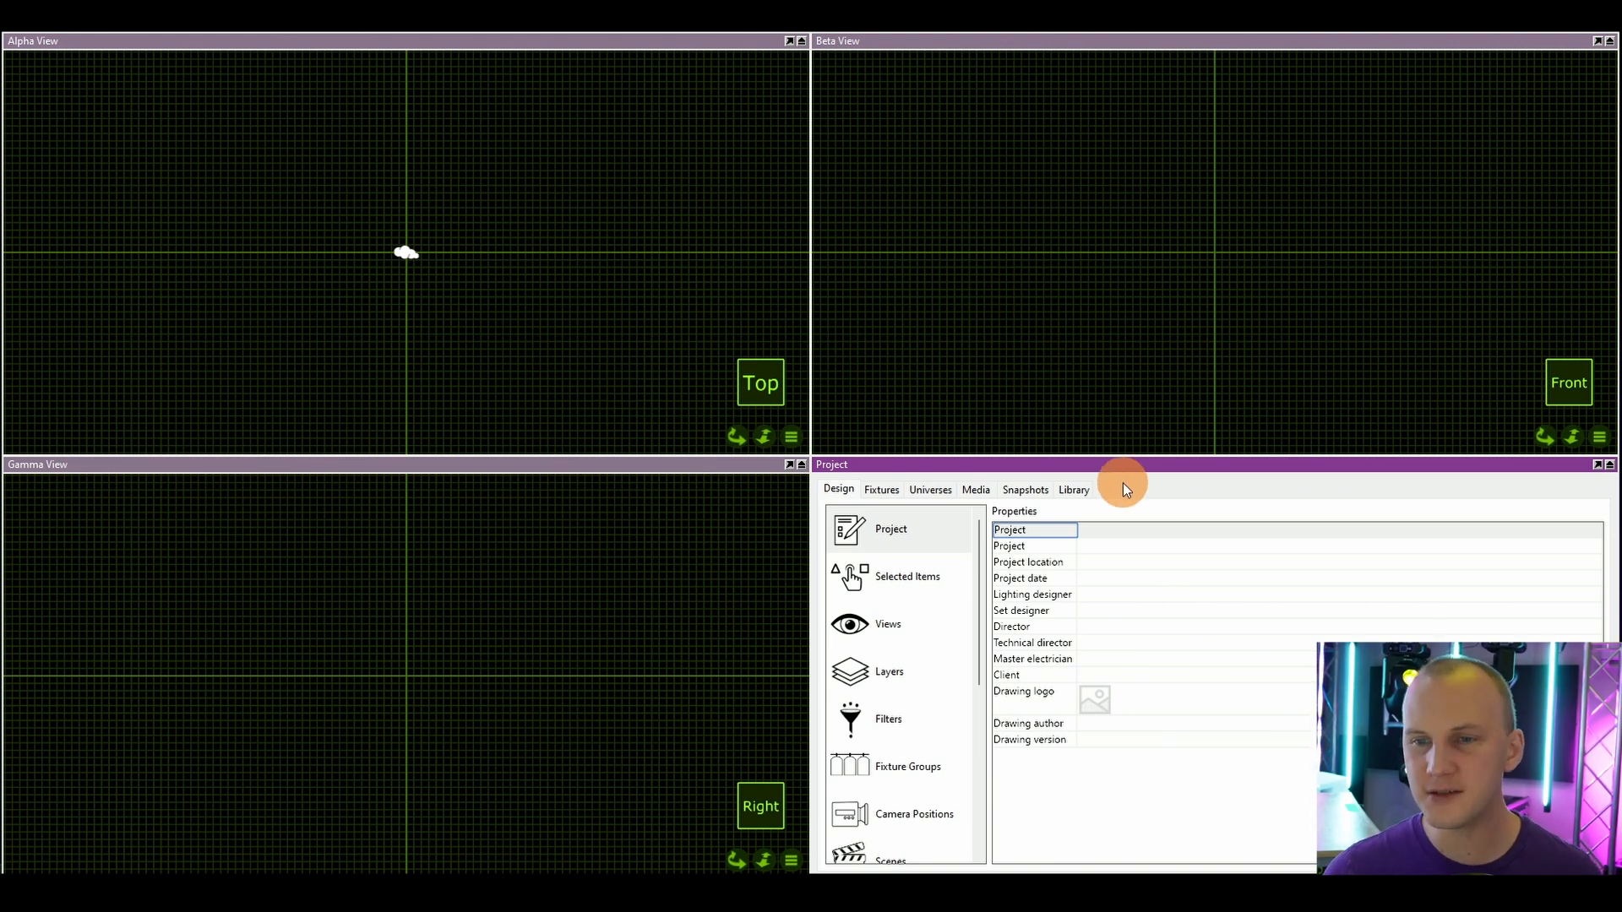
# Step: Insert a Box from Library > Objects > Forms into the scene
pyautogui.click(1073, 490)
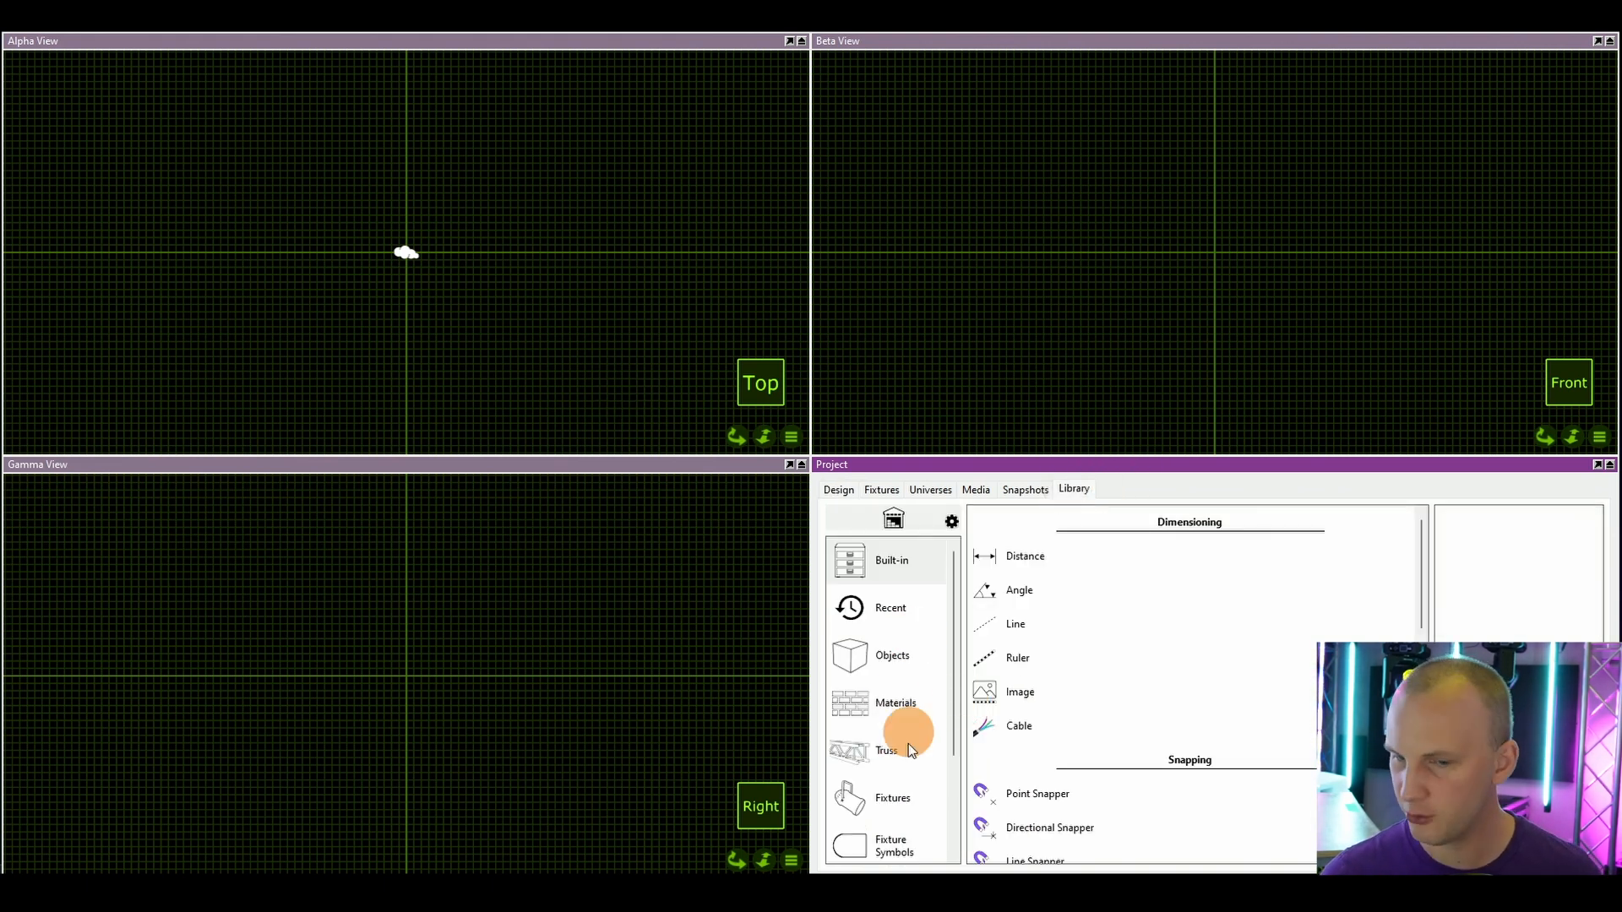
pyautogui.click(892, 655)
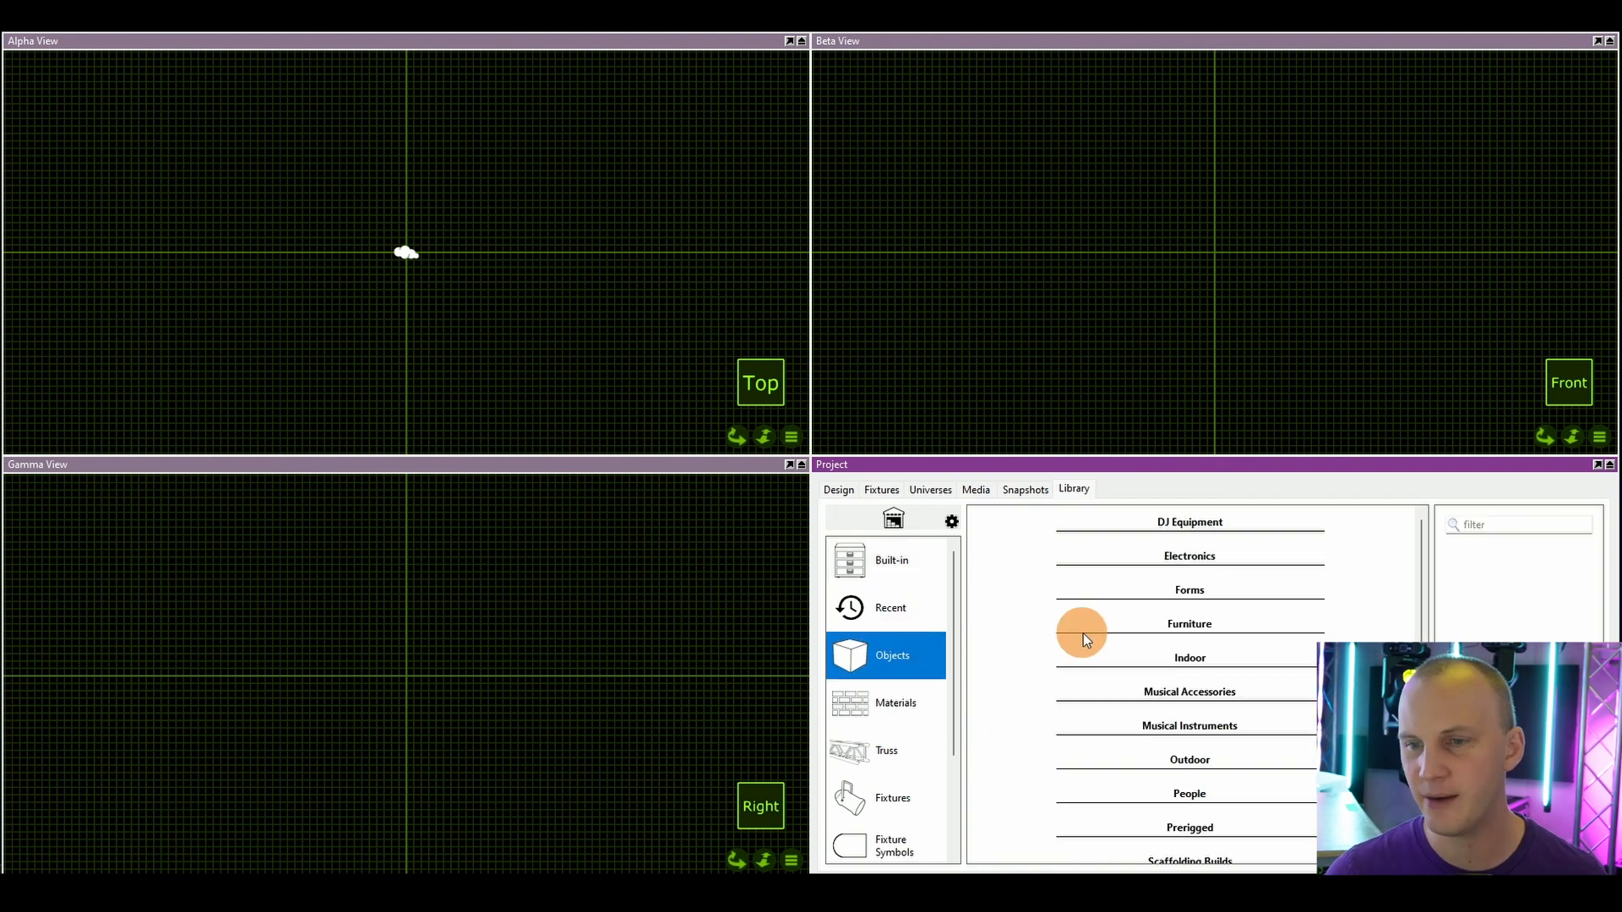
pyautogui.click(1188, 589)
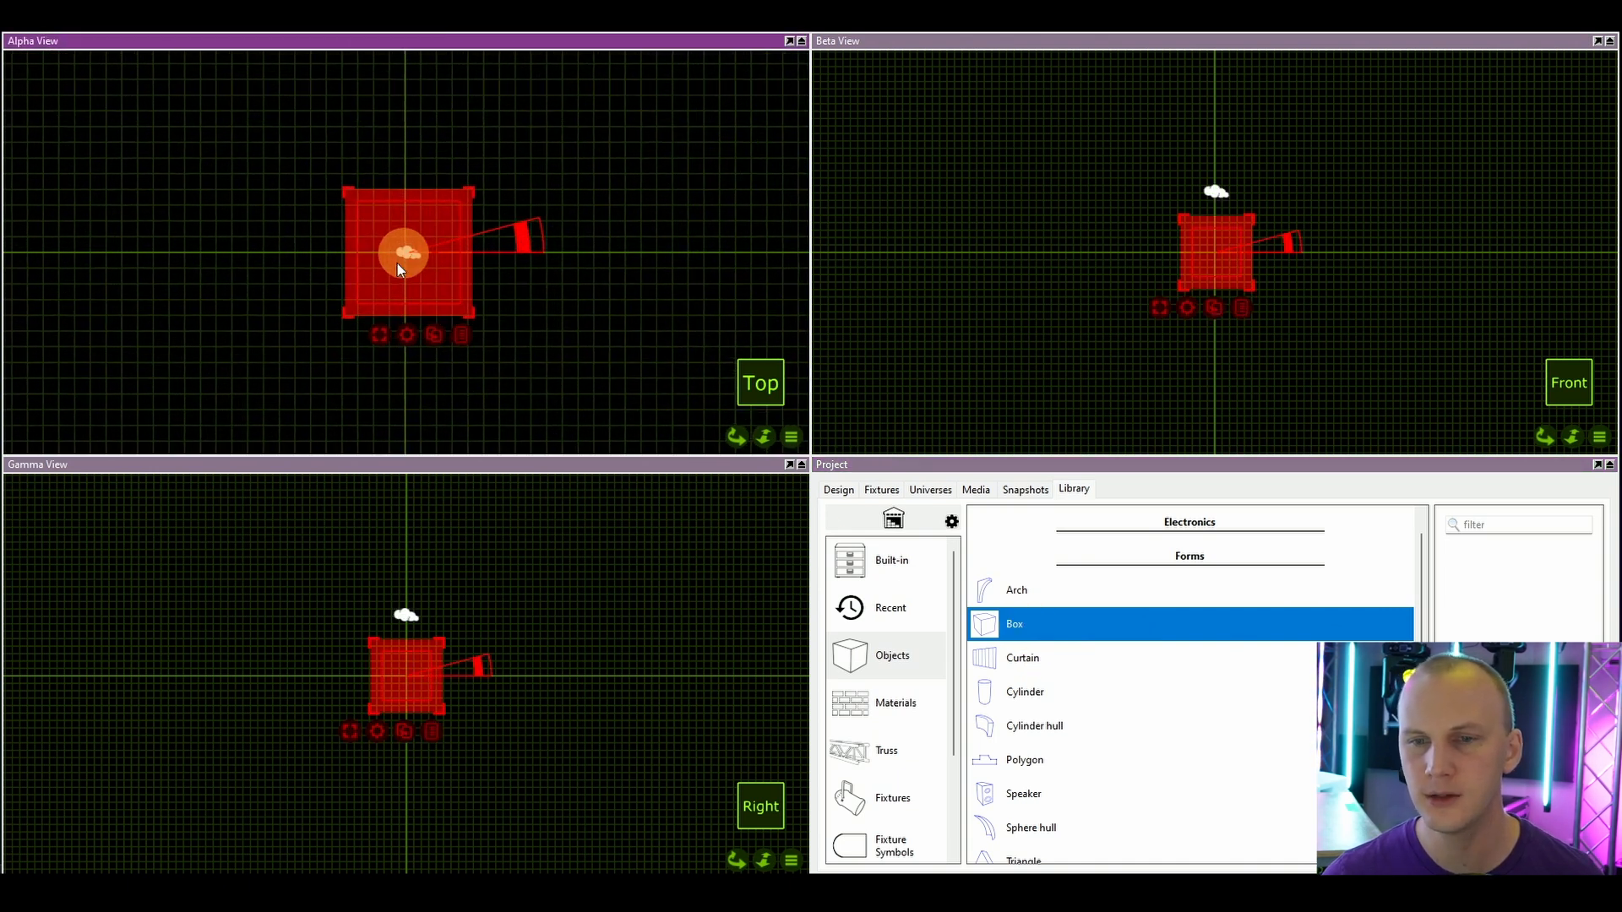
# Step: Resize the selected box to 100' wide, 100' deep and 1' tall, correcting the height value
pyautogui.click(838, 490)
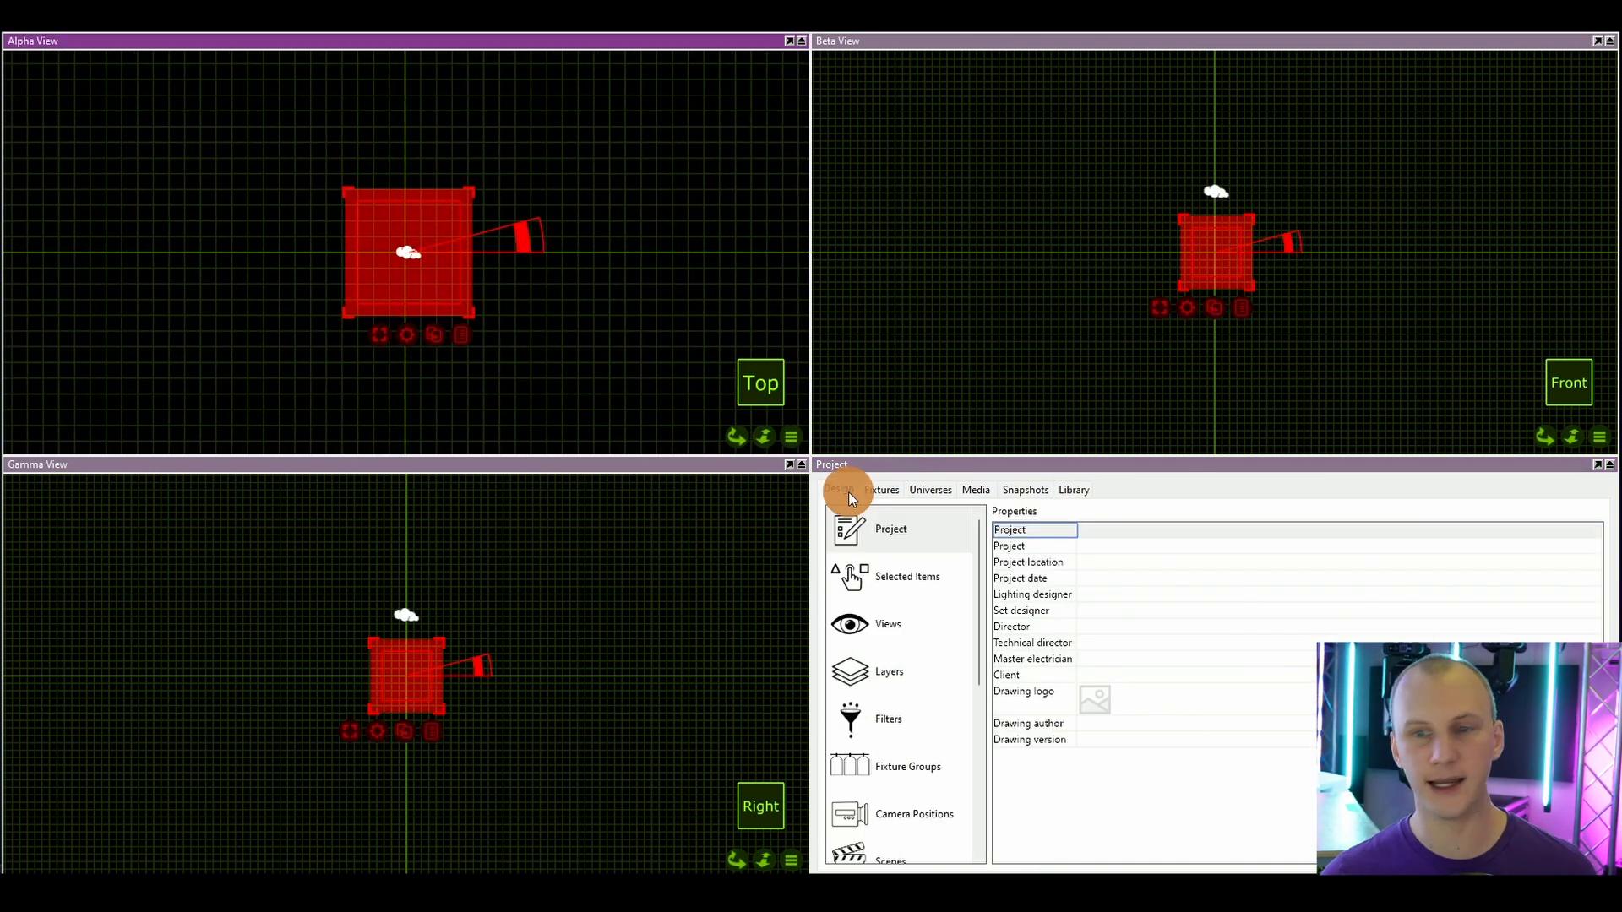
pyautogui.click(905, 576)
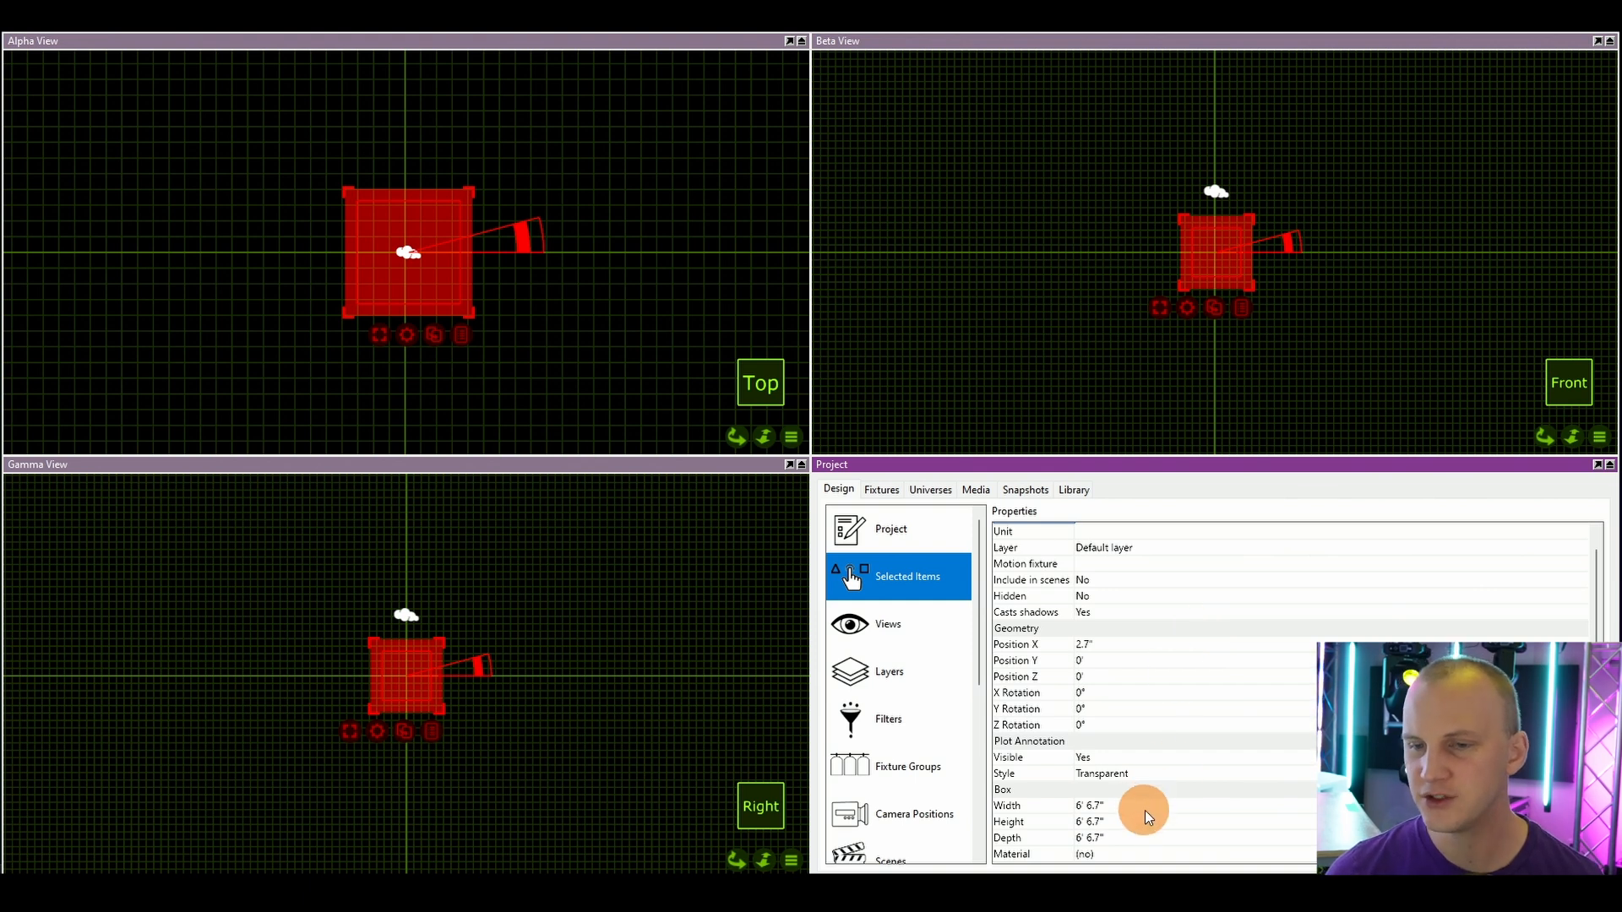
pyautogui.write("100'")
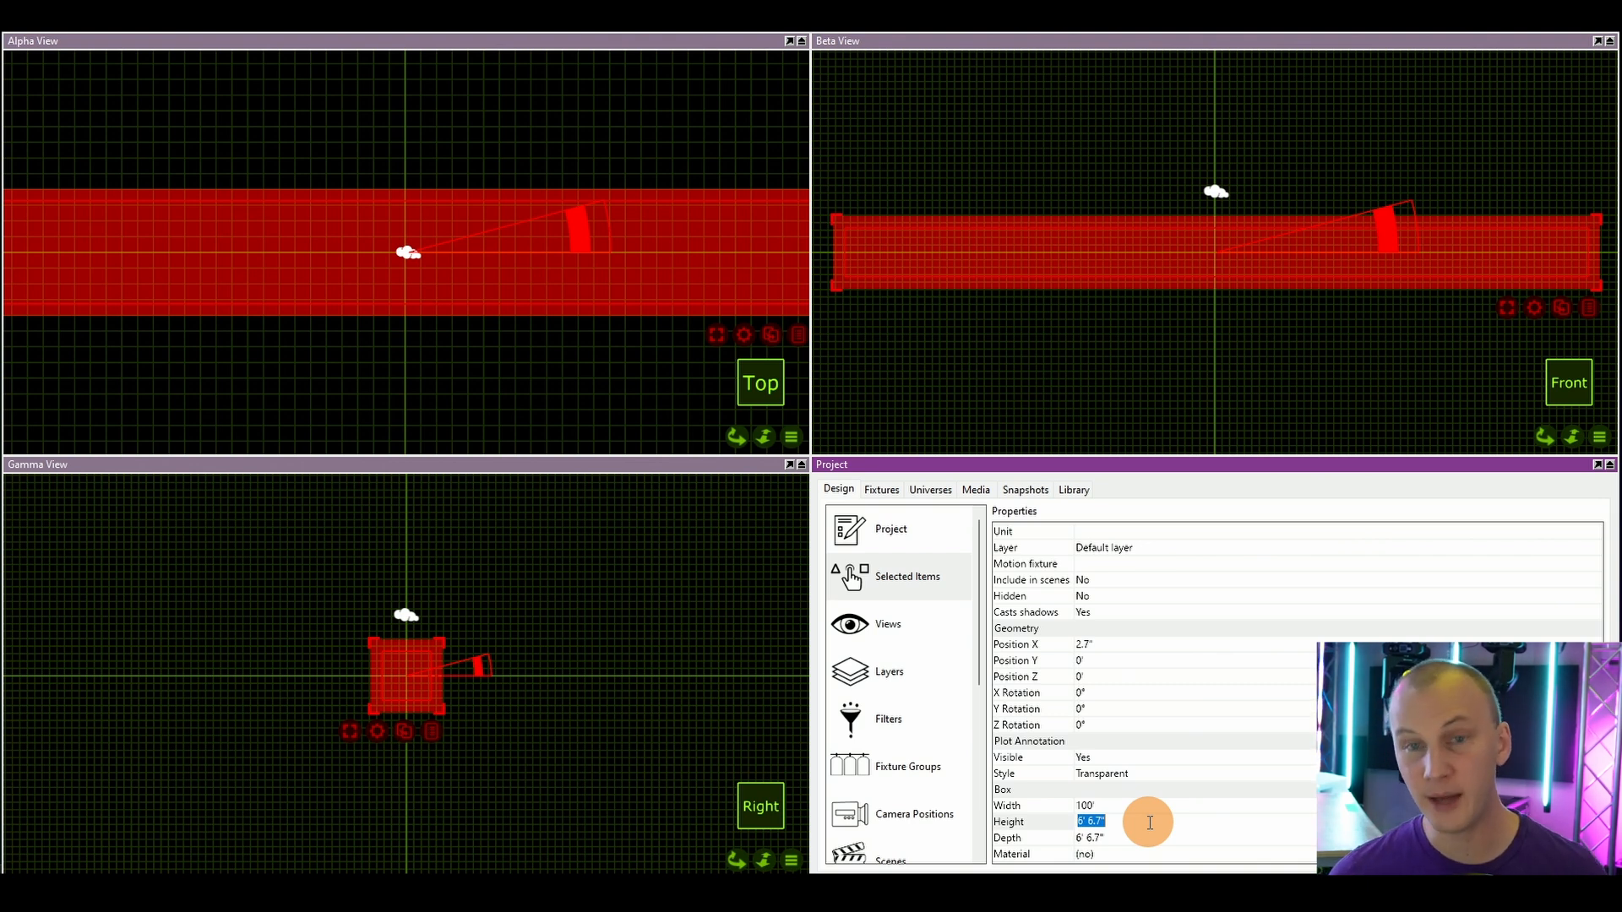
pyautogui.write('.')
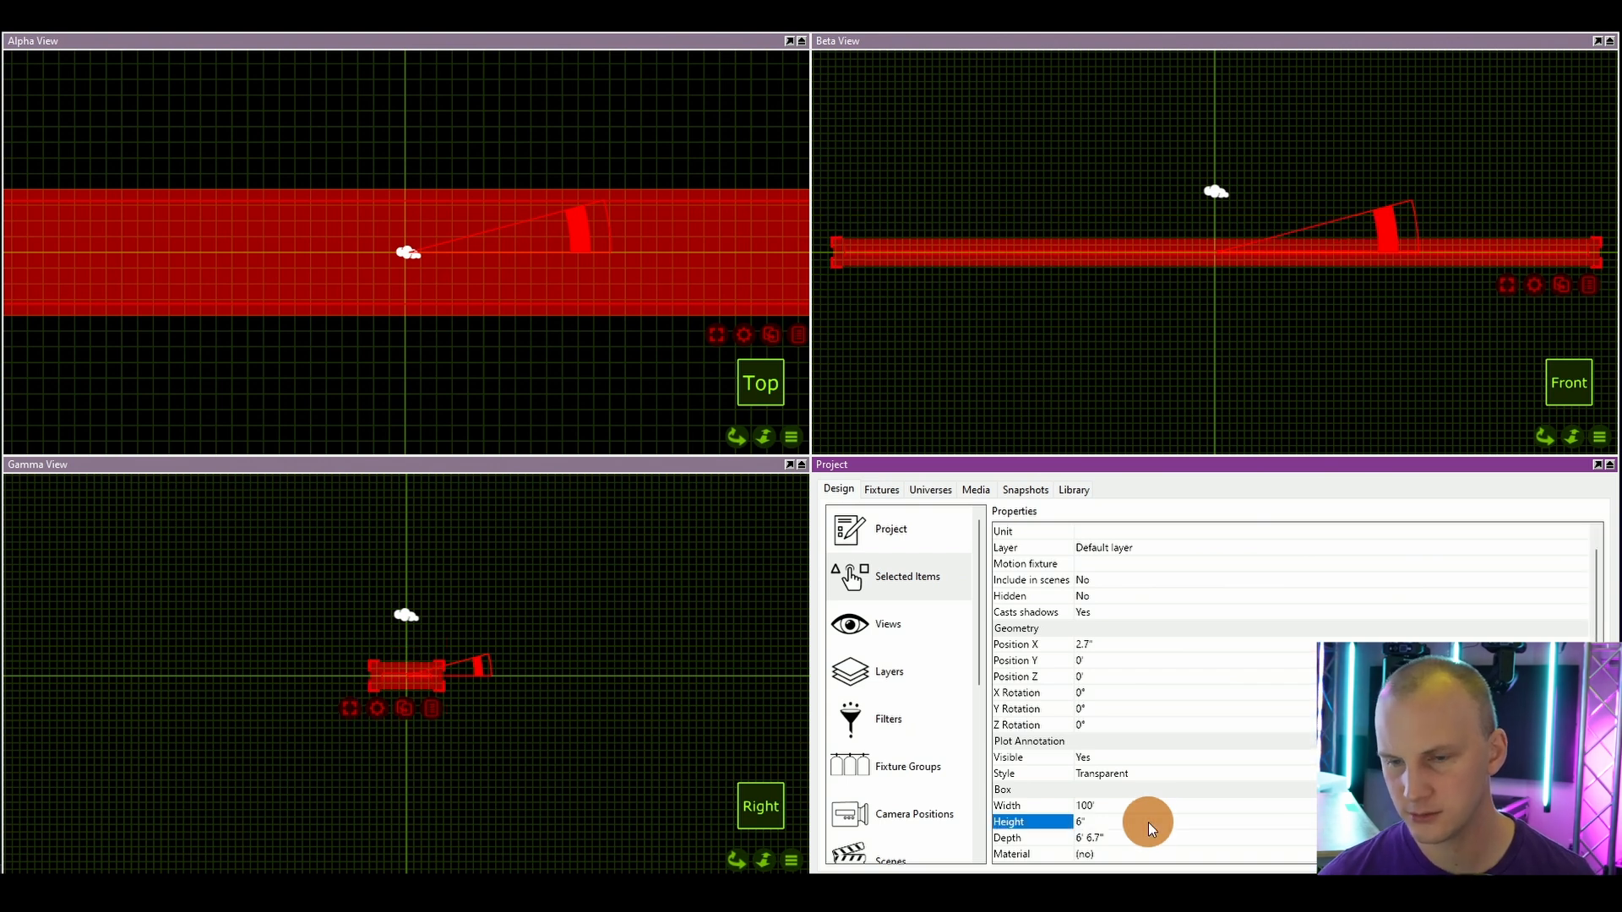
pyautogui.write('.5')
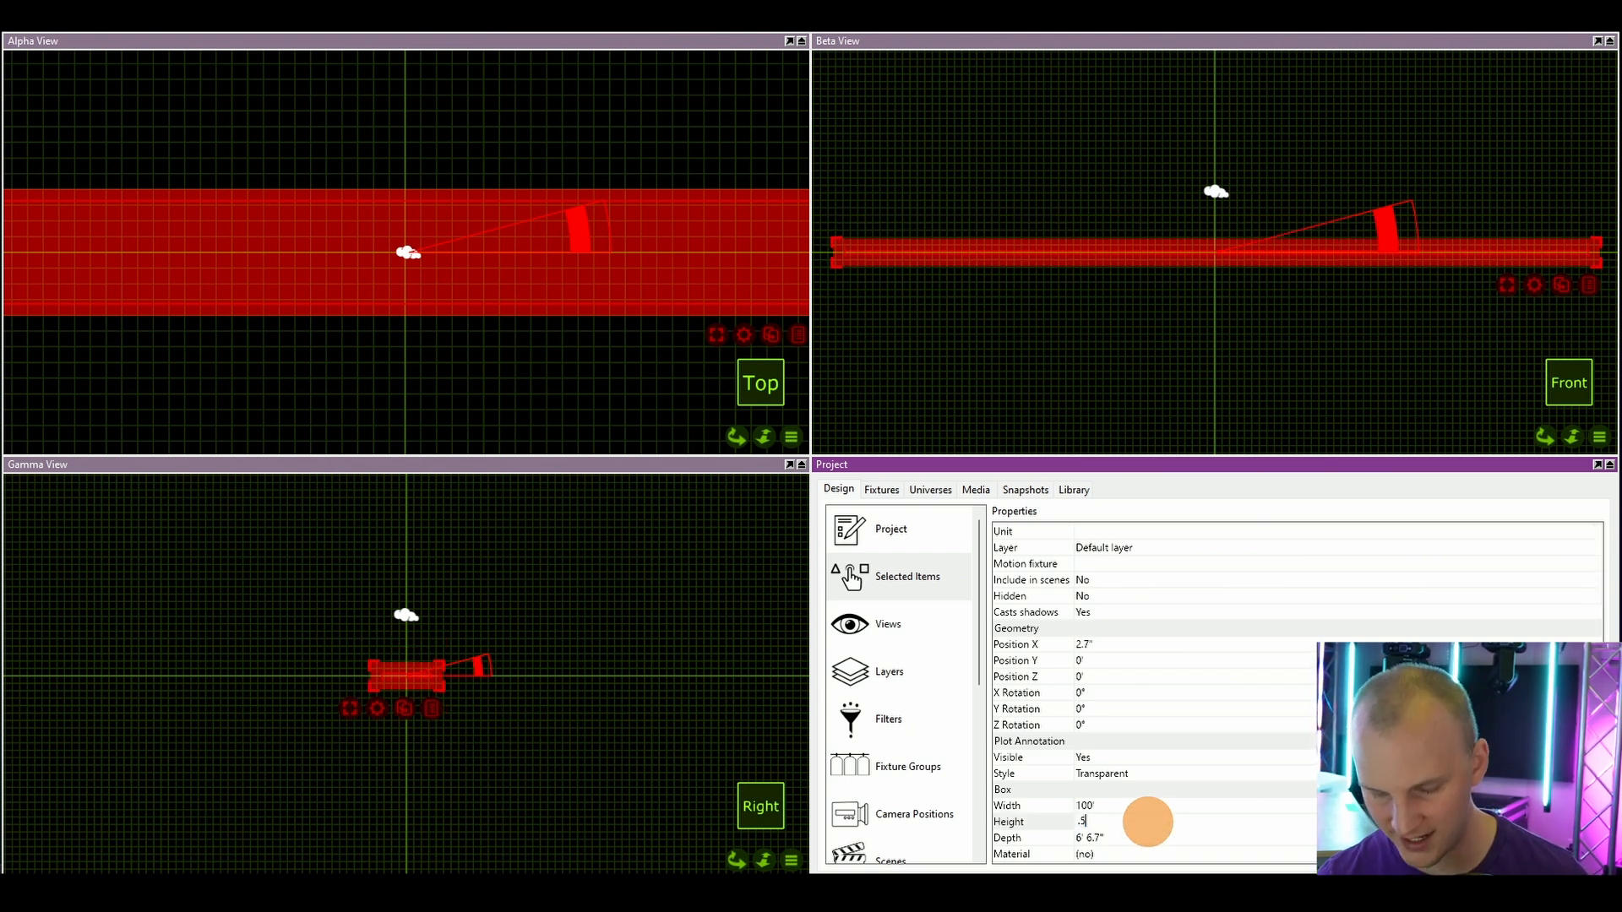
pyautogui.write('1\'7.7"')
pyautogui.click(1195, 836)
pyautogui.write("100'")
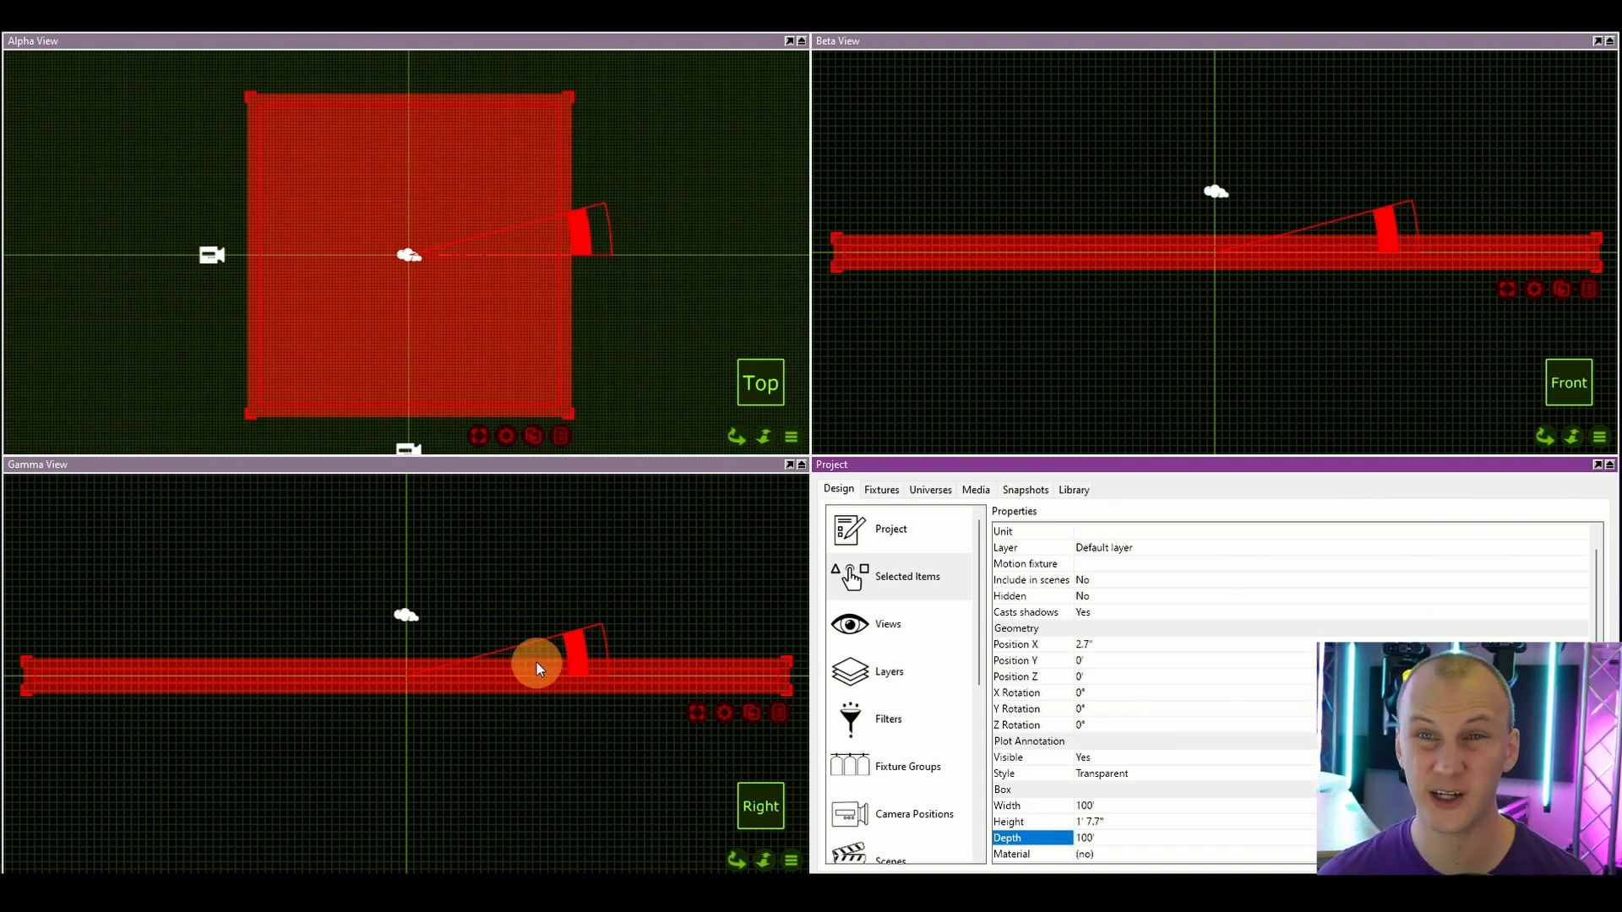
pyautogui.click(1091, 821)
pyautogui.write("1'")
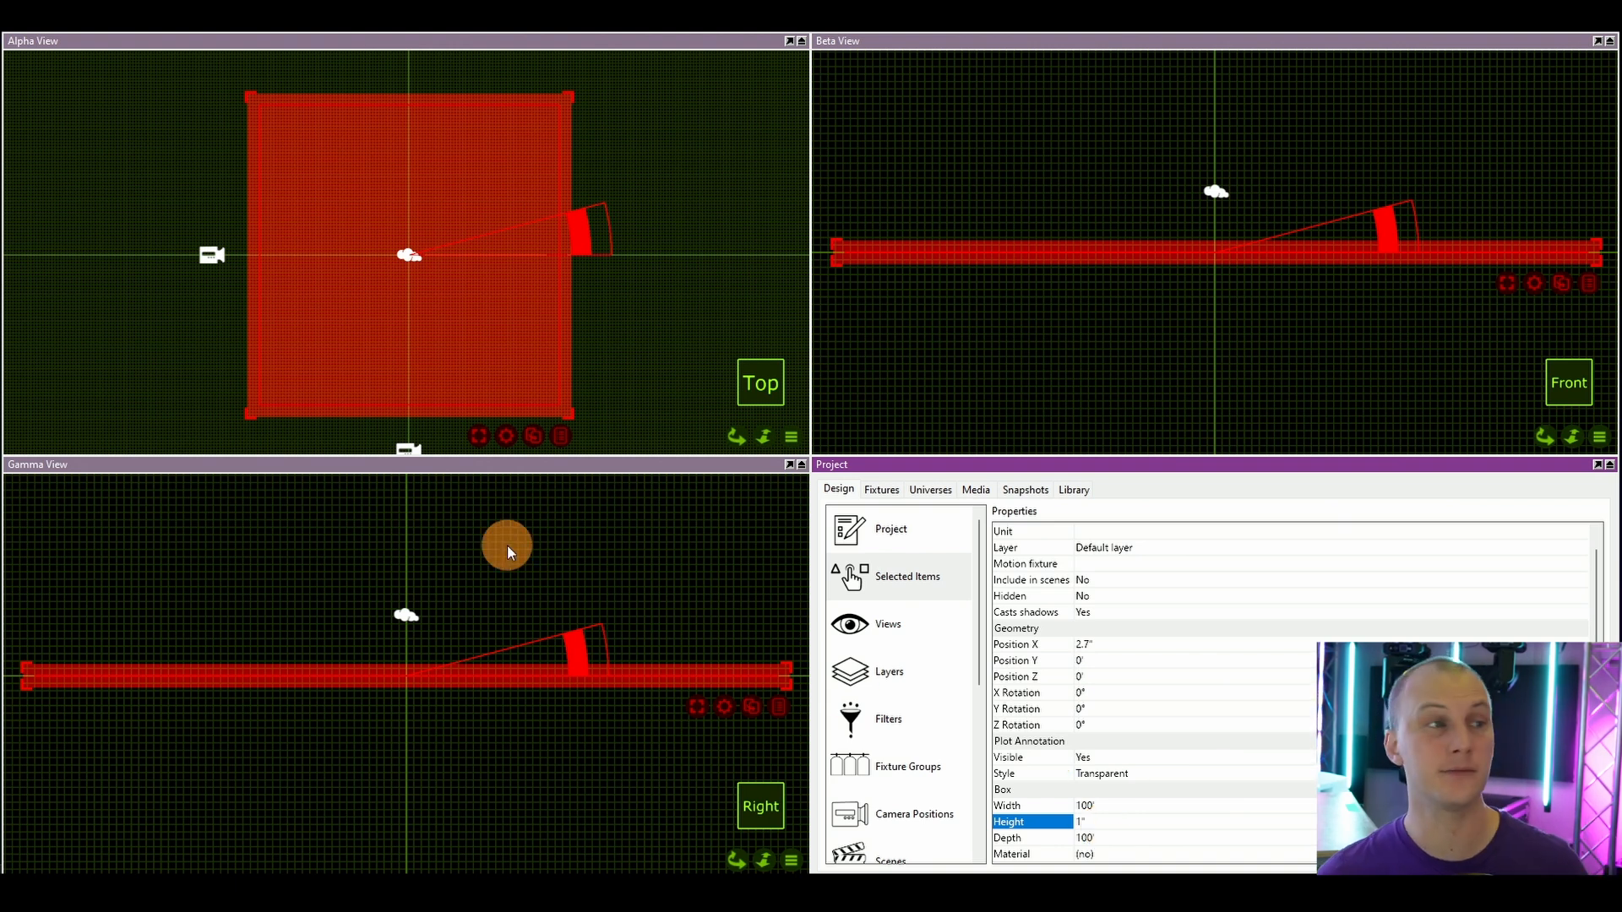
pyautogui.moveTo(506, 542)
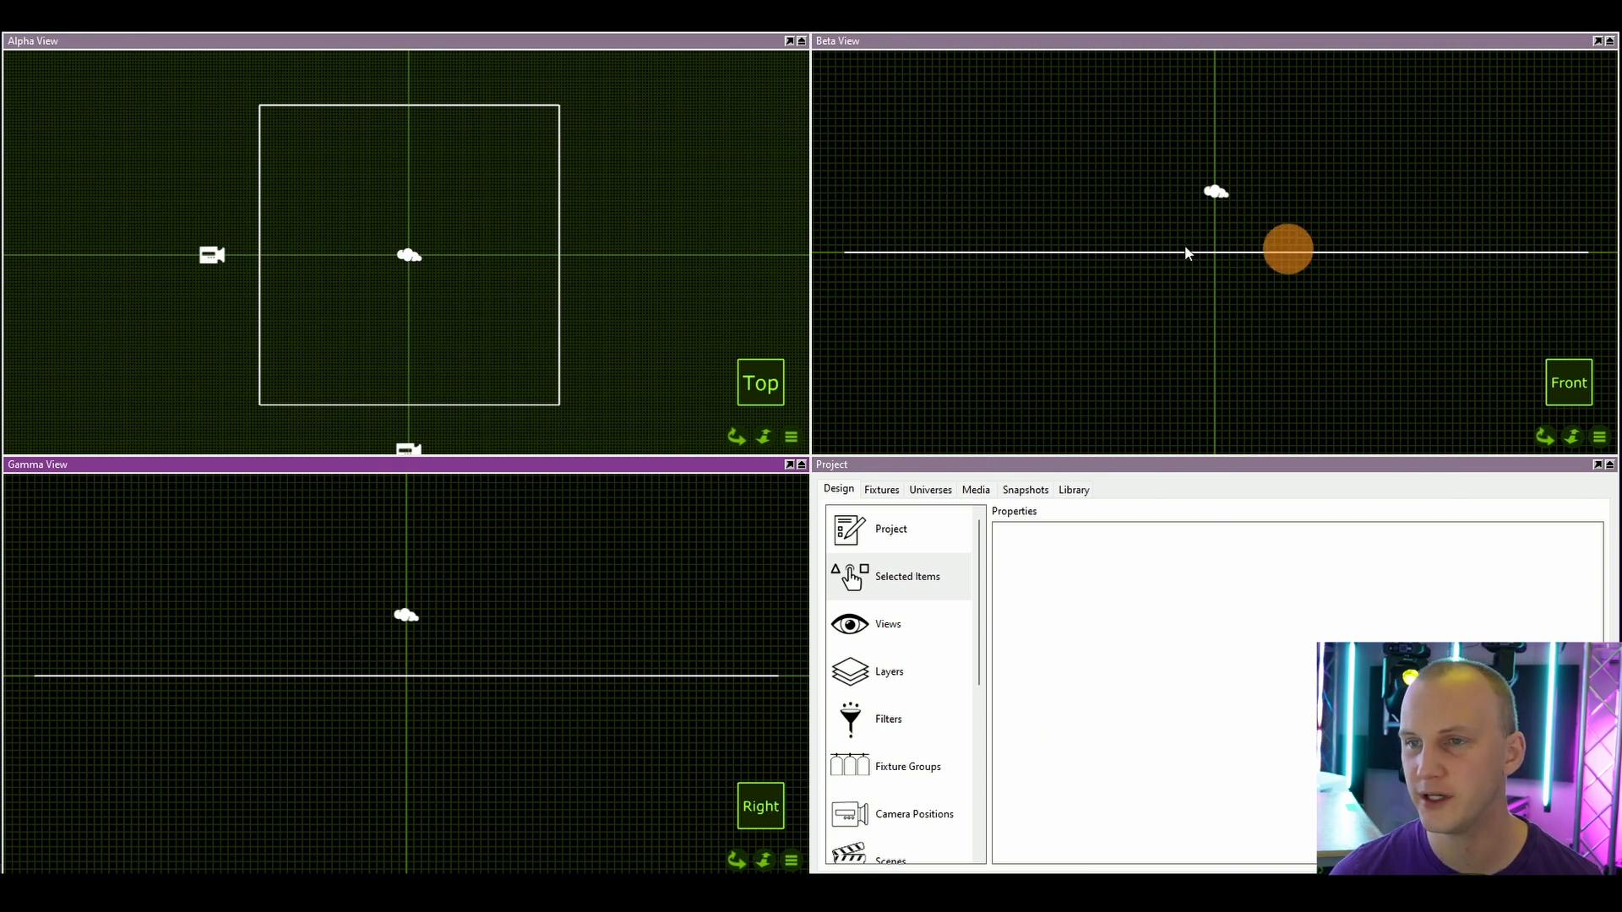
# Step: Tilt the flat panel upright with an X Rotation of exactly 90°
pyautogui.moveTo(1287, 251); pyautogui.dragTo(1257, 257)
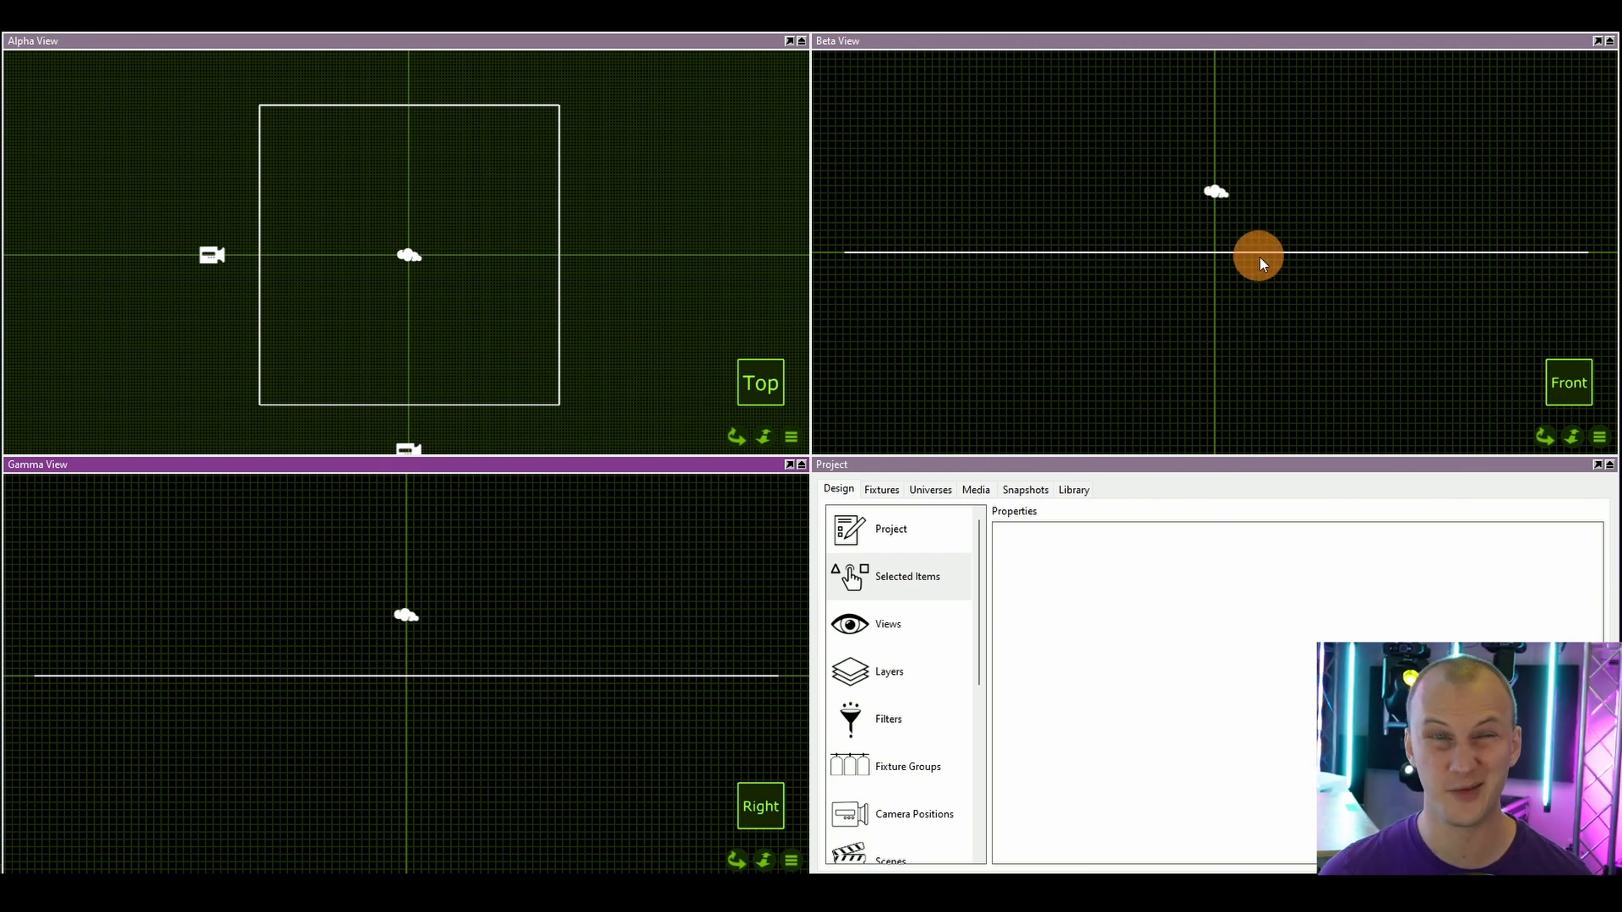
pyautogui.moveTo(1258, 257); pyautogui.dragTo(1109, 248)
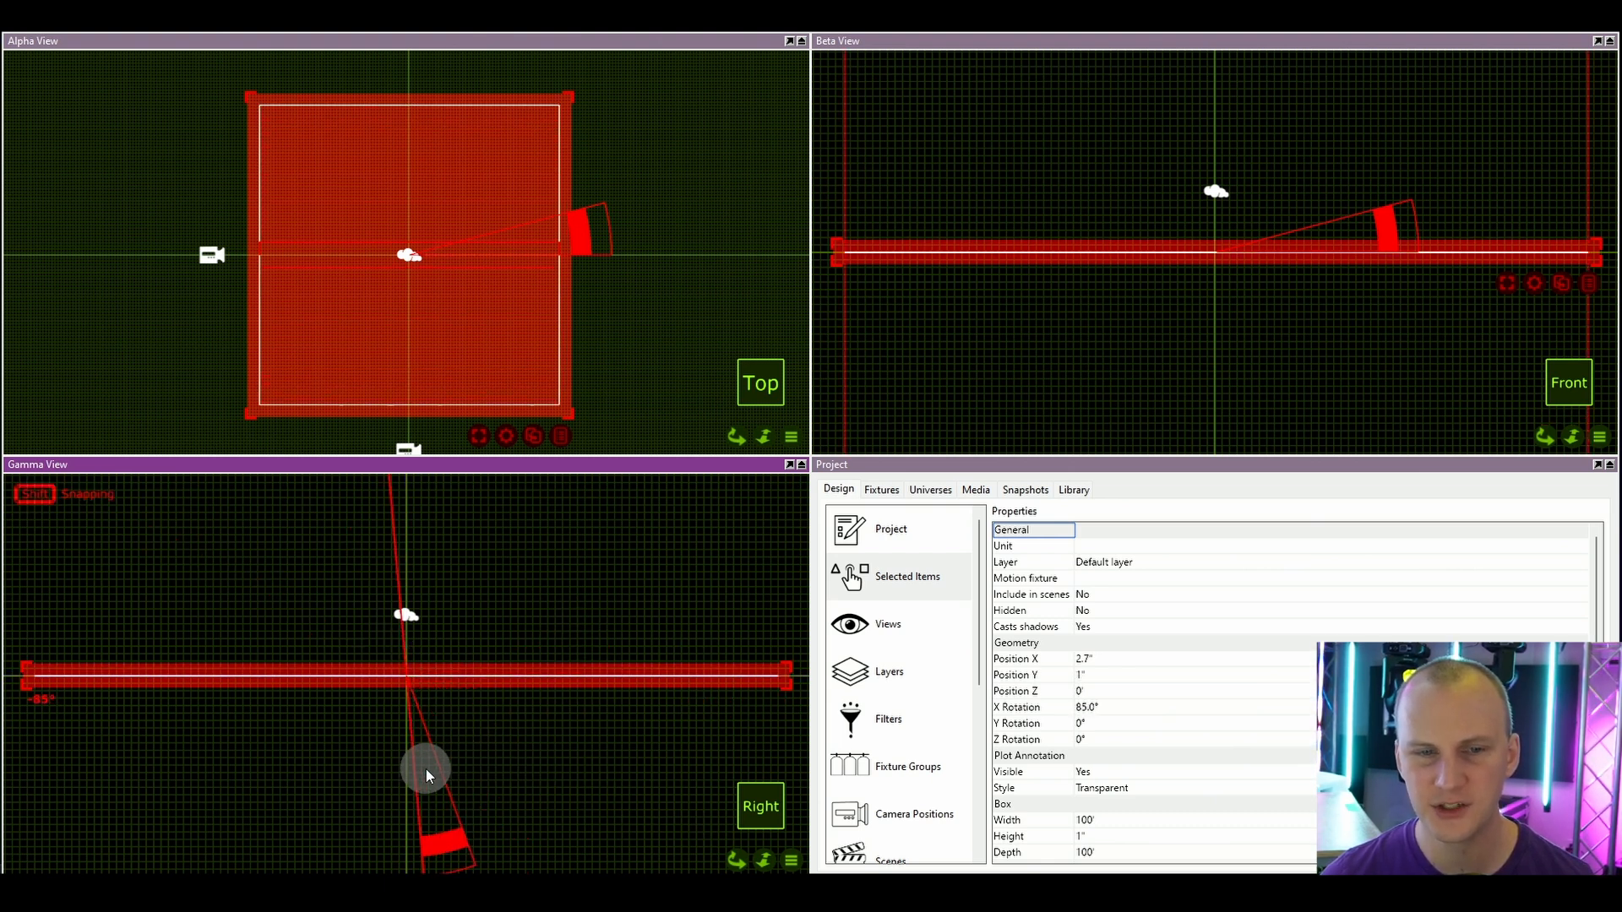
pyautogui.moveTo(427, 776); pyautogui.dragTo(399, 784)
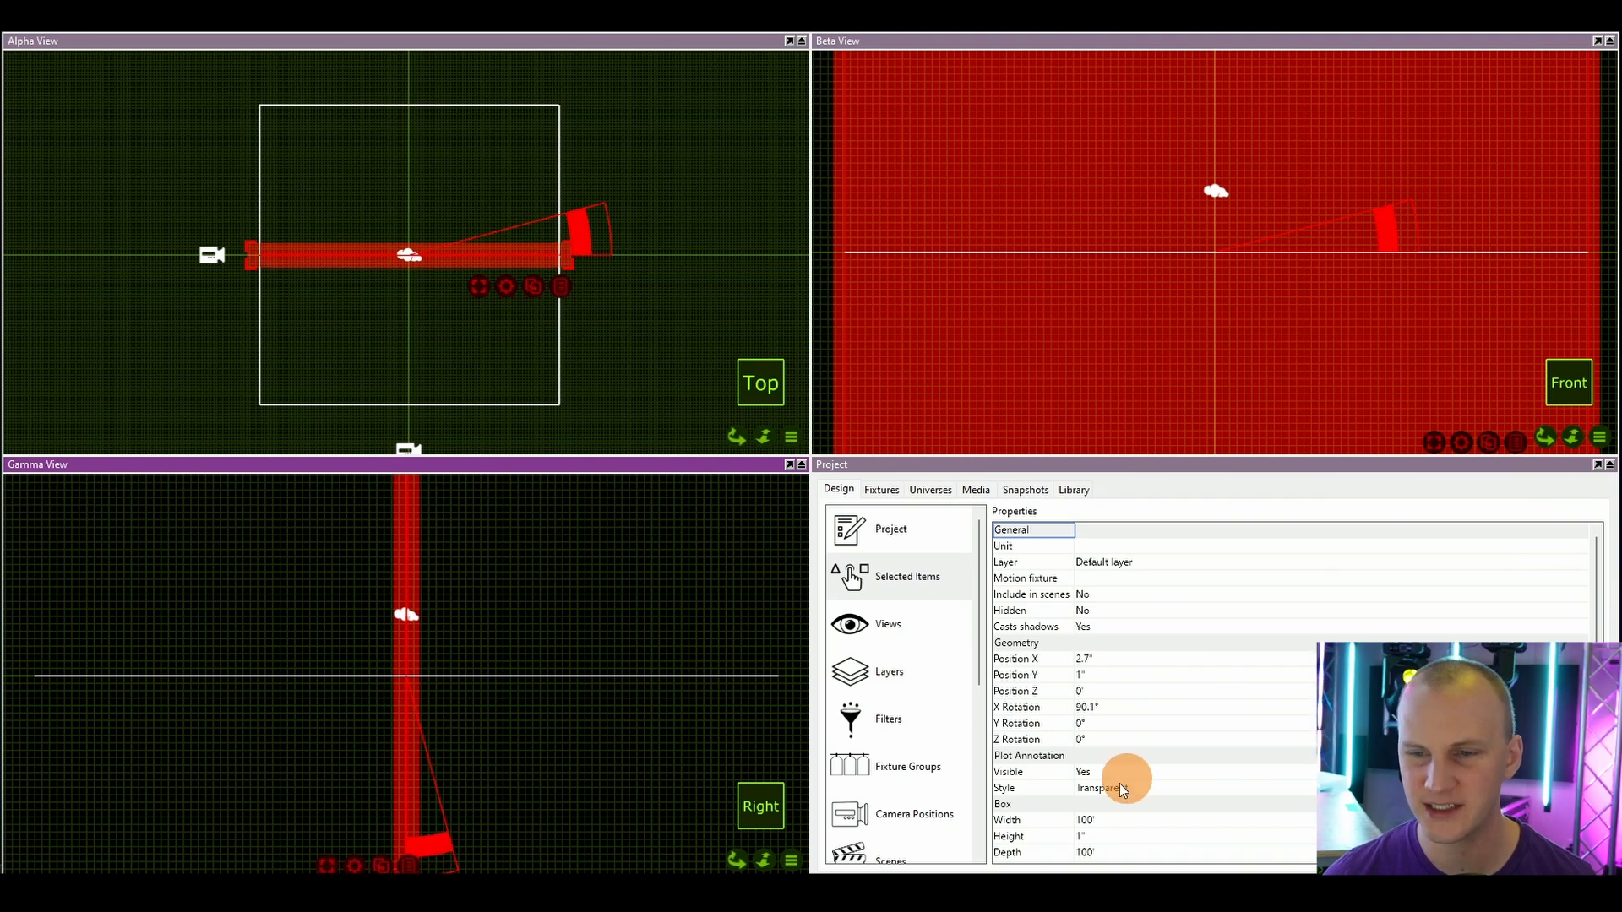
pyautogui.click(1096, 708)
pyautogui.write('90')
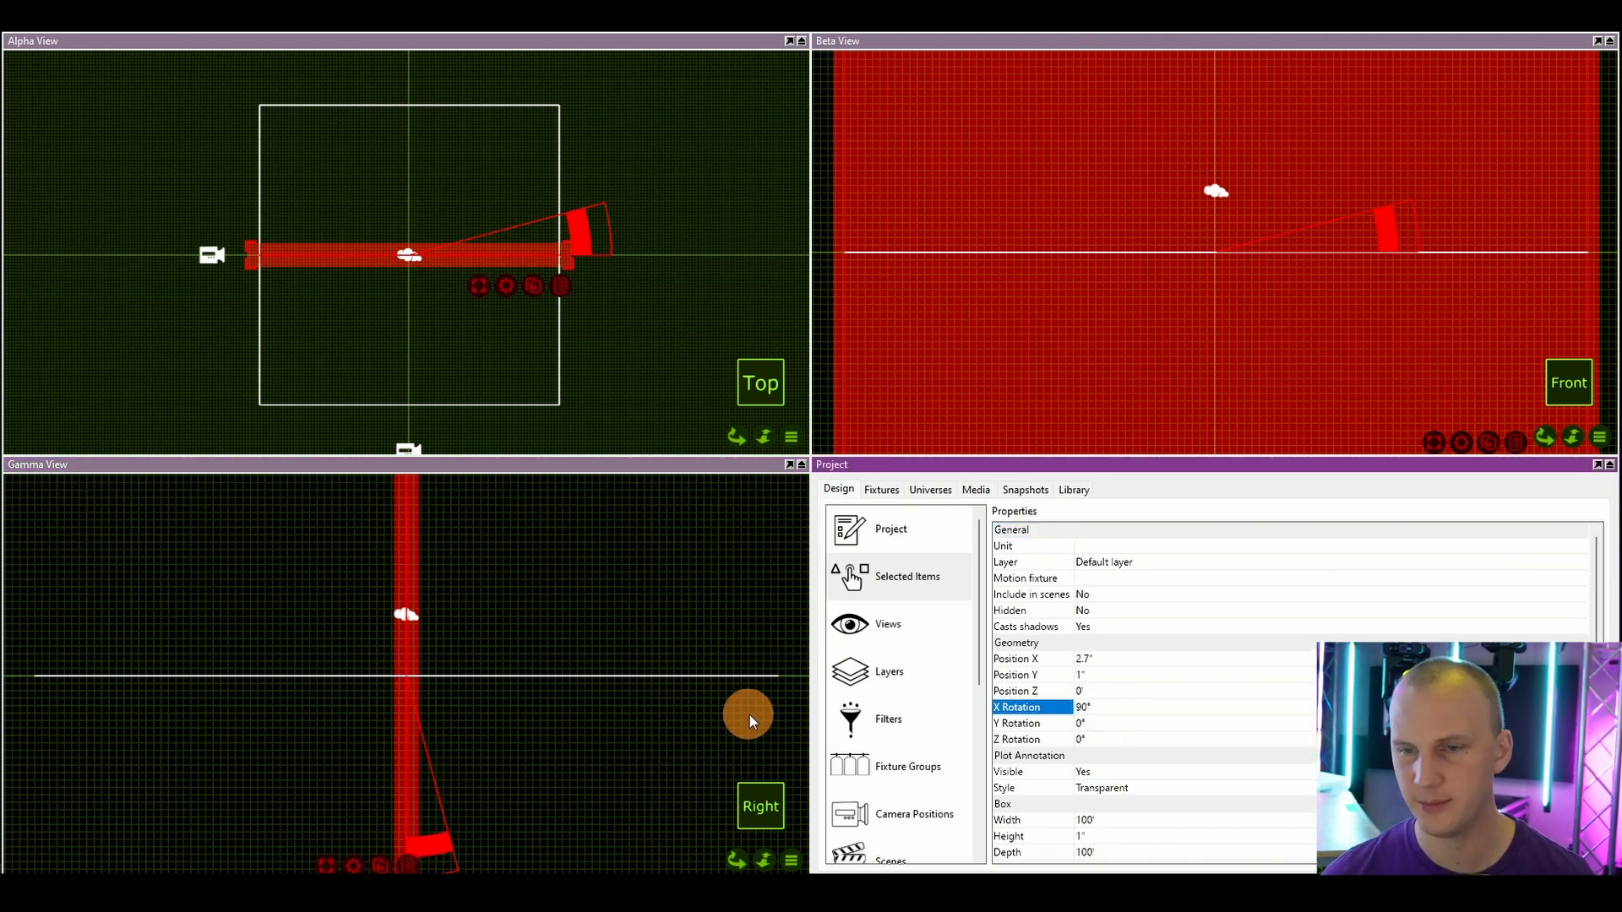
pyautogui.moveTo(265, 299)
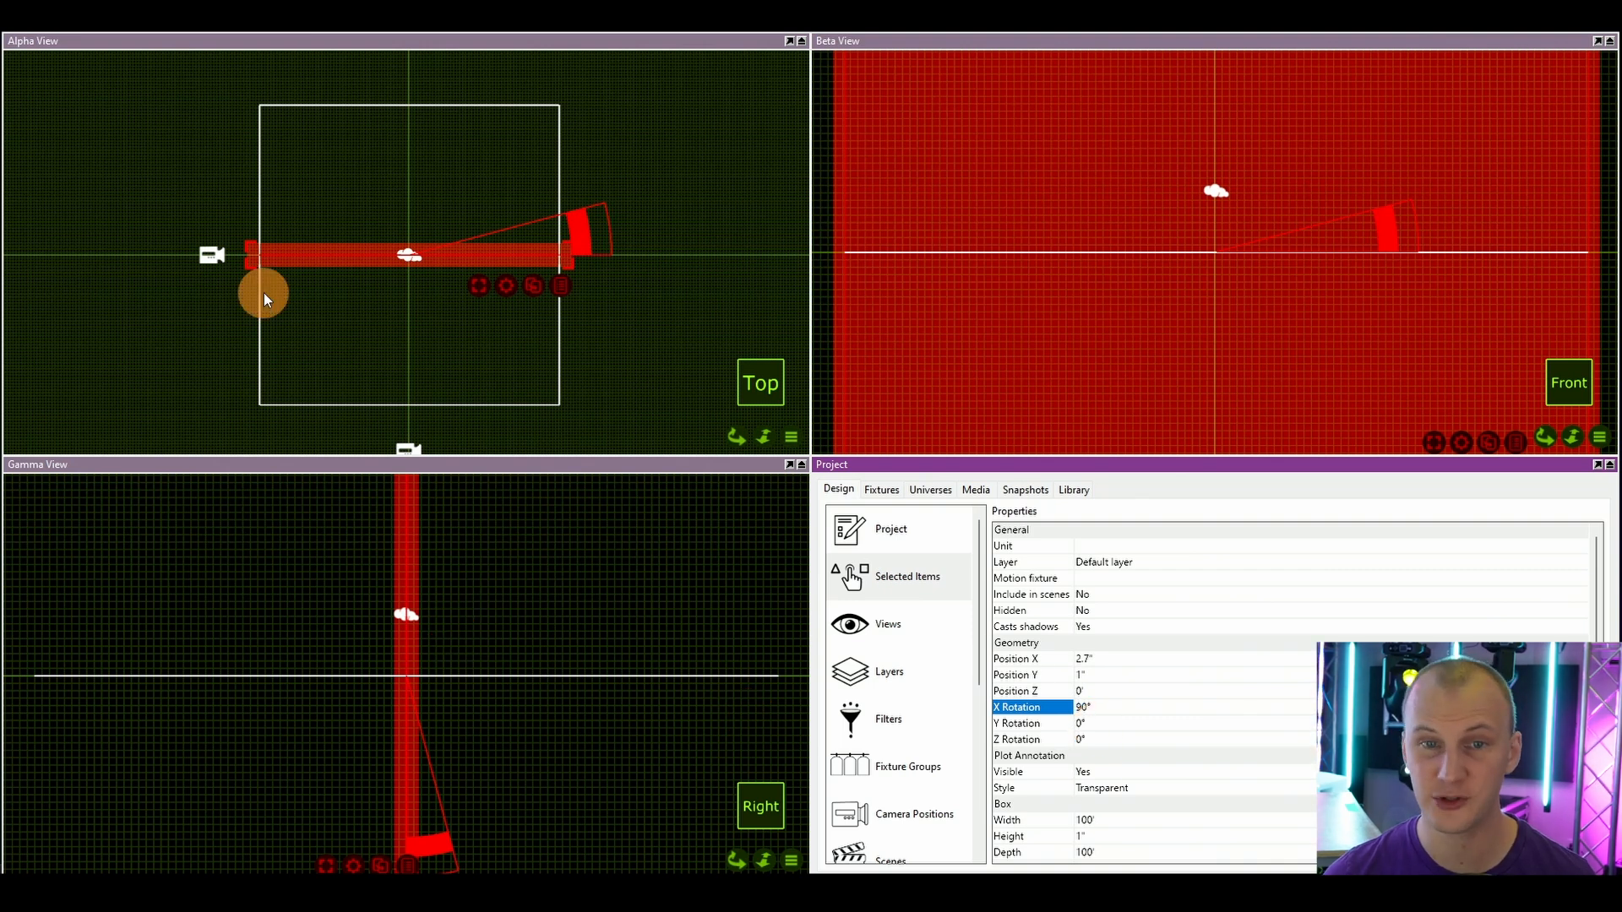
# Step: Move the upright panel to sit along the back edge of the room as a wall
pyautogui.moveTo(266, 292); pyautogui.dragTo(336, 186)
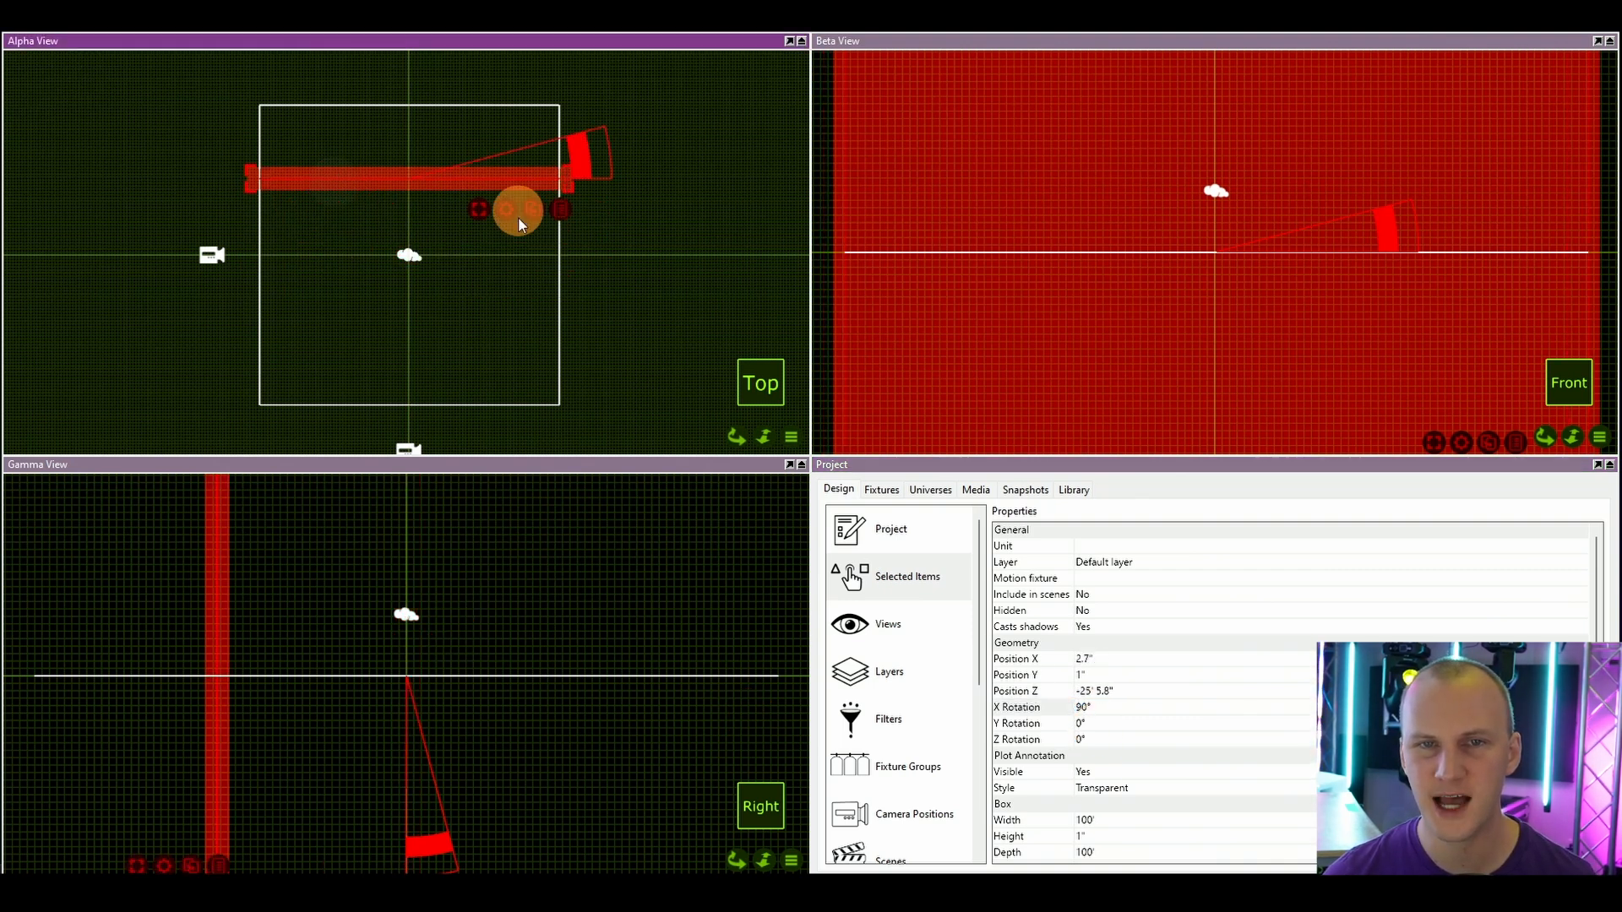
pyautogui.moveTo(517, 213); pyautogui.dragTo(725, 201)
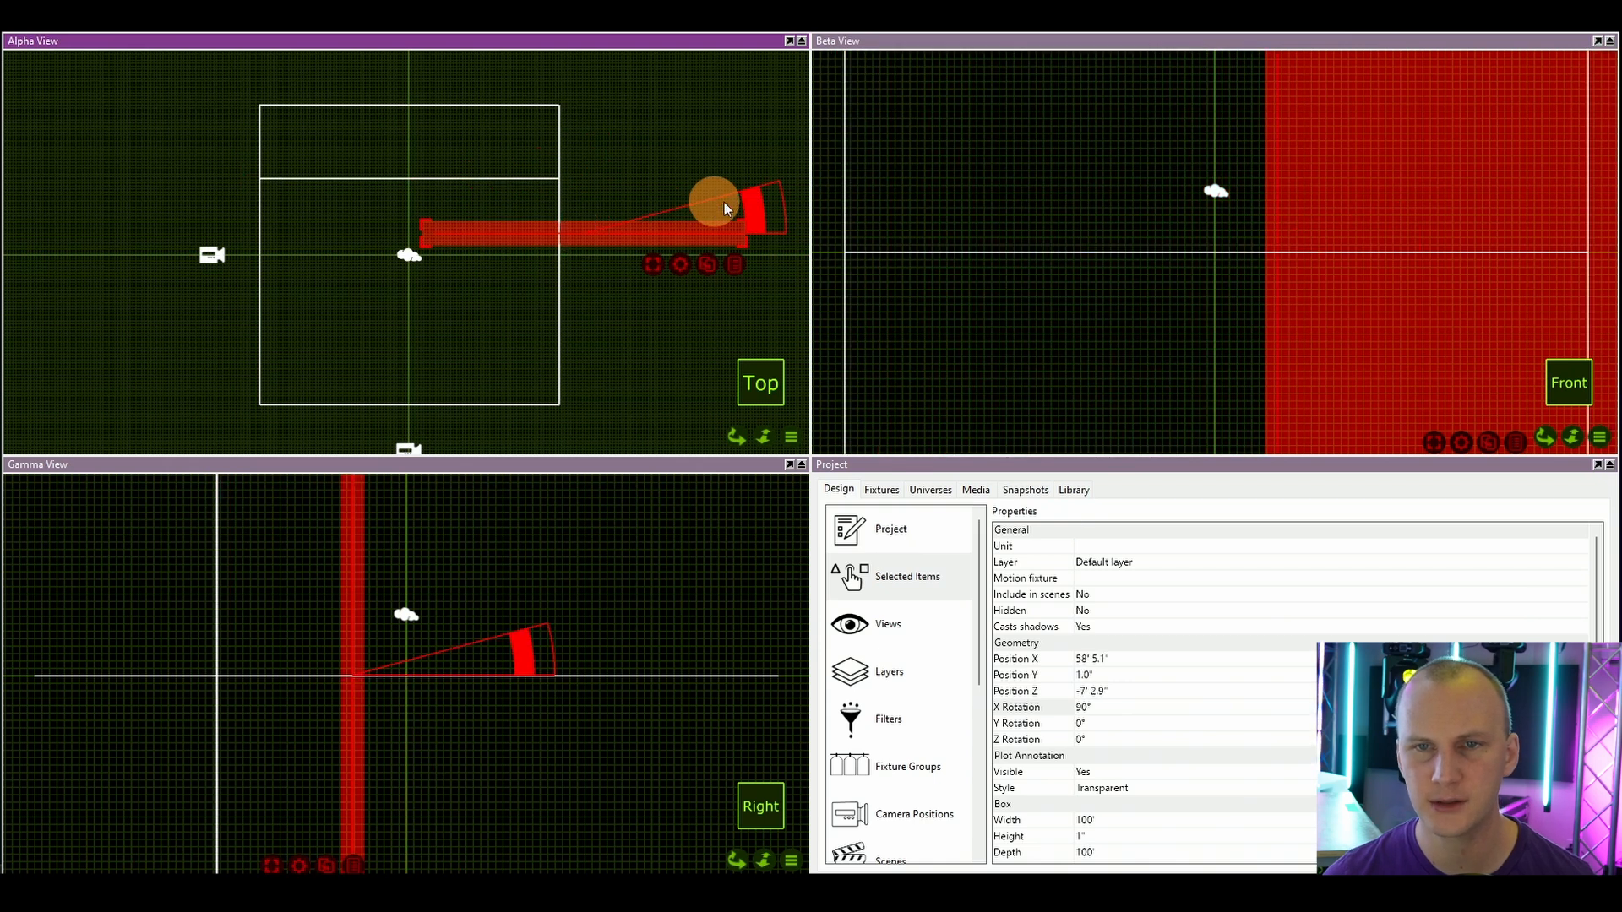
pyautogui.moveTo(713, 196); pyautogui.dragTo(603, 326)
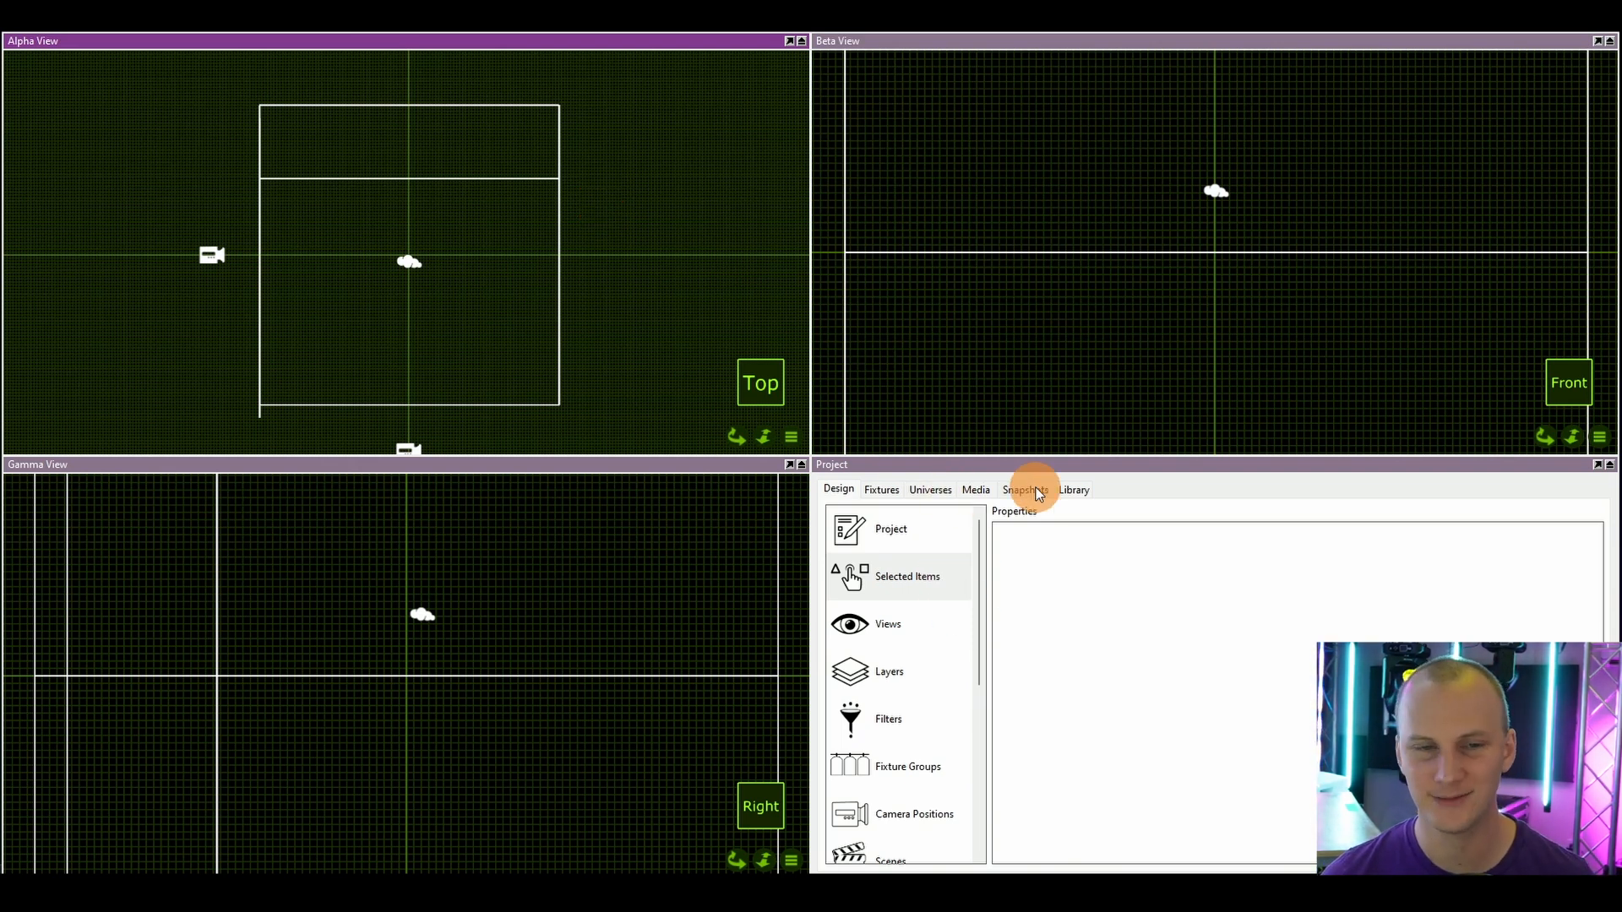
# Step: Insert a Stage deck from Library > Objects > Stages and show its properties
pyautogui.click(1073, 490)
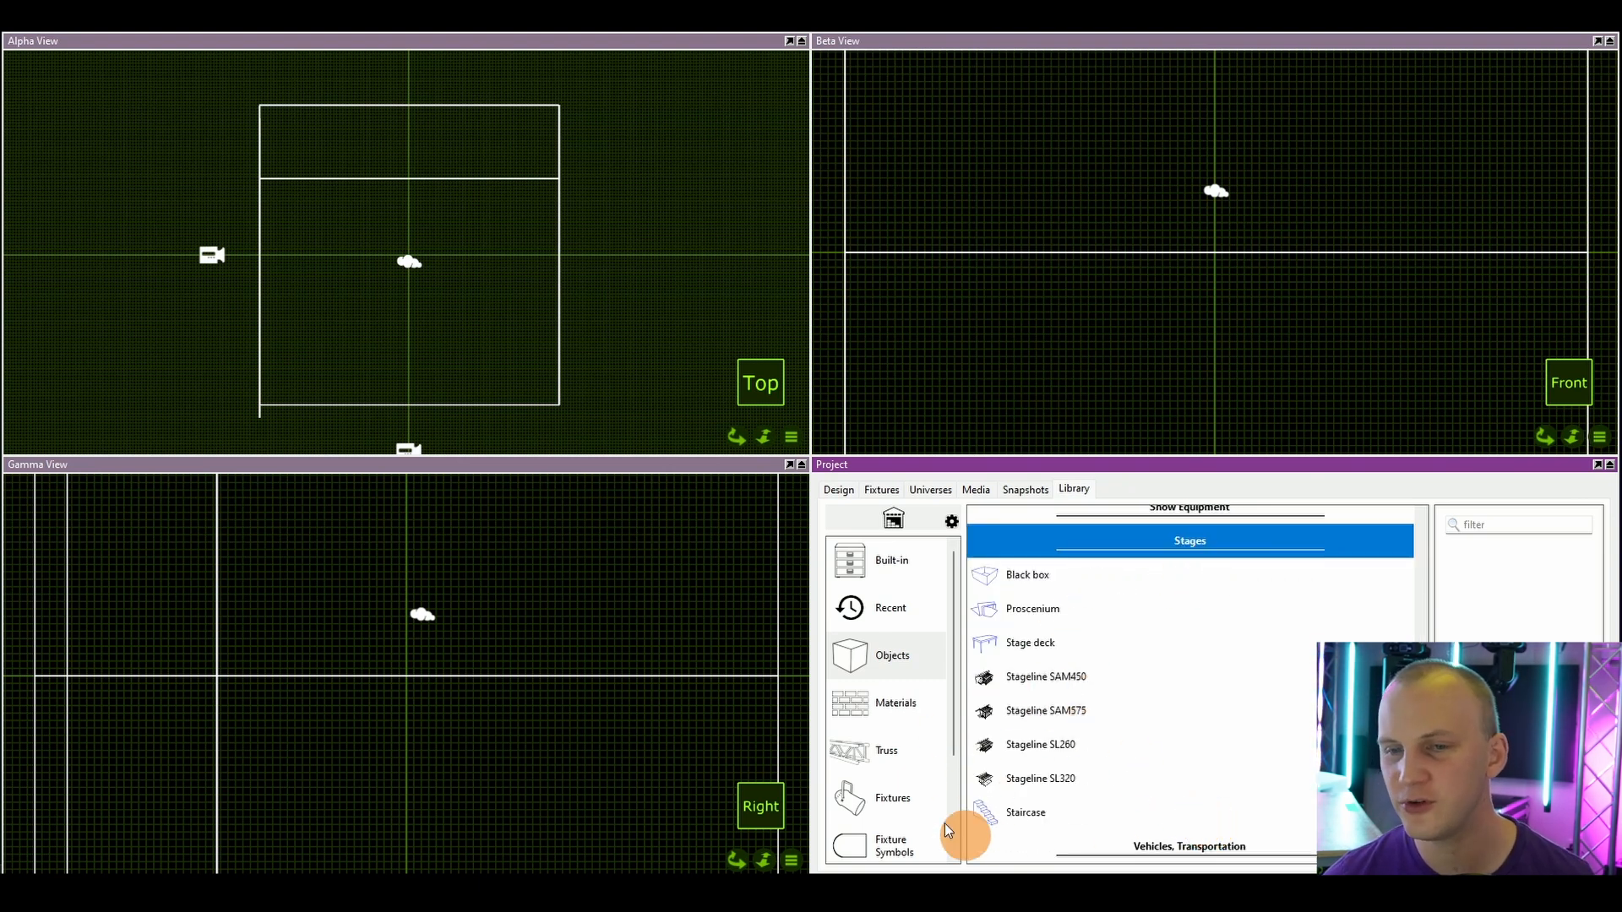
pyautogui.click(1029, 641)
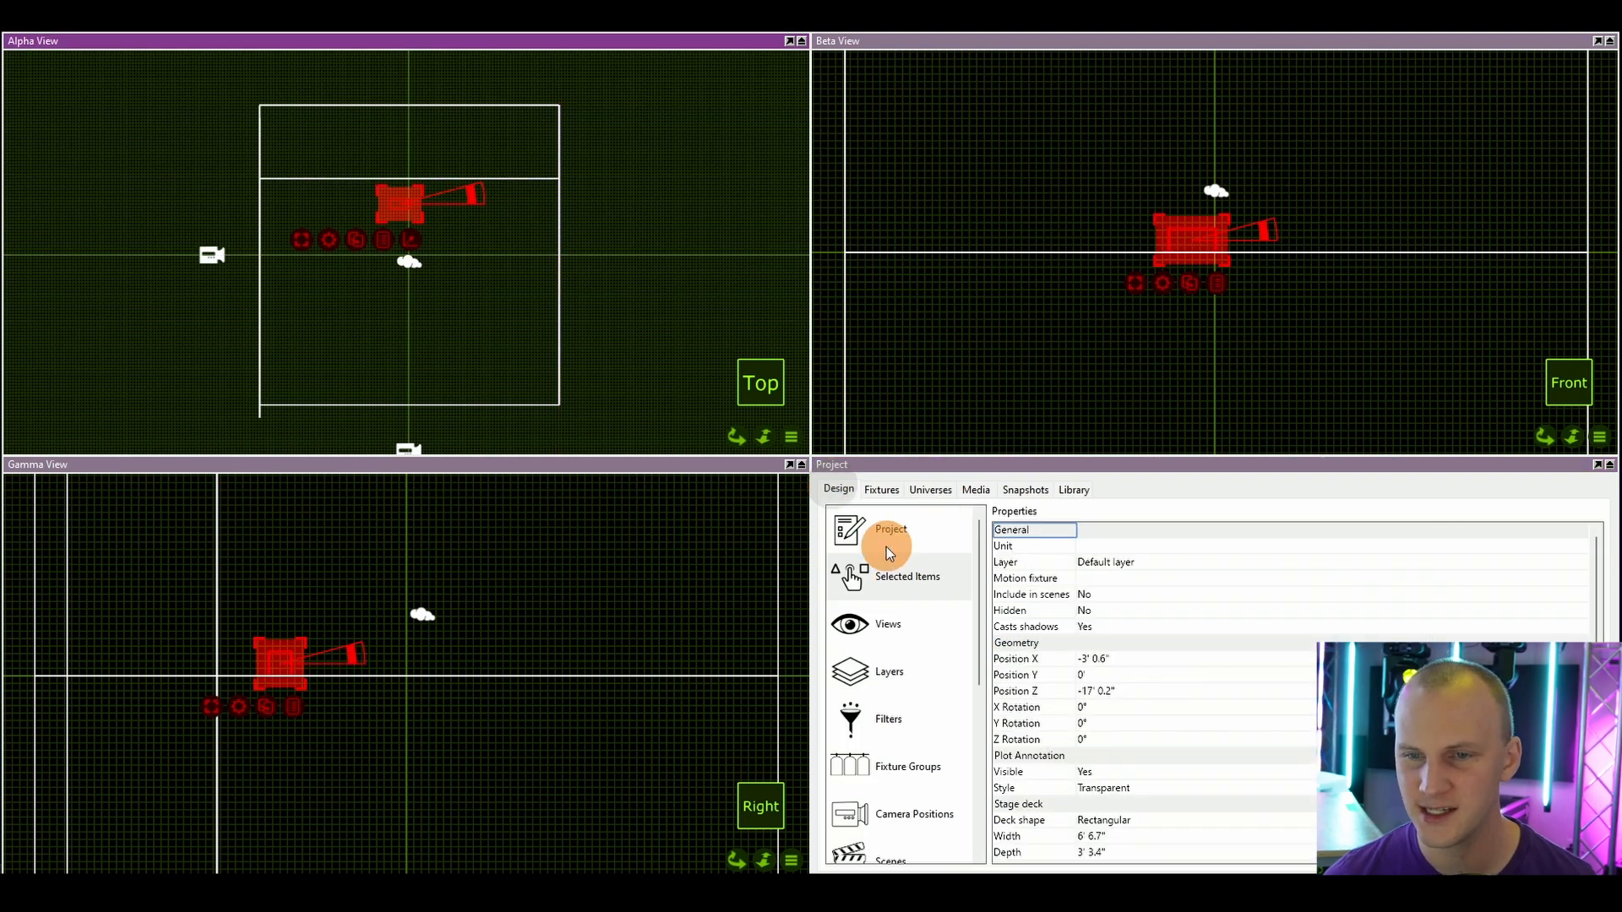
pyautogui.click(905, 576)
pyautogui.write("8'")
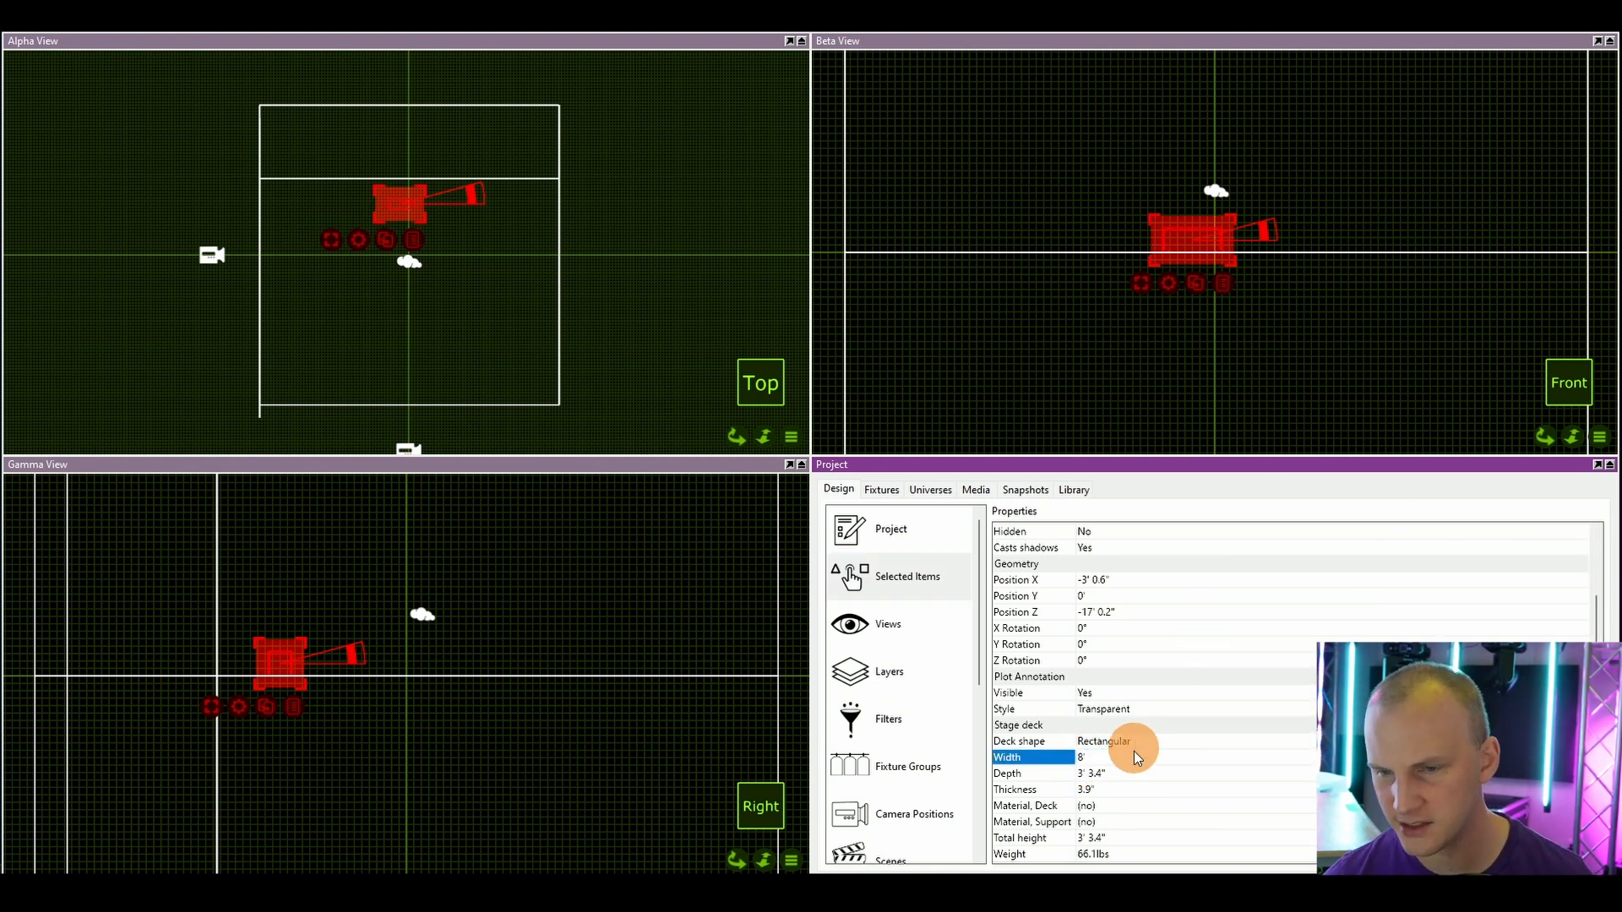
# Step: Set the deck to 8' by 4' with 3' total height and move it to the room's back-left corner
pyautogui.click(1044, 772)
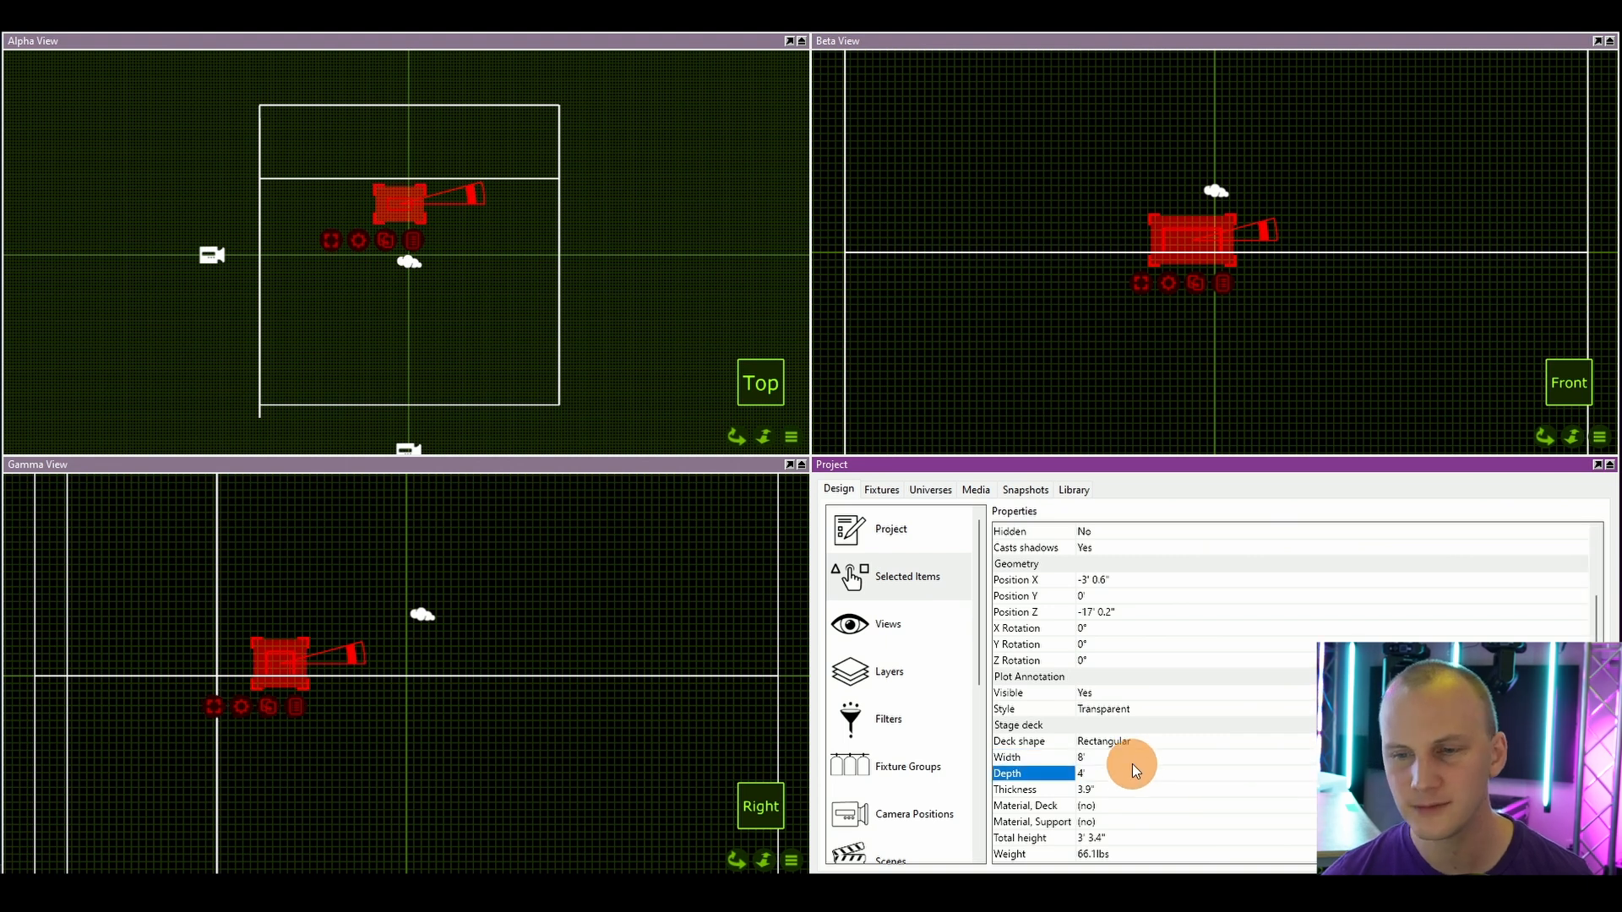
pyautogui.click(1013, 788)
pyautogui.write("3'")
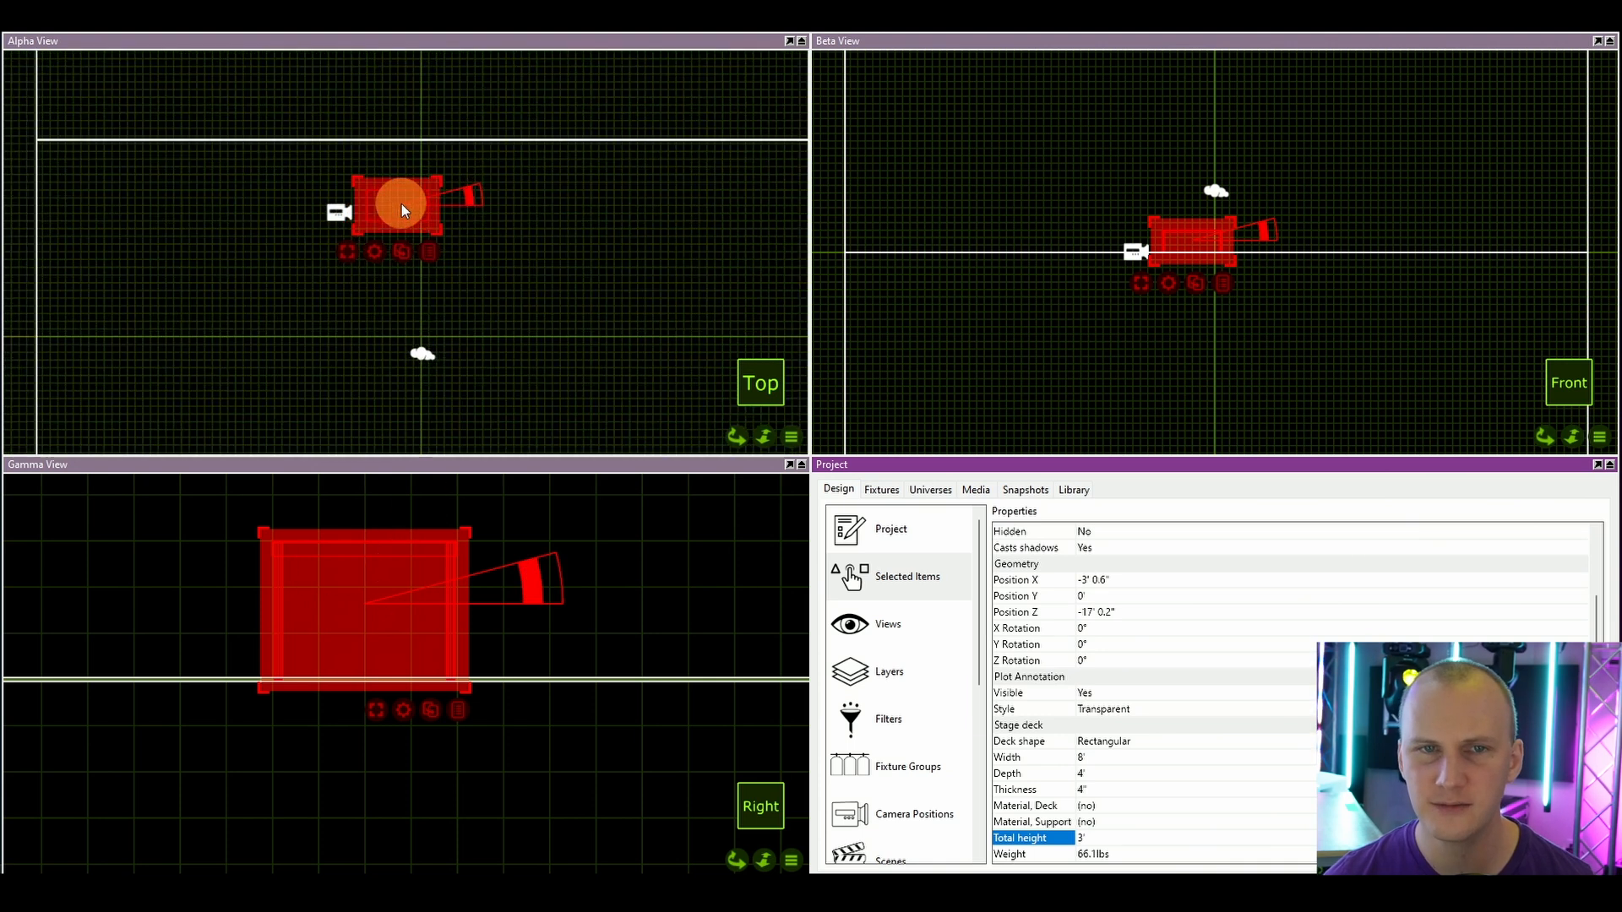
pyautogui.moveTo(403, 209); pyautogui.dragTo(123, 180)
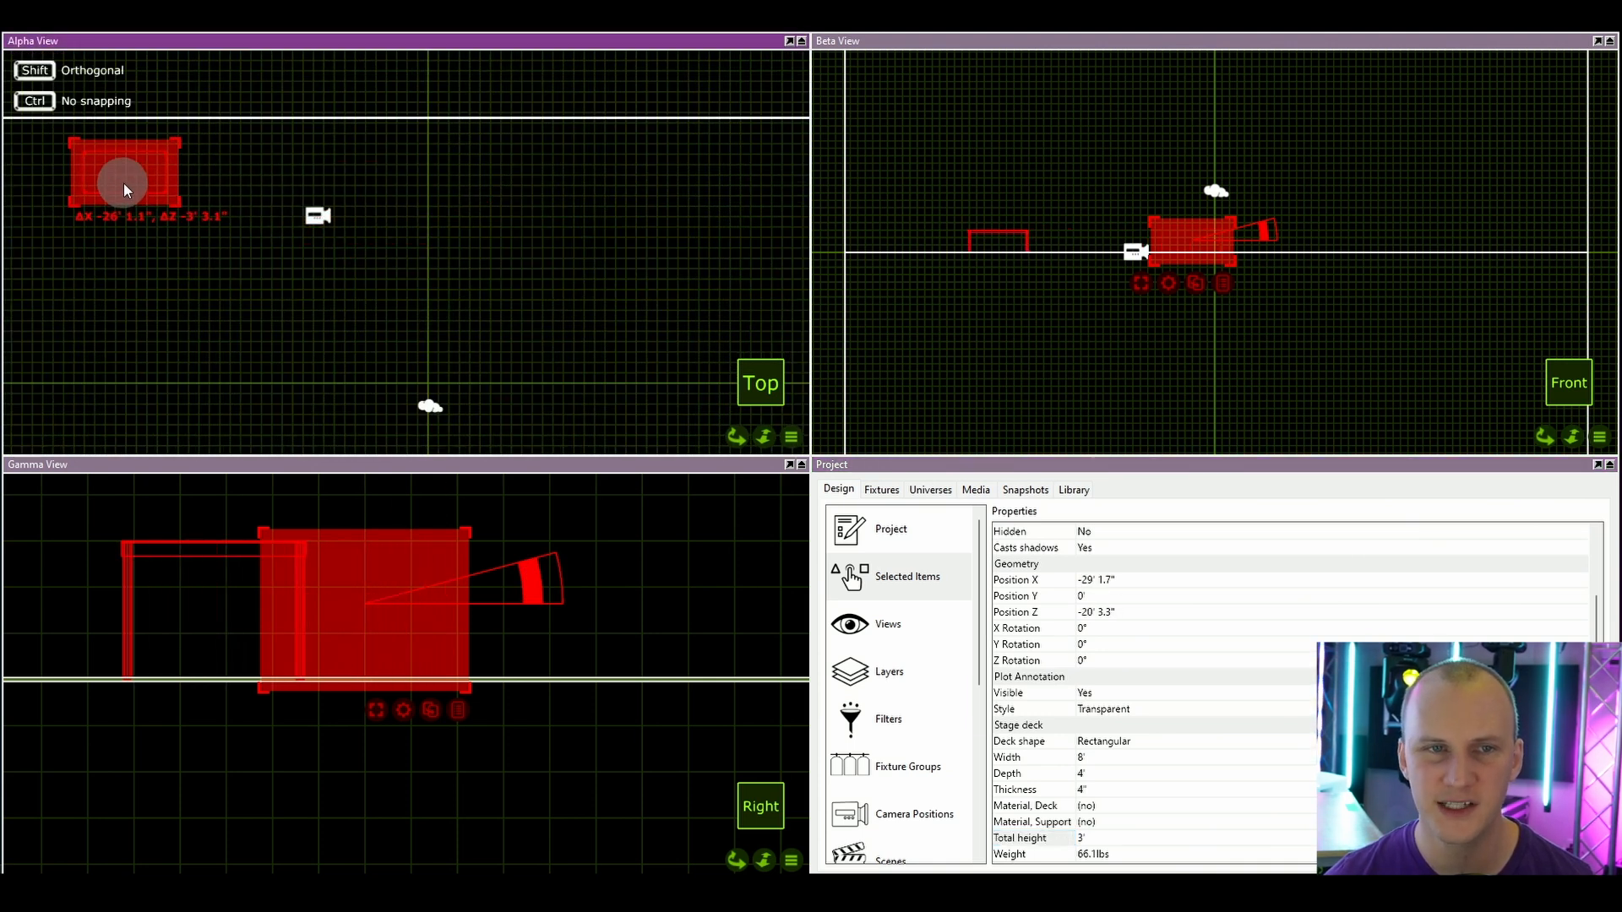
pyautogui.moveTo(124, 177); pyautogui.dragTo(157, 178)
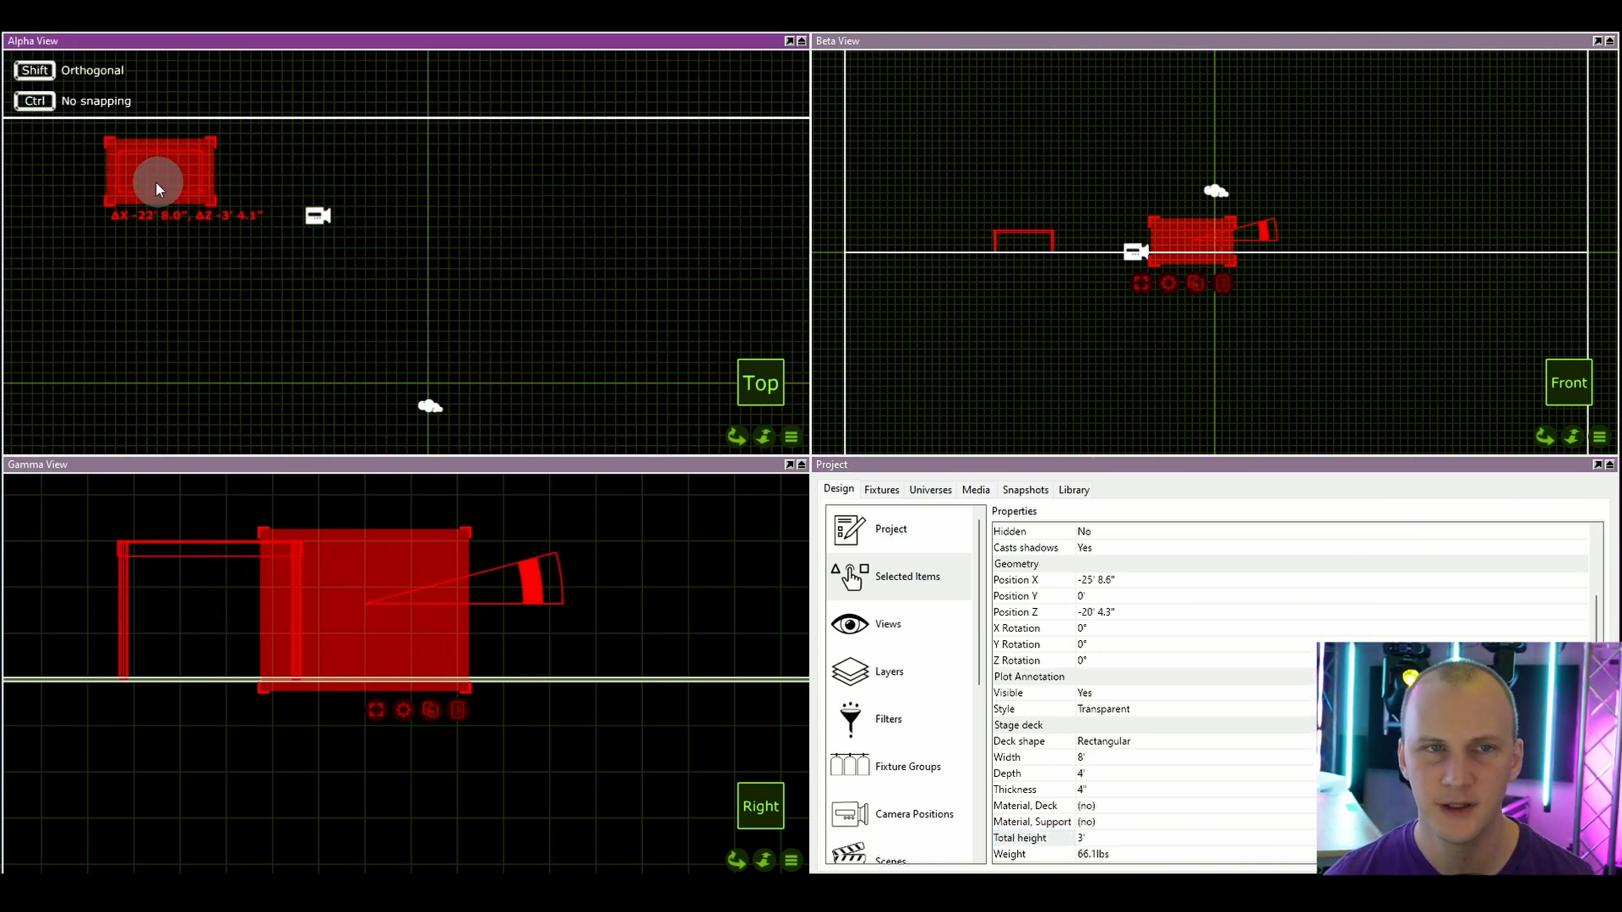
pyautogui.moveTo(160, 180); pyautogui.dragTo(154, 184)
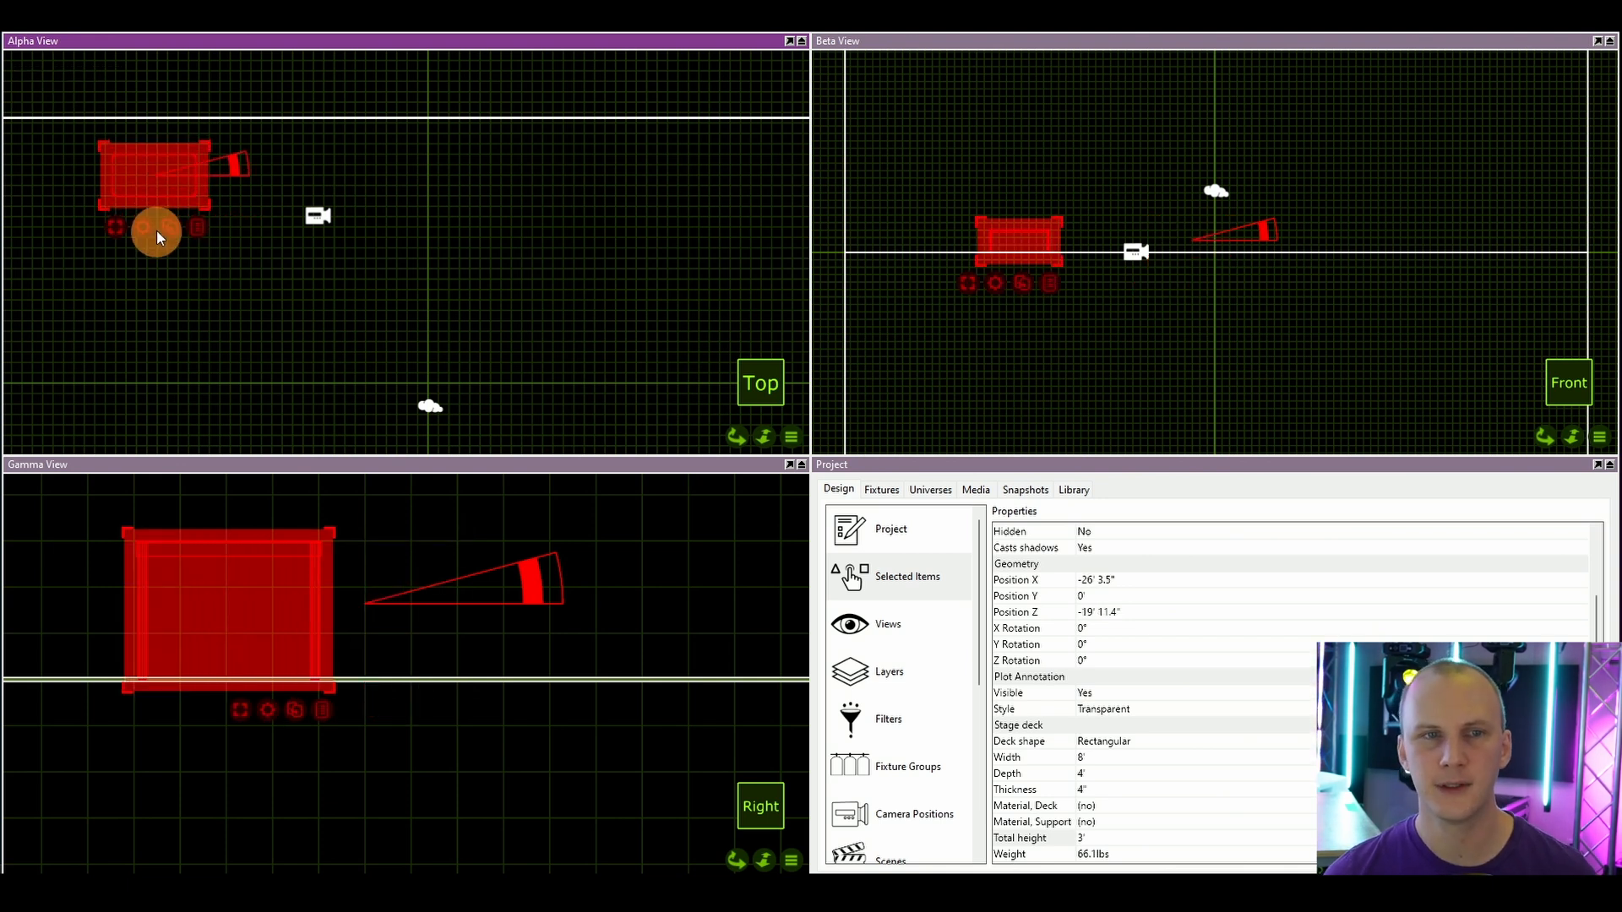
pyautogui.rightClick(157, 236)
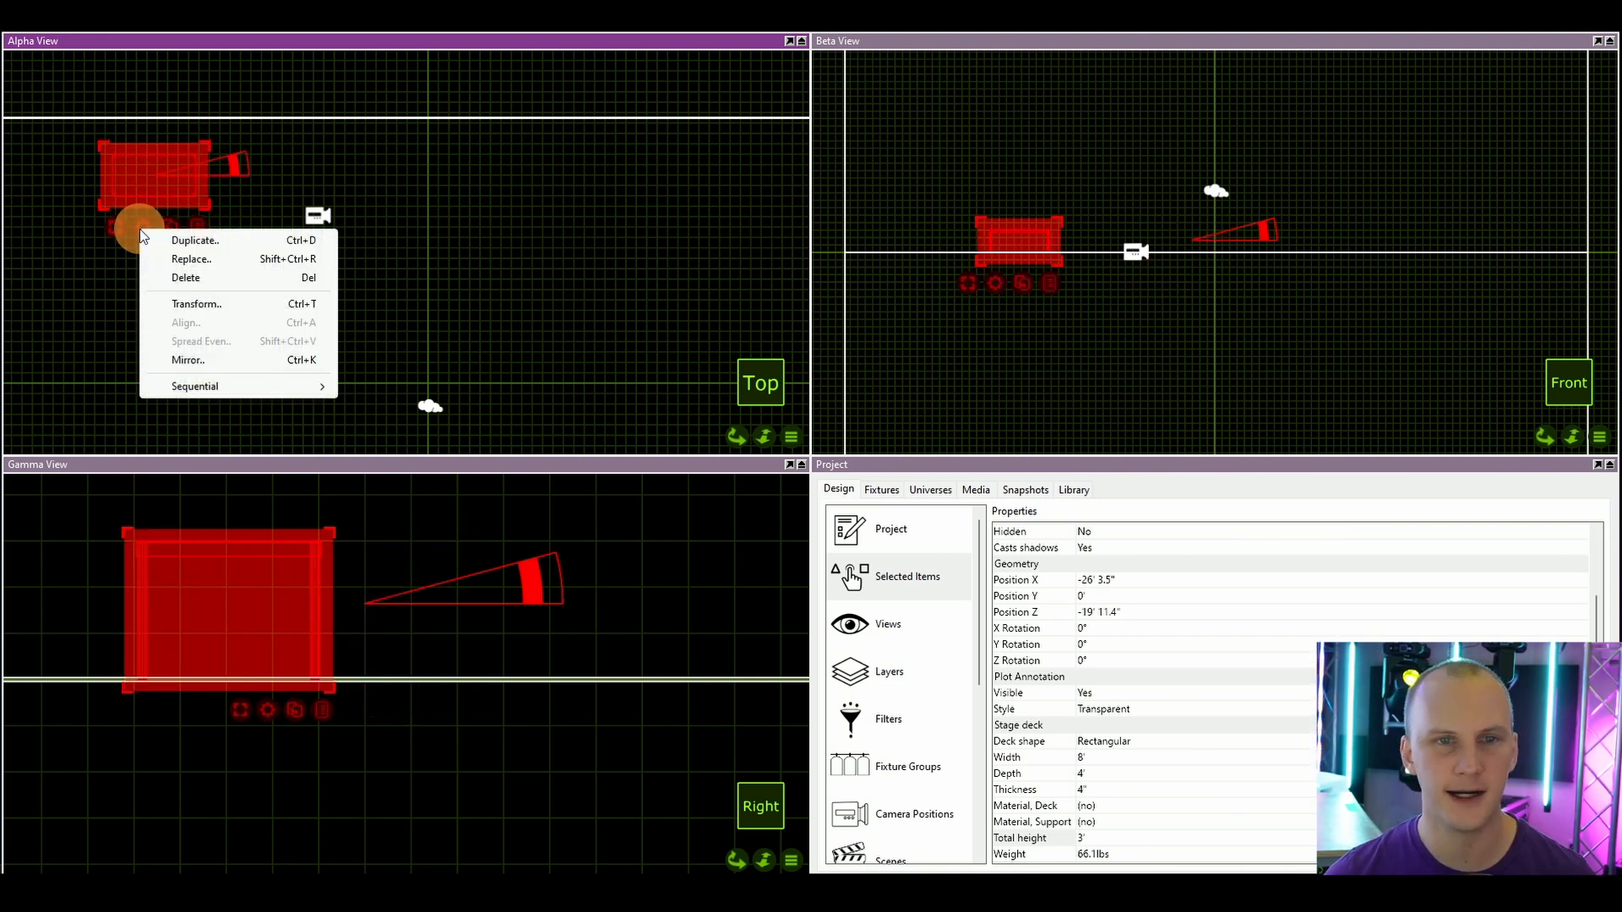
pyautogui.moveTo(238, 258)
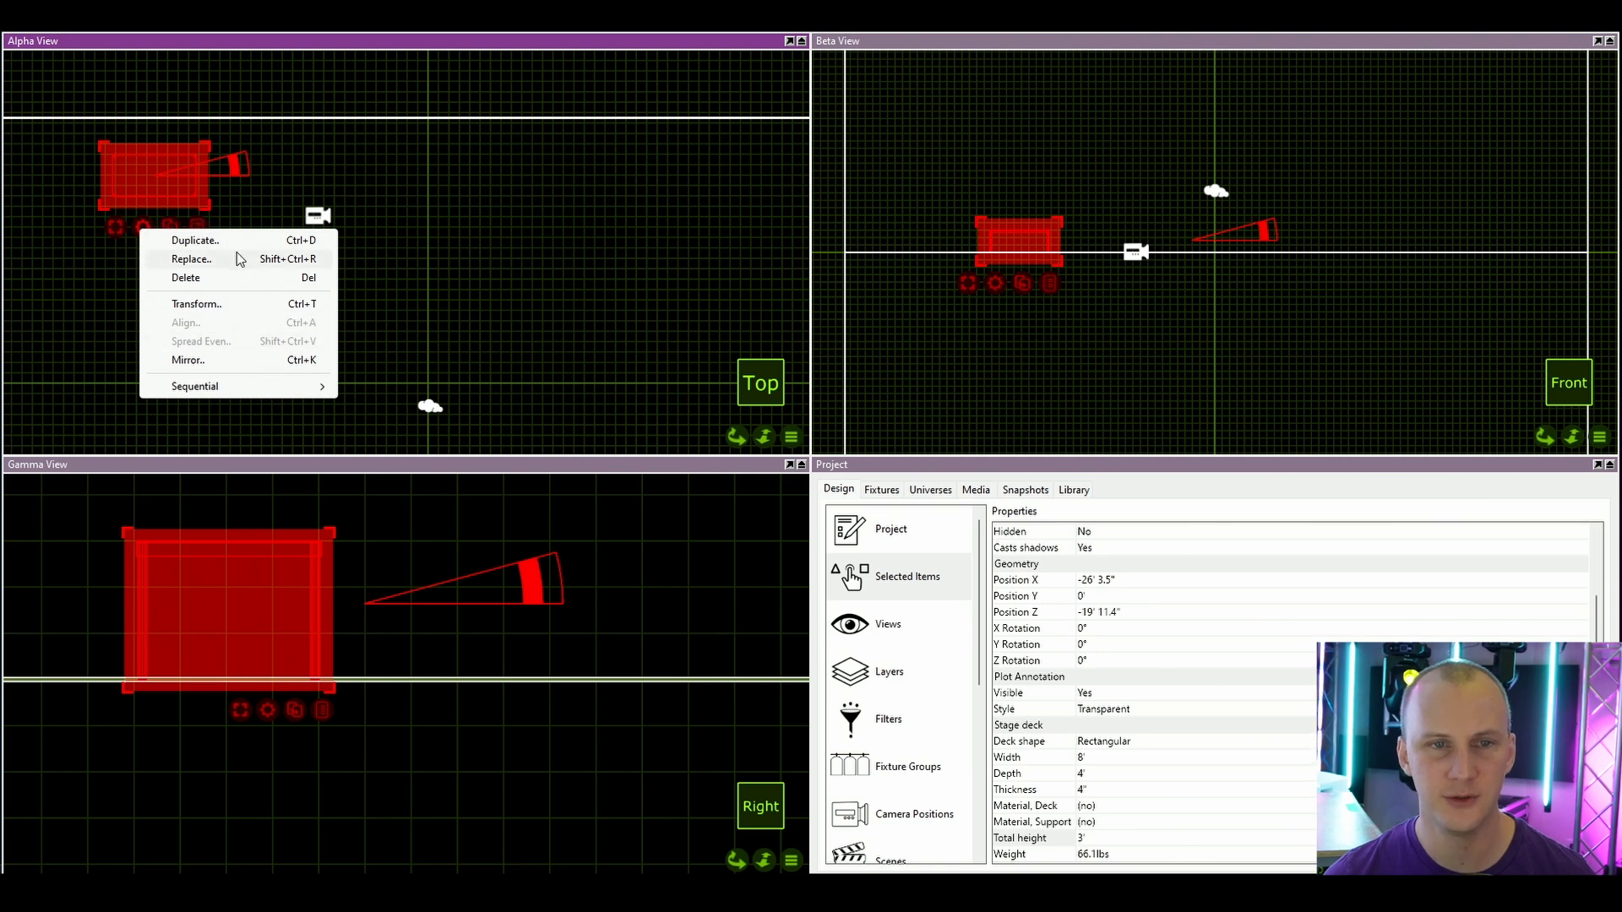
pyautogui.click(194, 239)
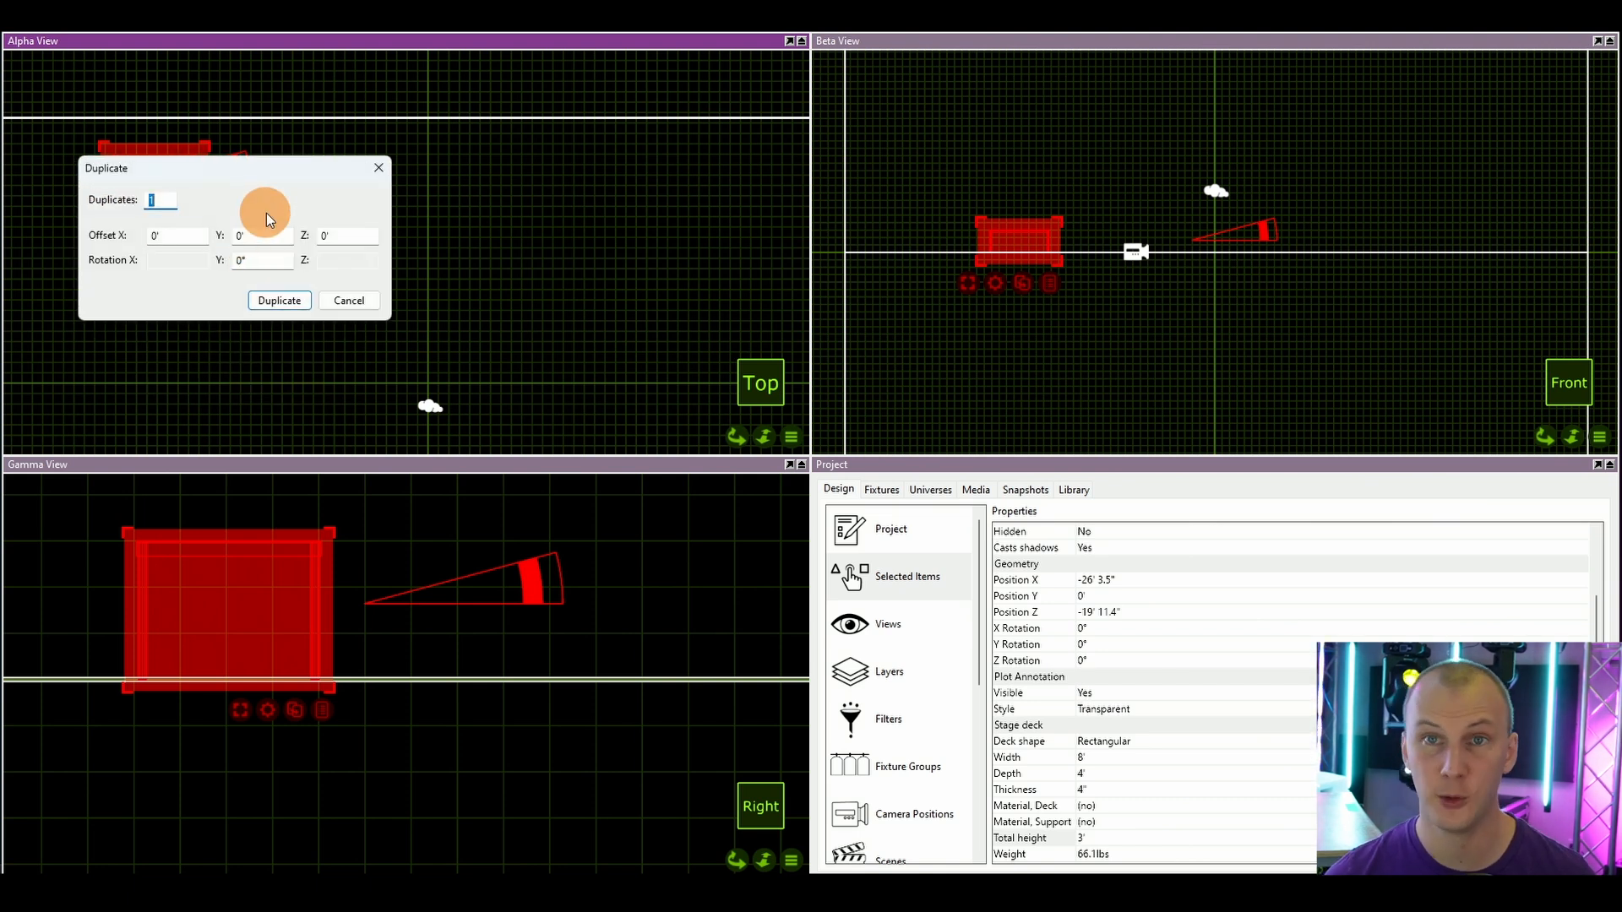
pyautogui.moveTo(97, 214)
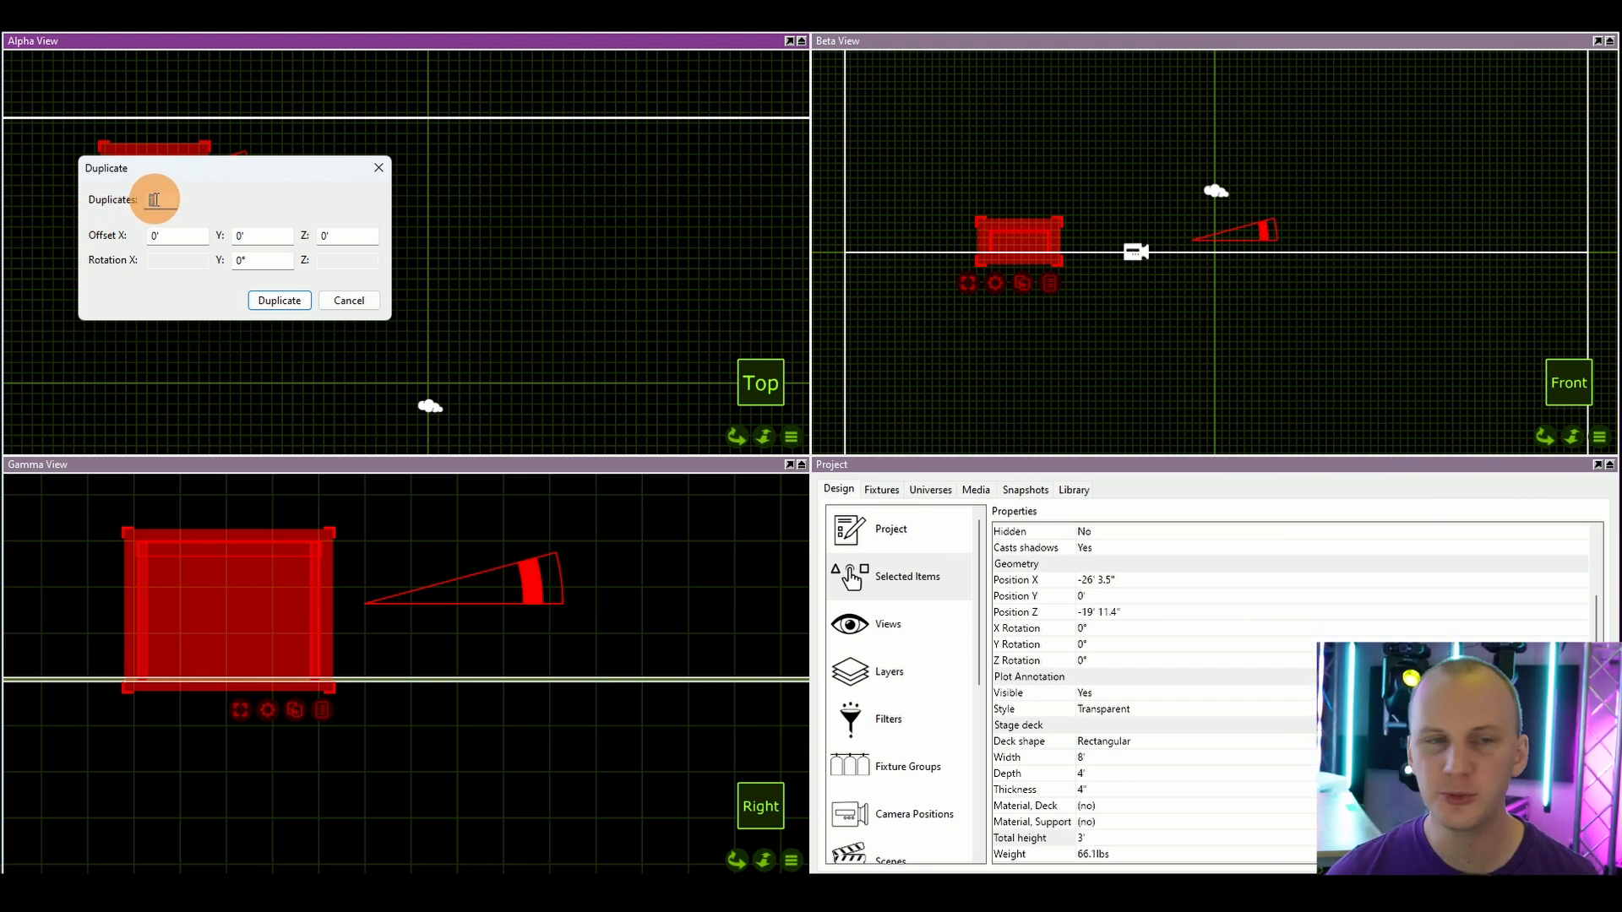
pyautogui.write('7')
pyautogui.click(346, 235)
pyautogui.write('8')
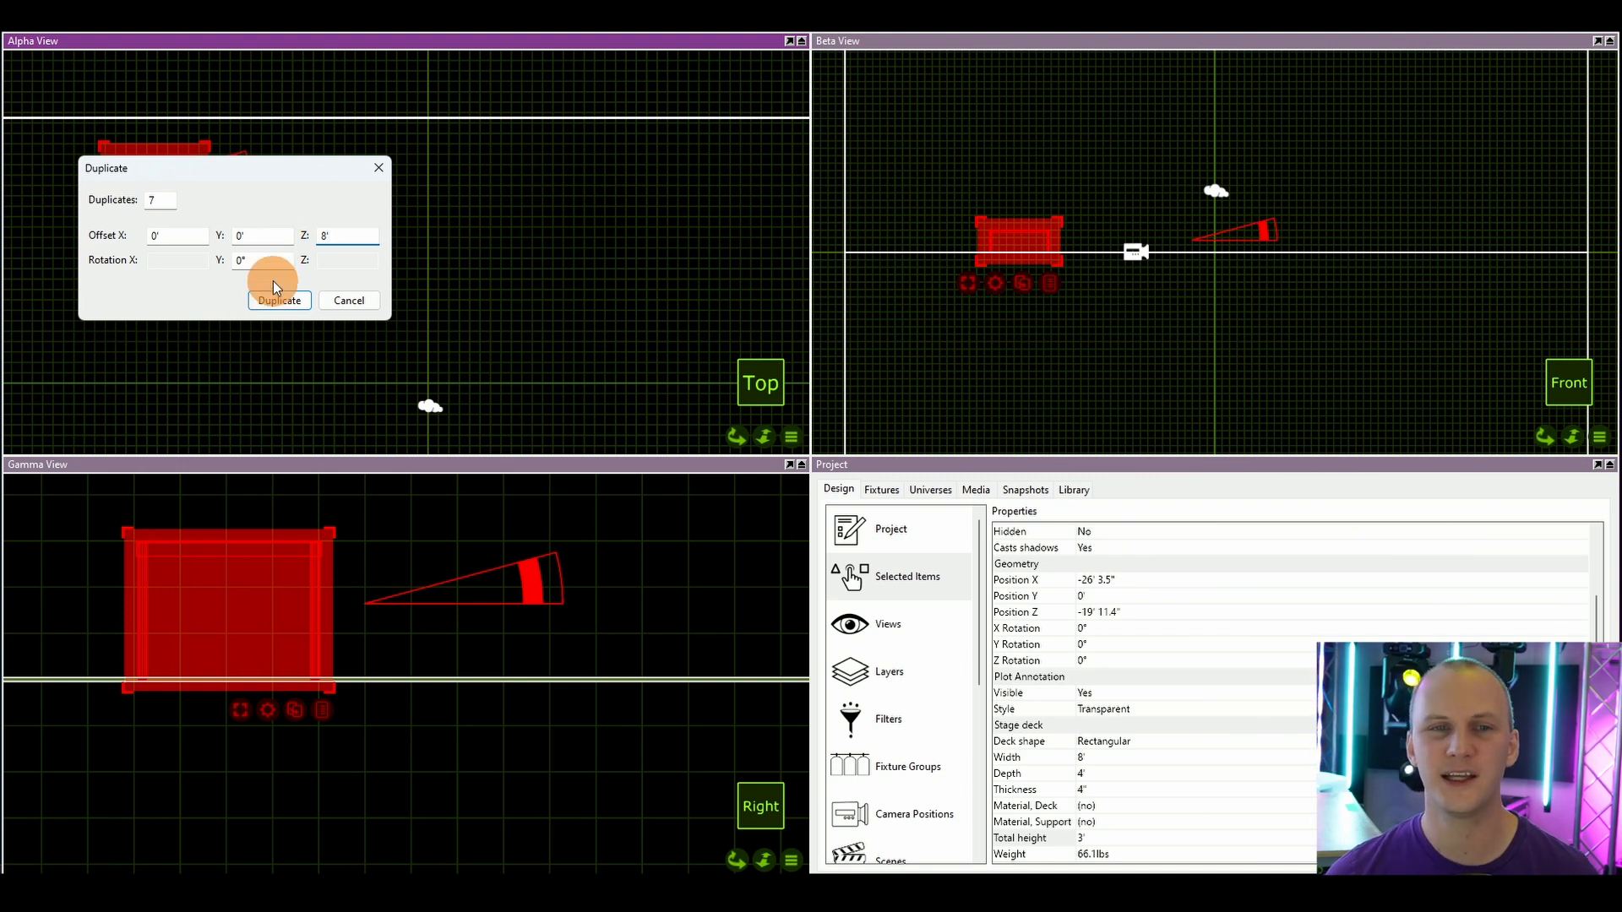
pyautogui.moveTo(289, 335)
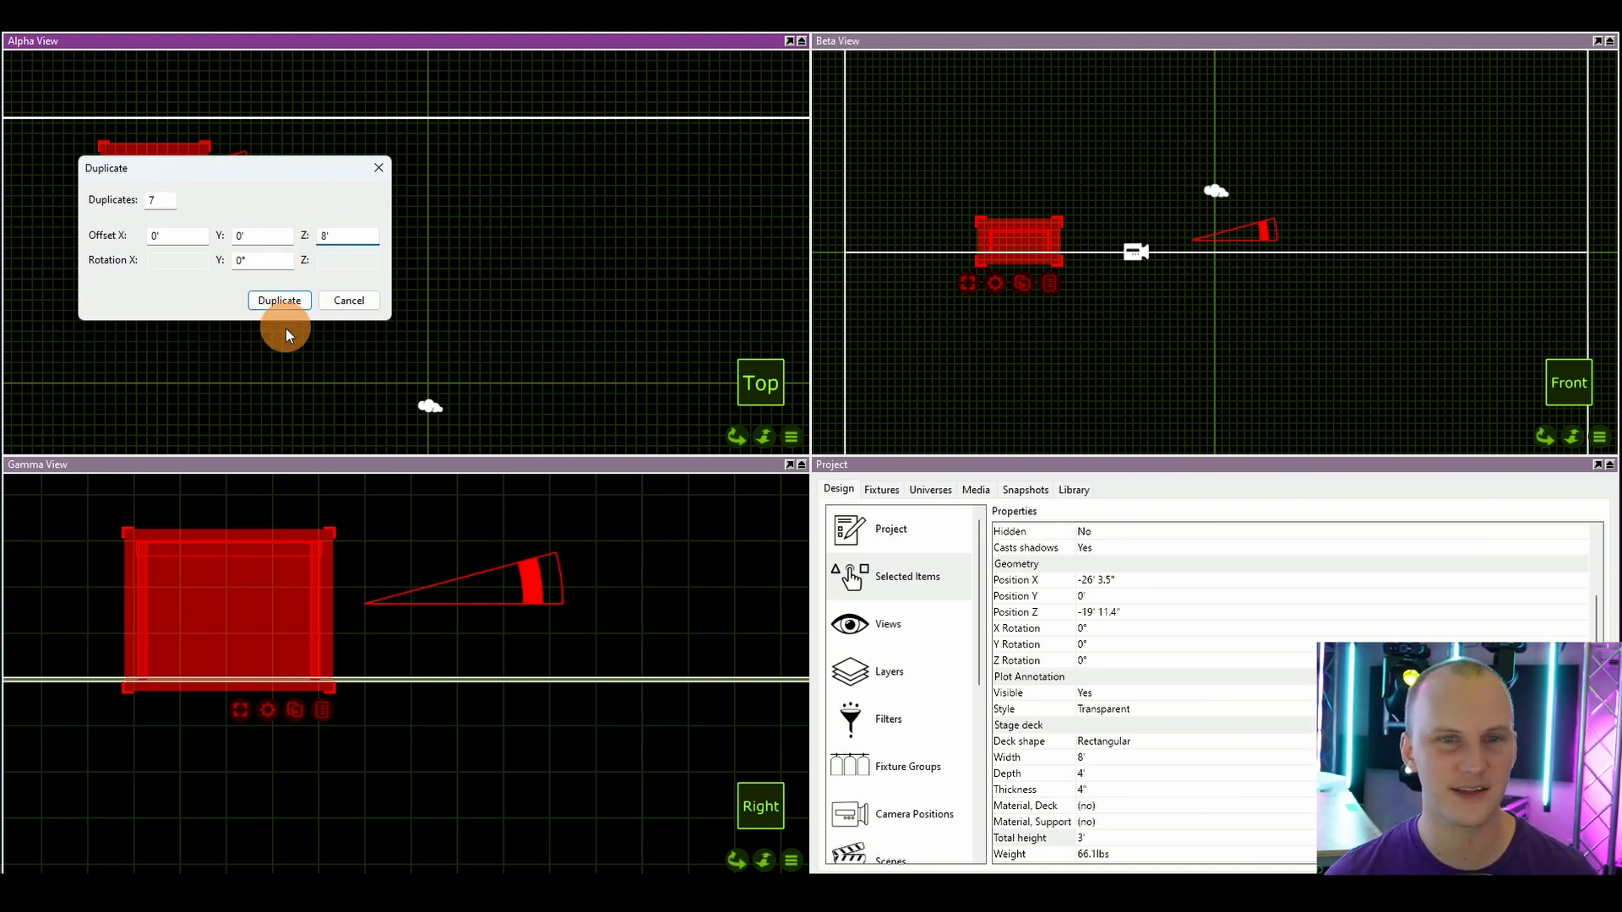
pyautogui.click(278, 300)
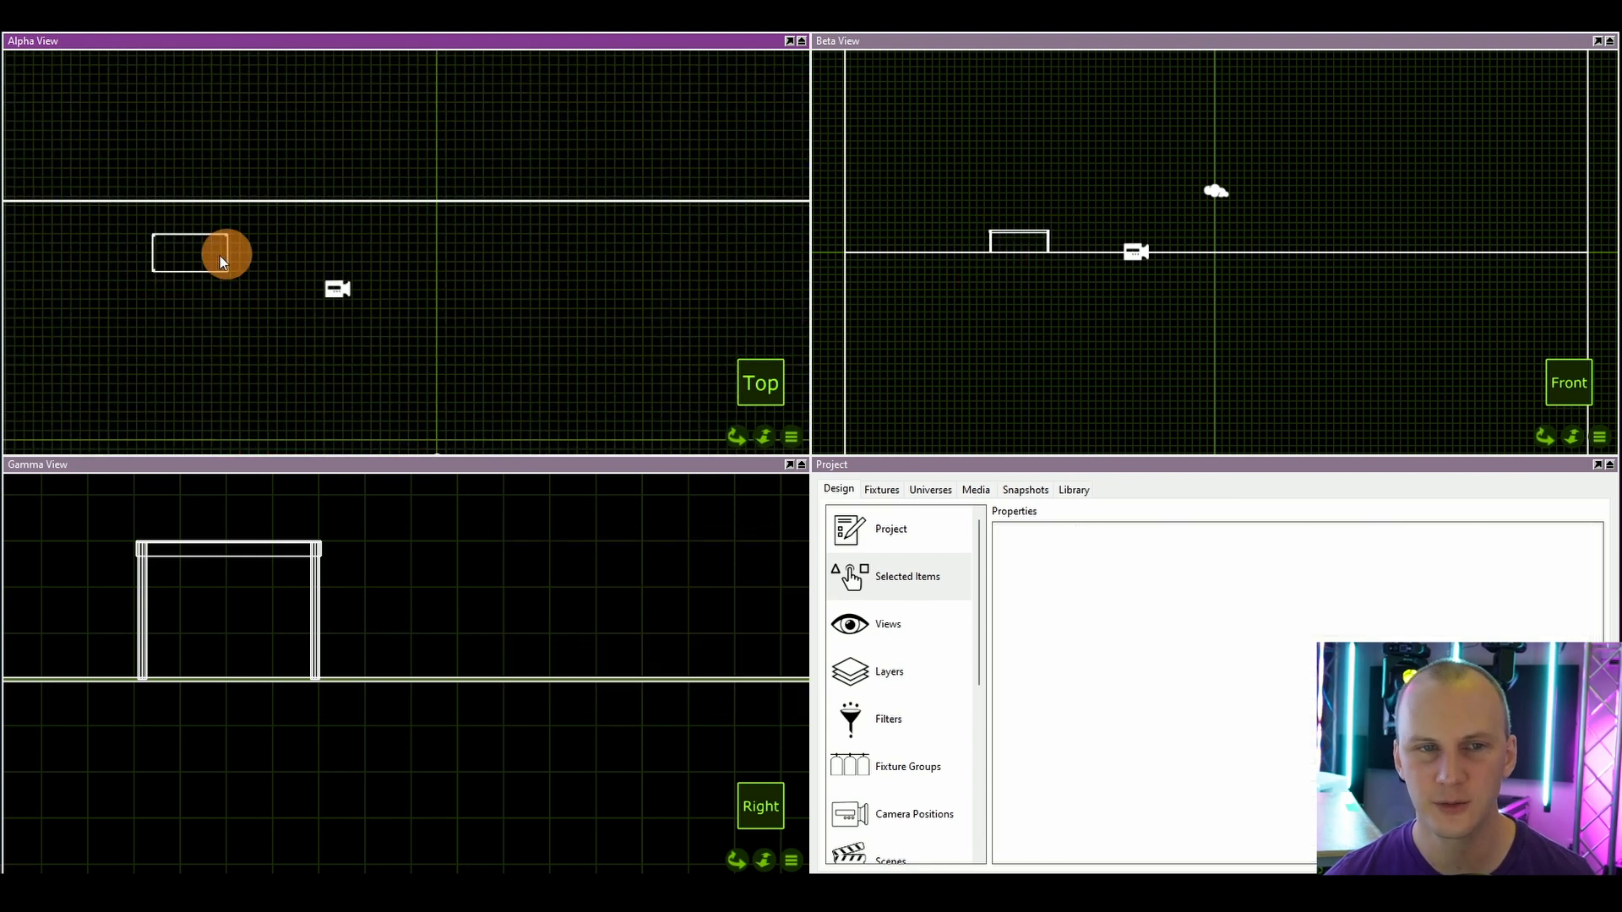
# Step: Duplicate the selected deck piece with an offset along X to form a row
pyautogui.click(196, 253)
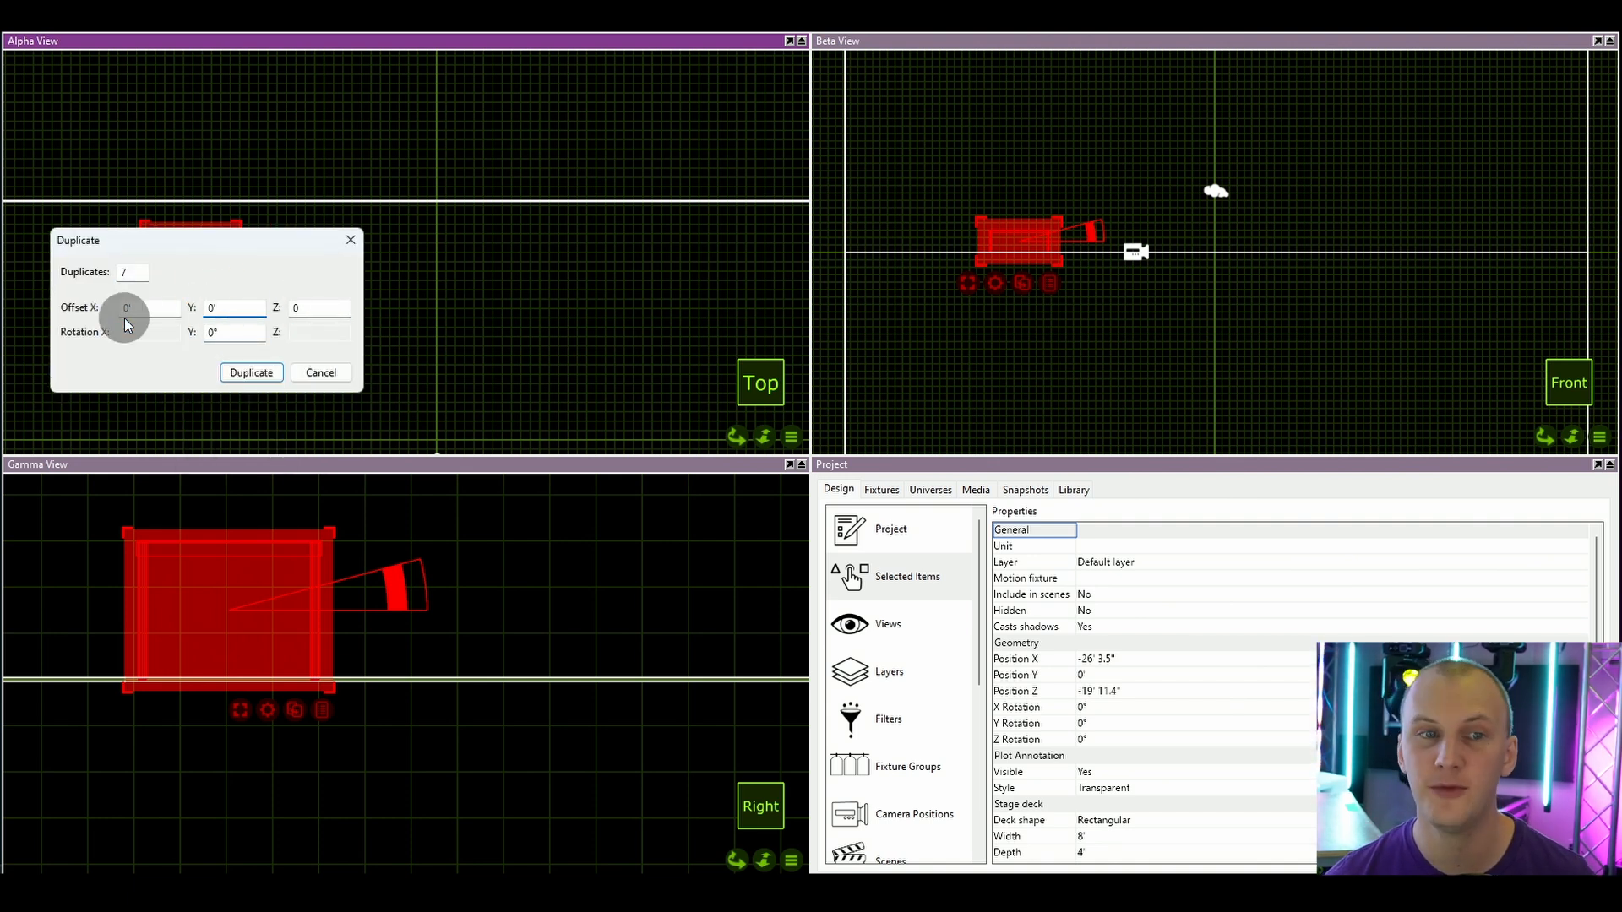
pyautogui.click(127, 308)
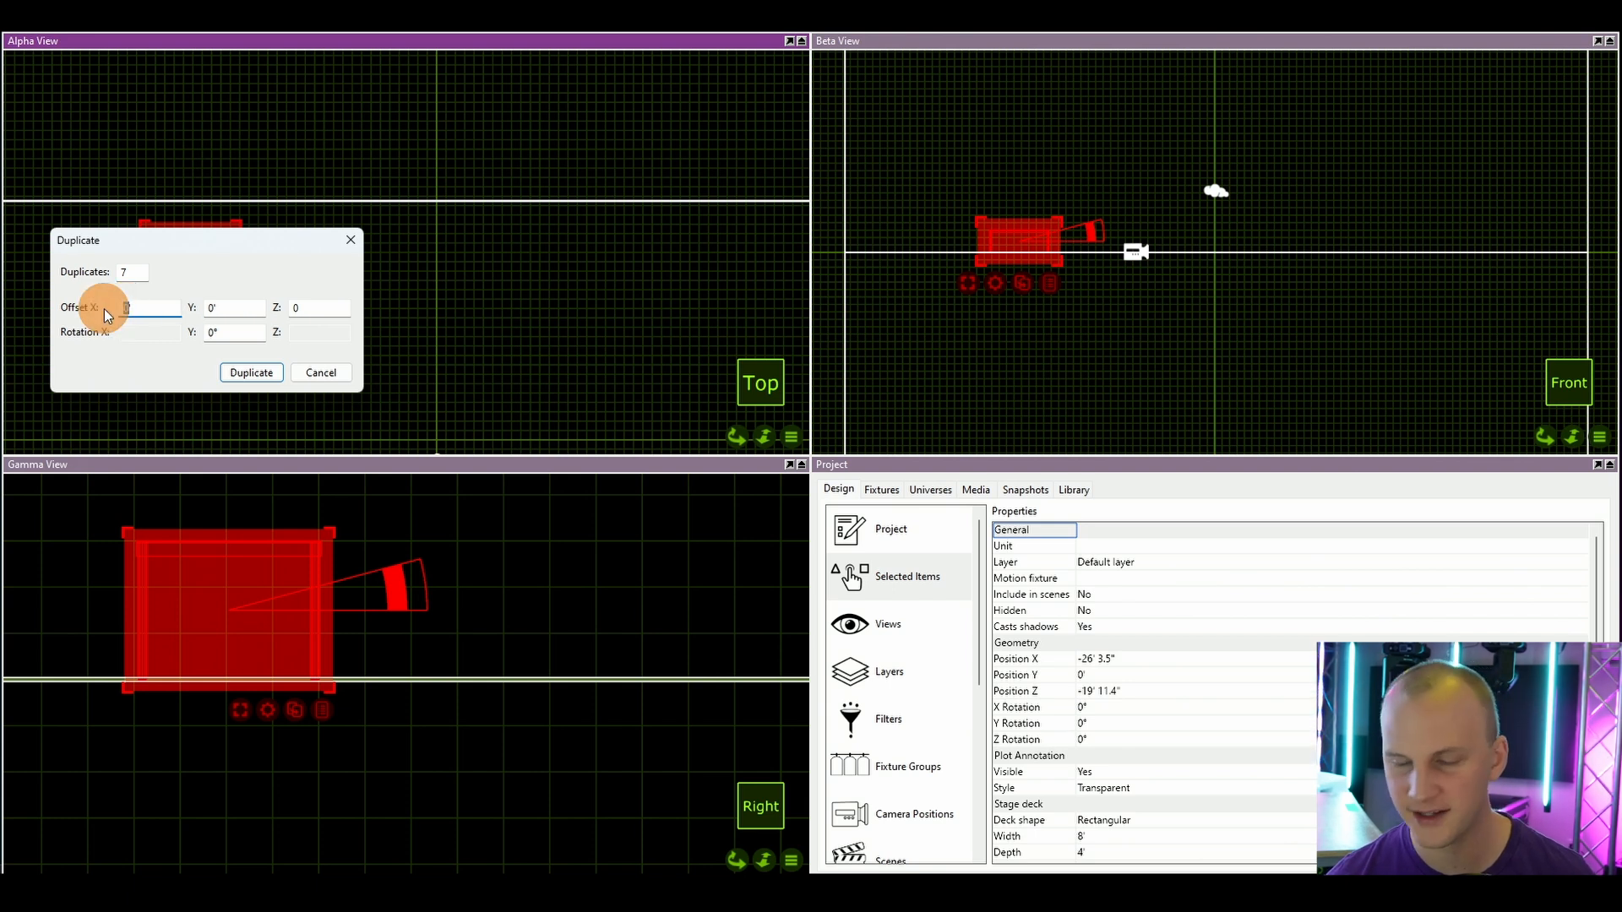
pyautogui.click(250, 372)
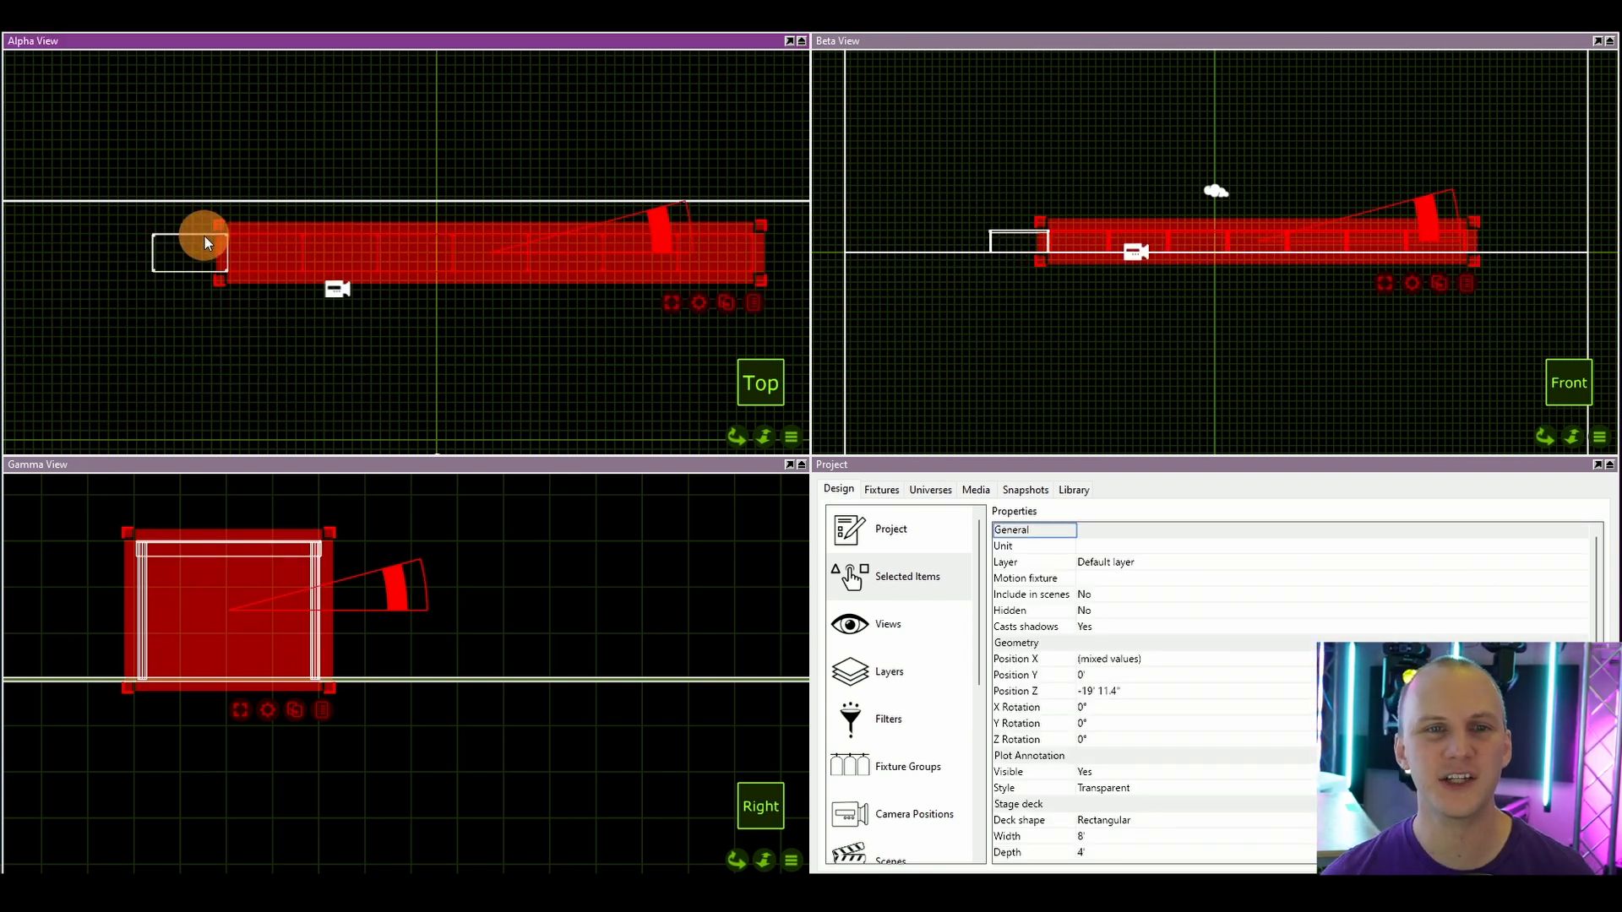
# Step: Duplicate the deck row 3 times with an Offset Z of 4 to build the stage
pyautogui.rightClick(703, 311)
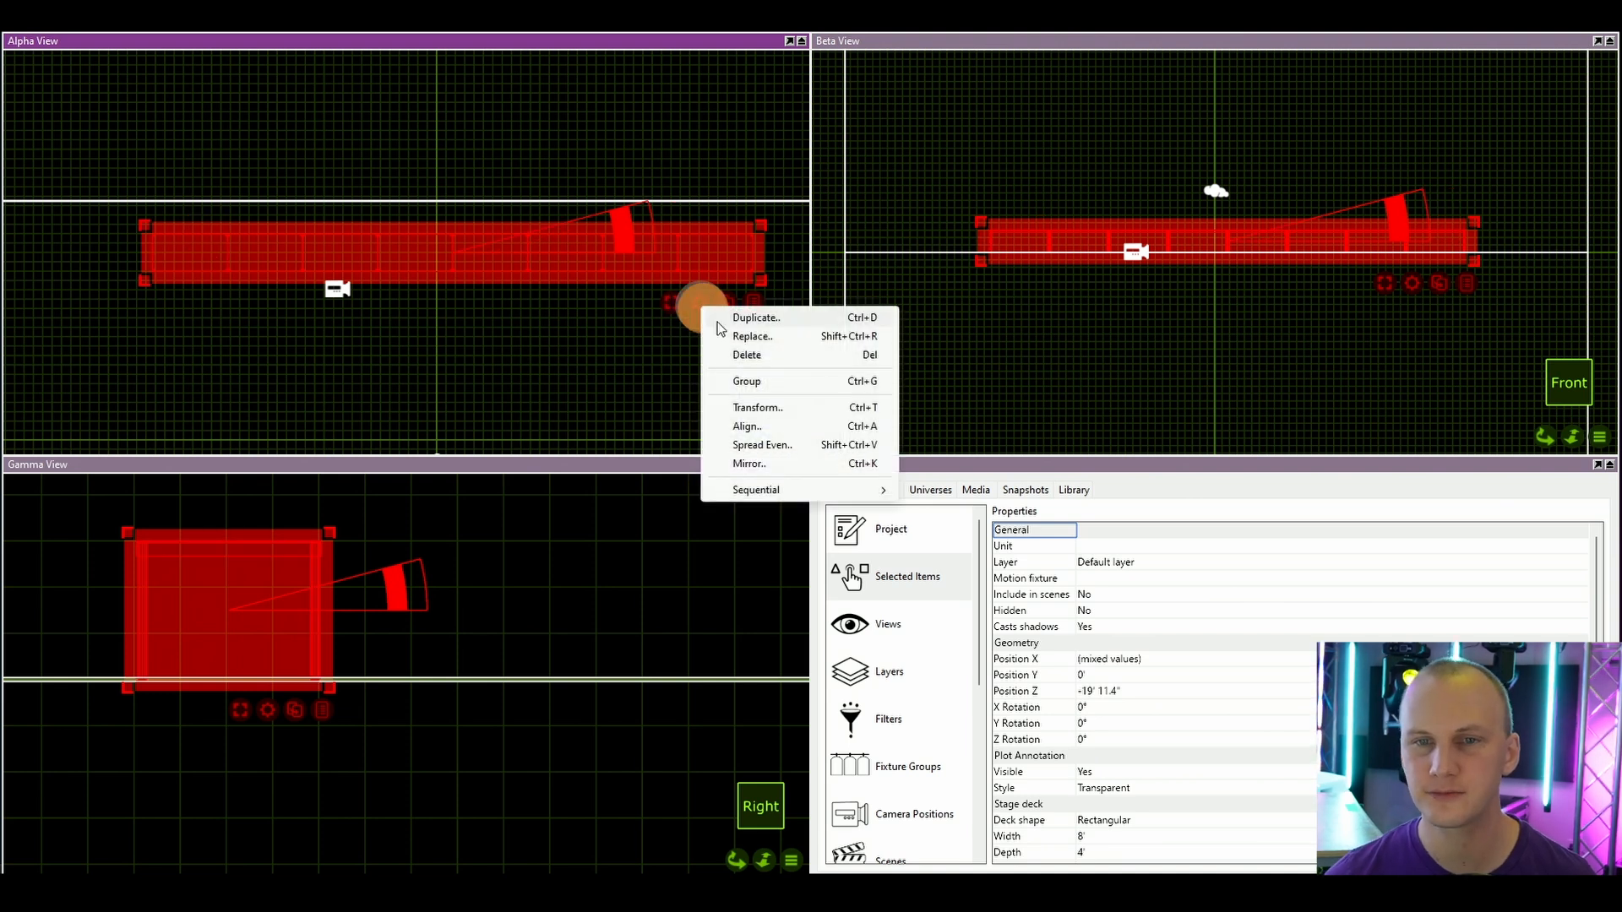
pyautogui.click(755, 316)
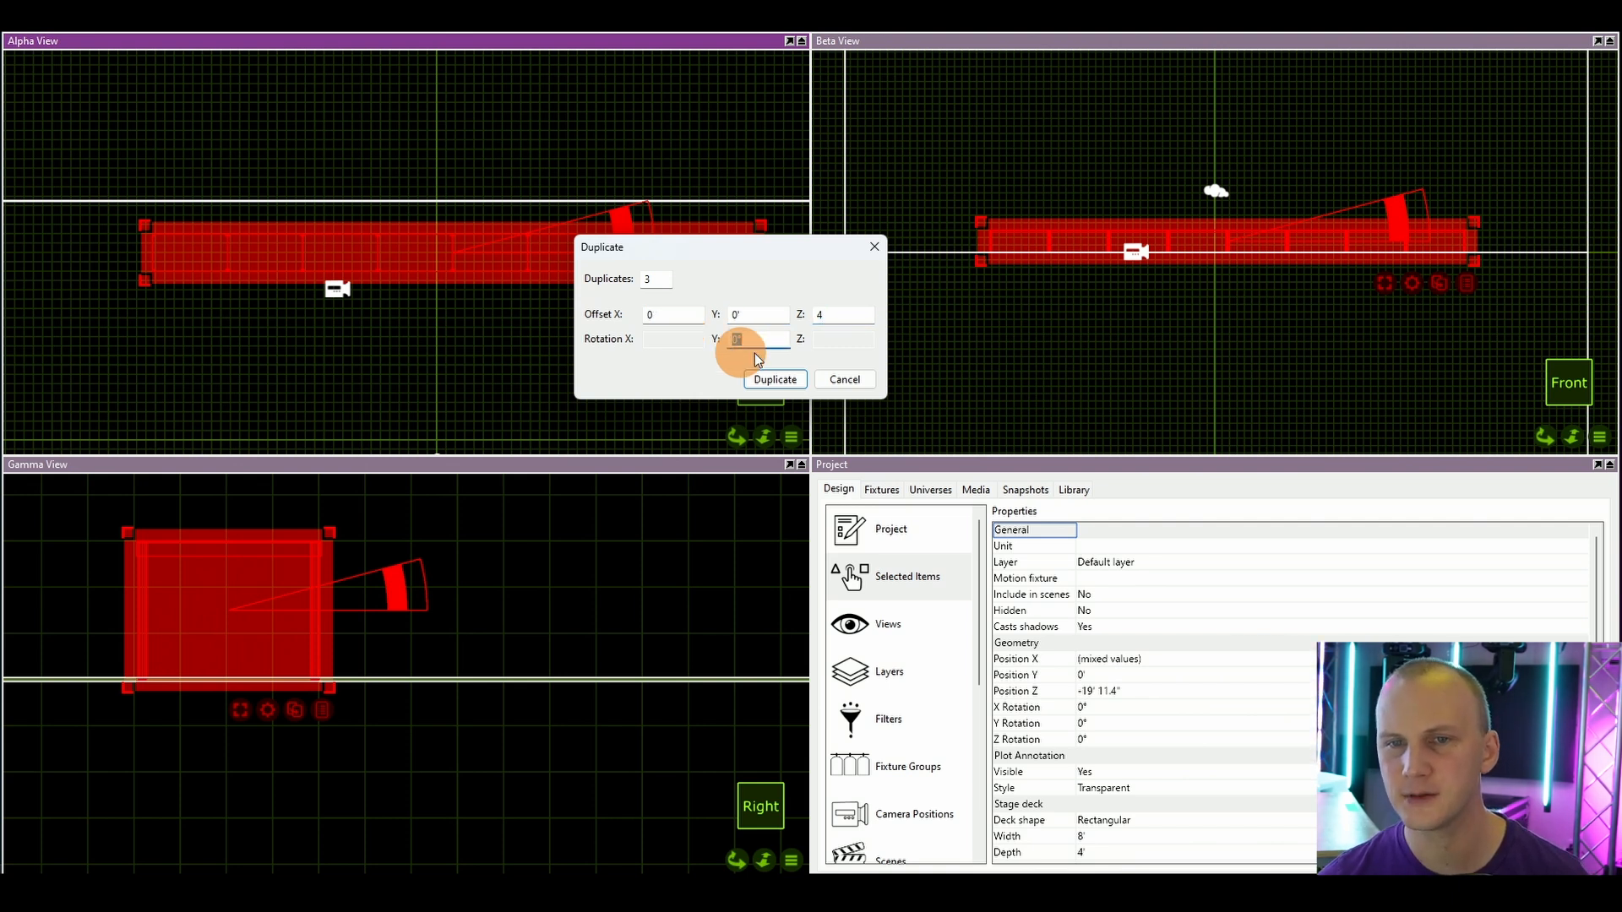
pyautogui.click(756, 340)
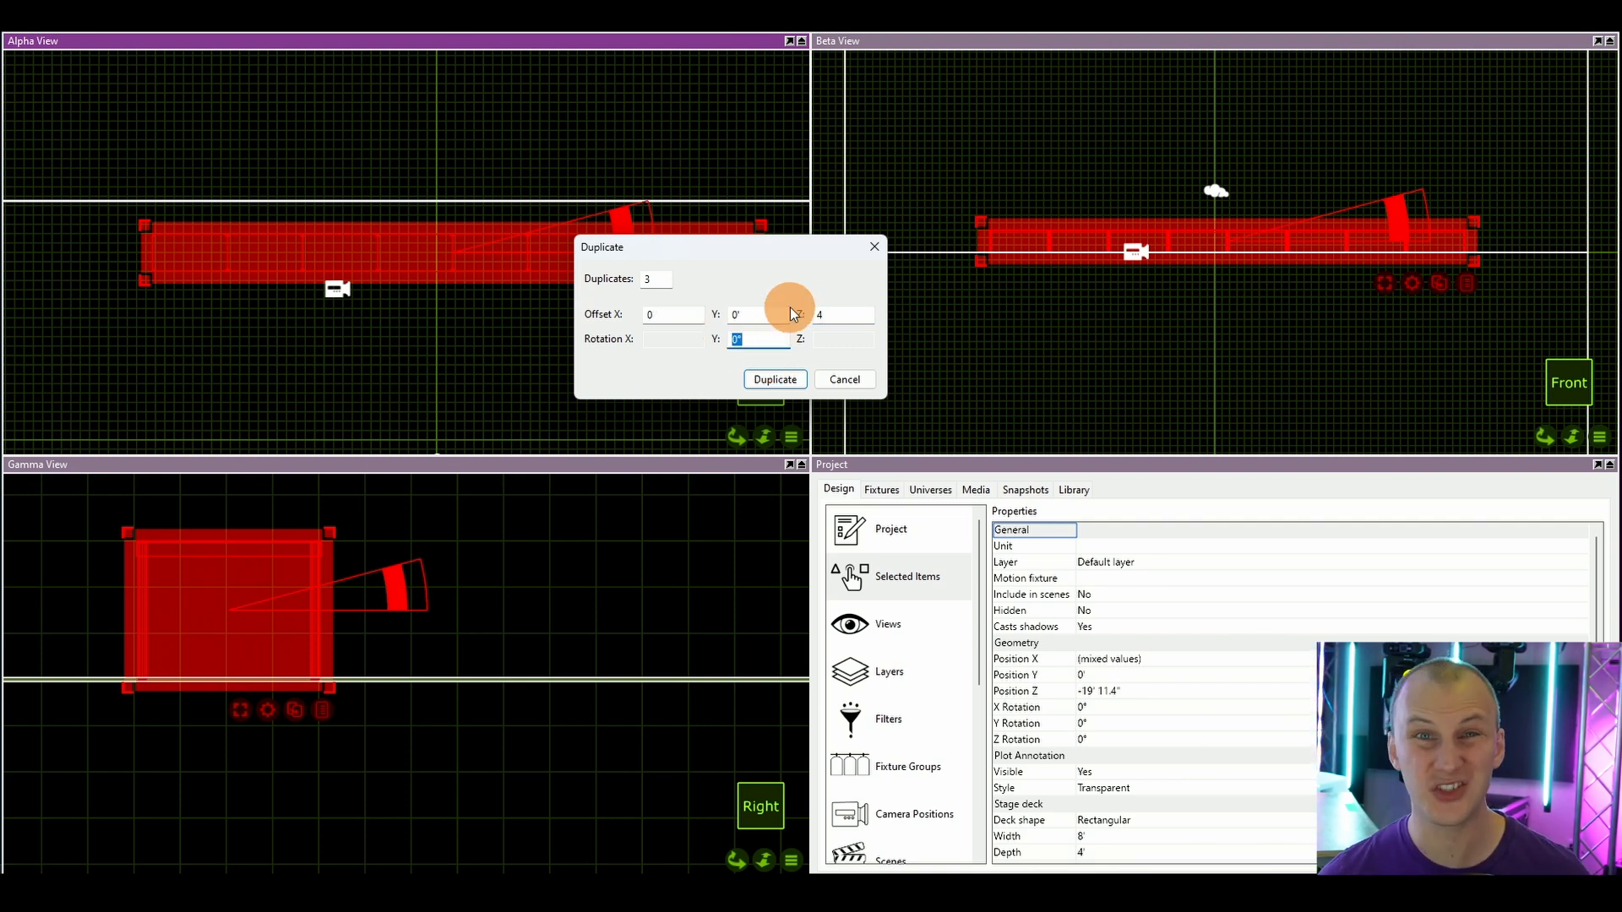
pyautogui.click(774, 379)
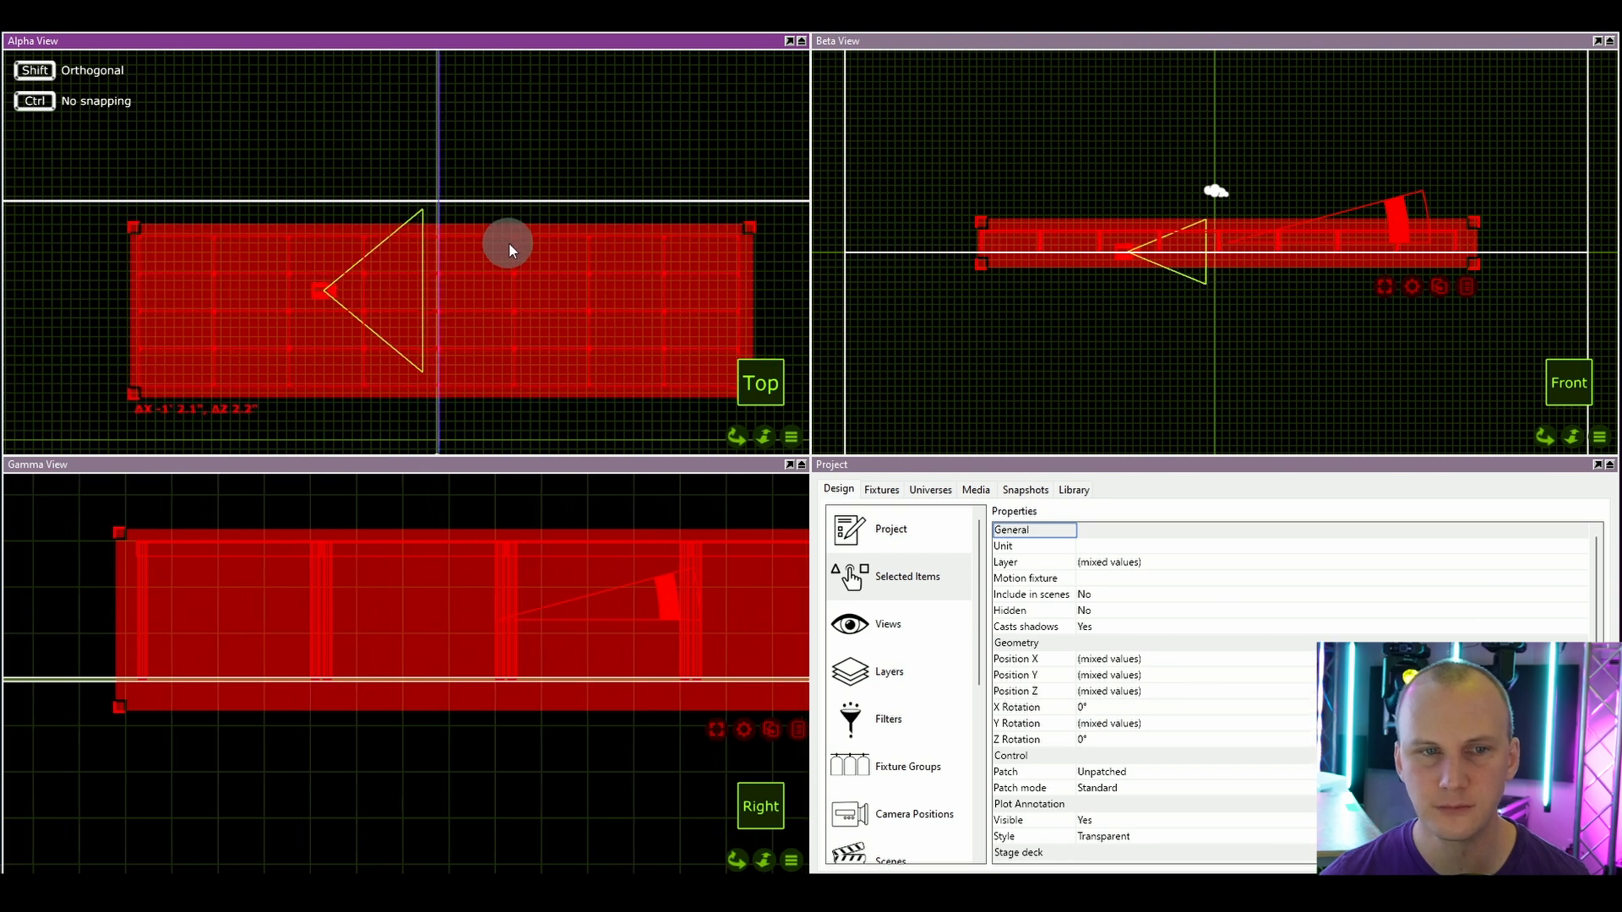
# Step: Position the quarter-turned extra deck beside the stage with an axis-locked move, then deselect
pyautogui.press('ctrl')
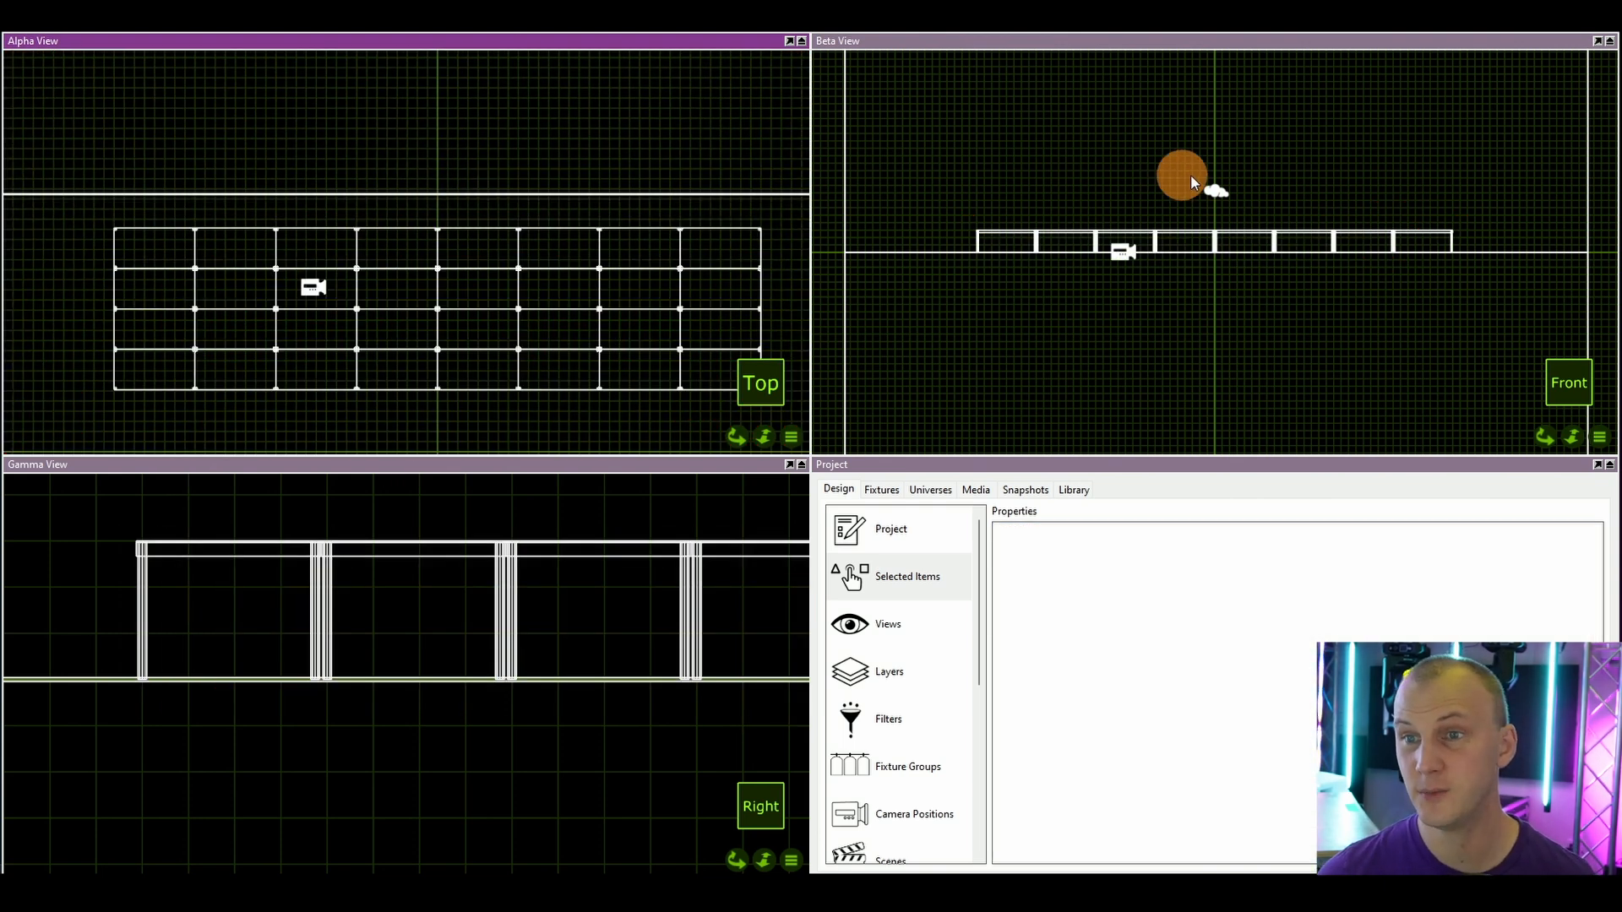
pyautogui.click(1179, 174)
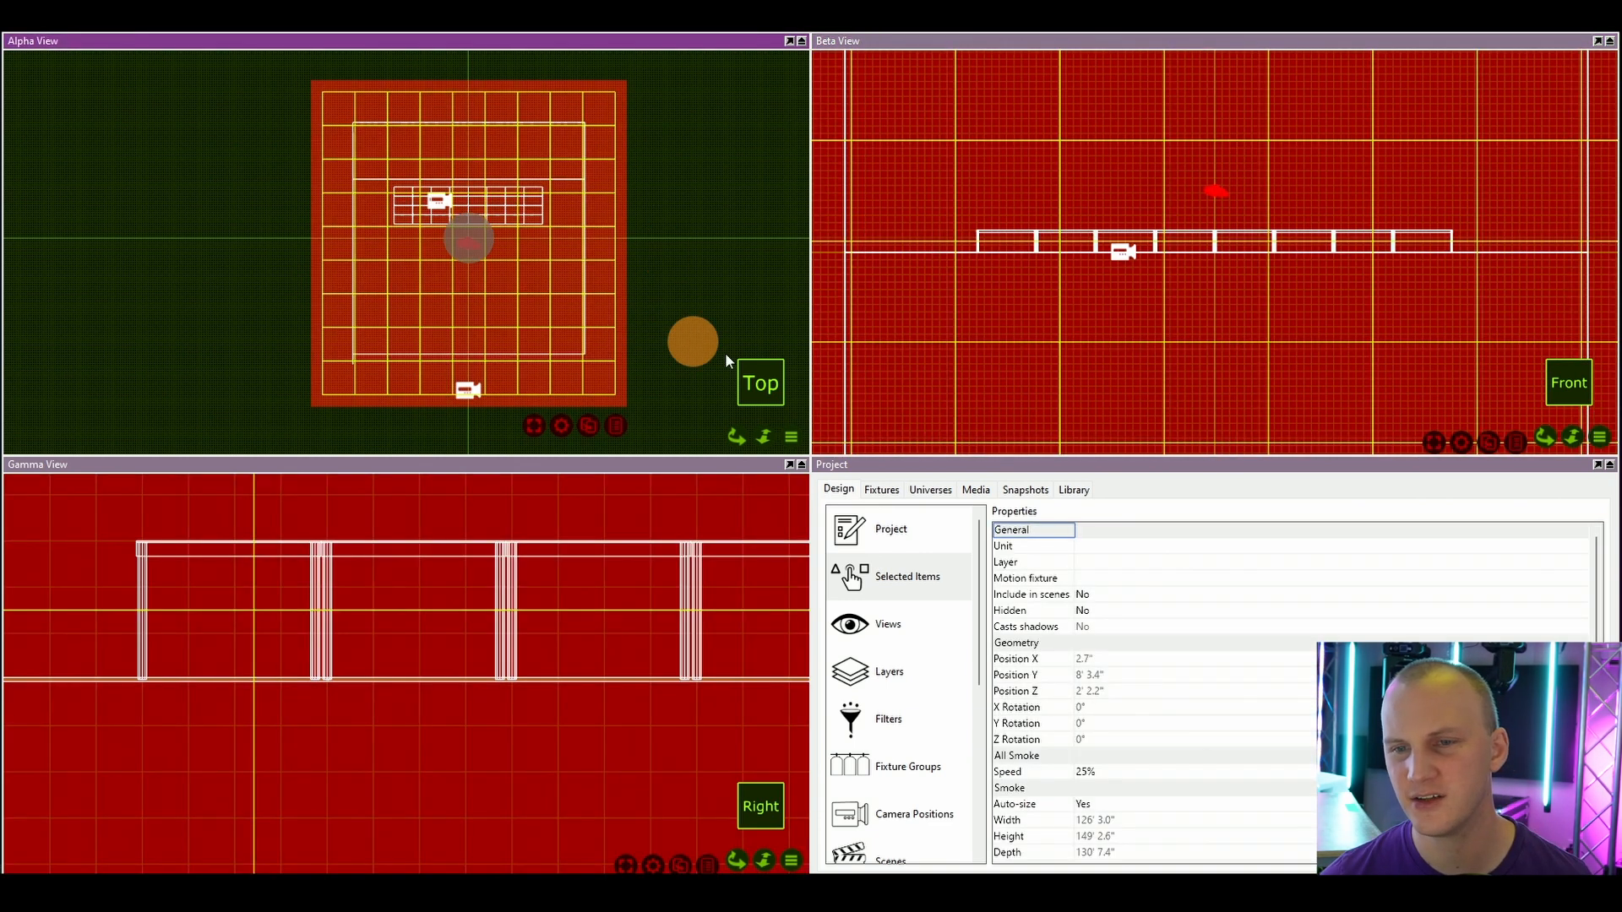
pyautogui.scroll(-3)
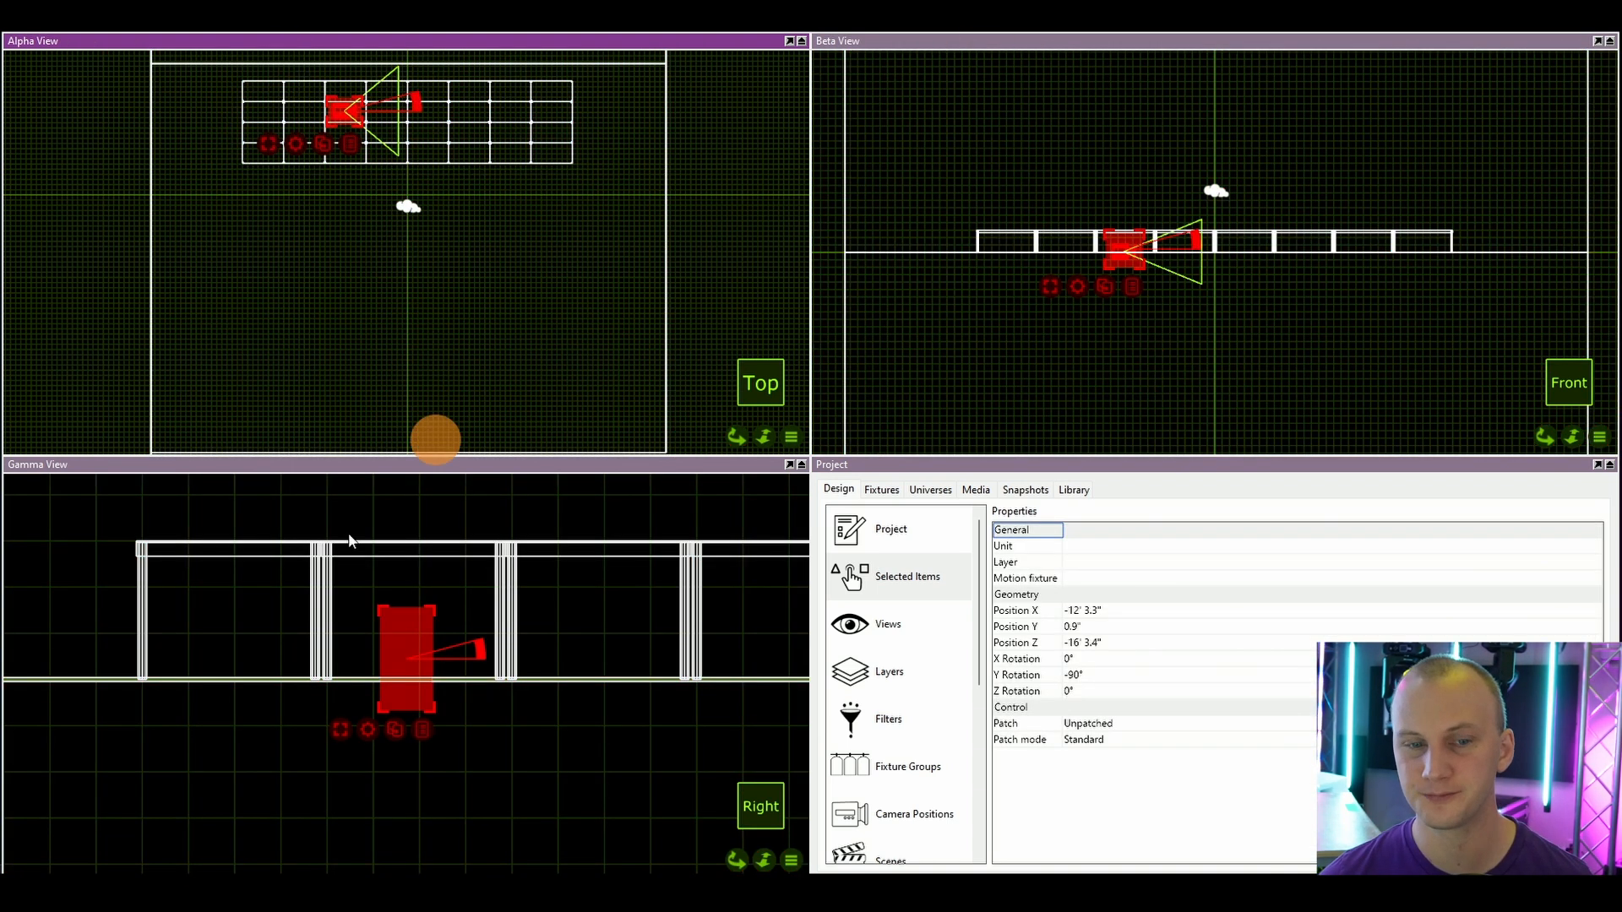
pyautogui.moveTo(434, 439); pyautogui.dragTo(441, 582)
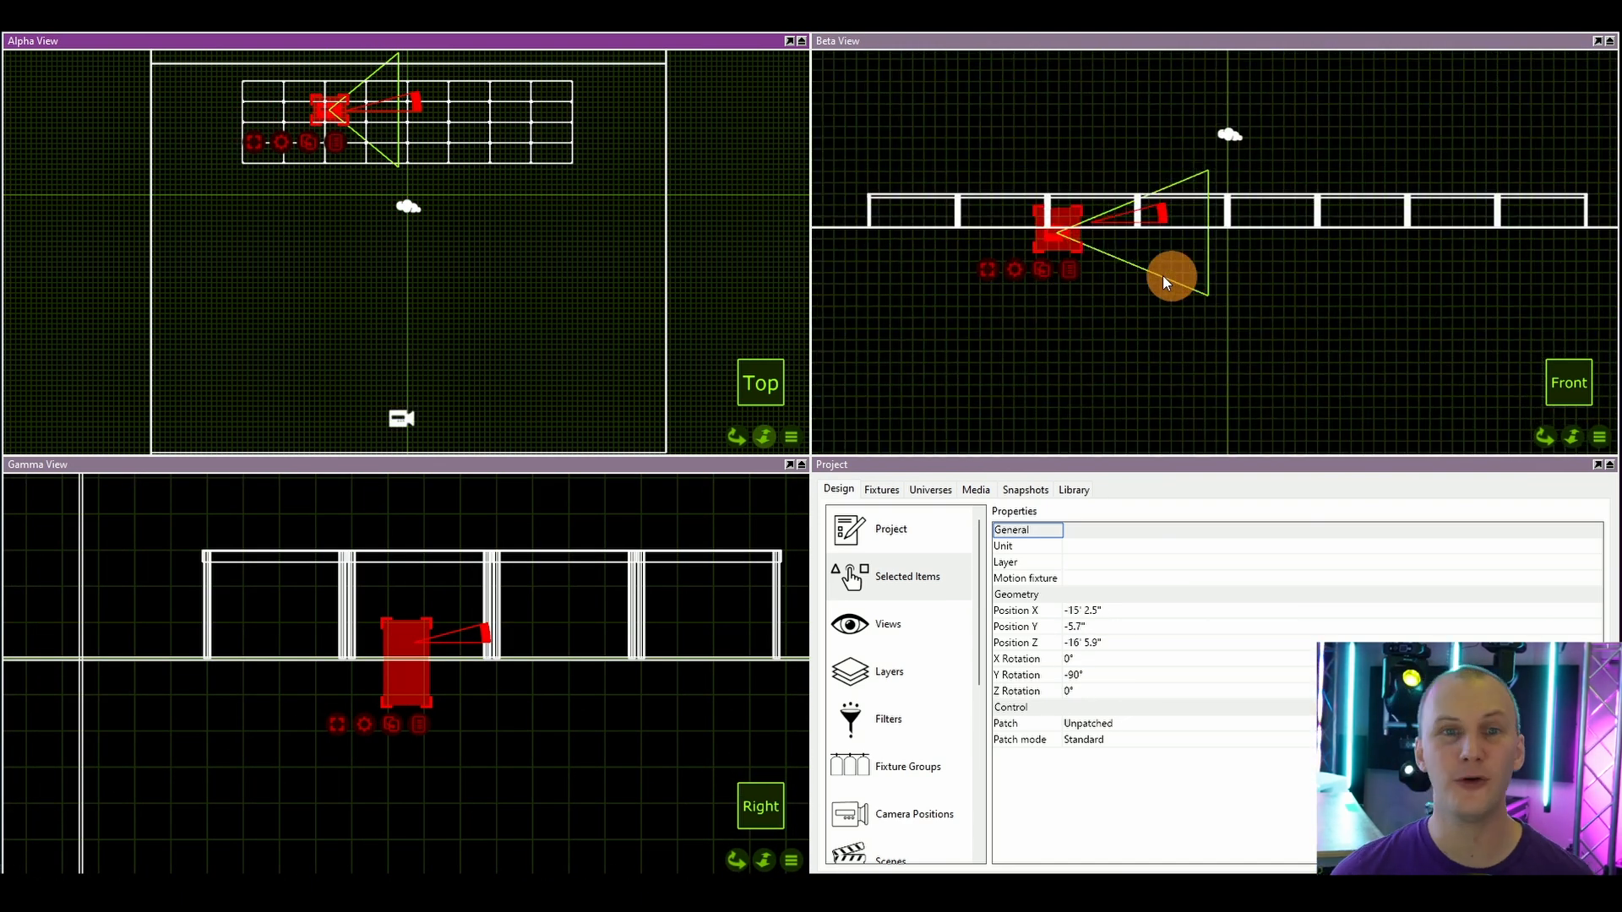
pyautogui.click(535, 215)
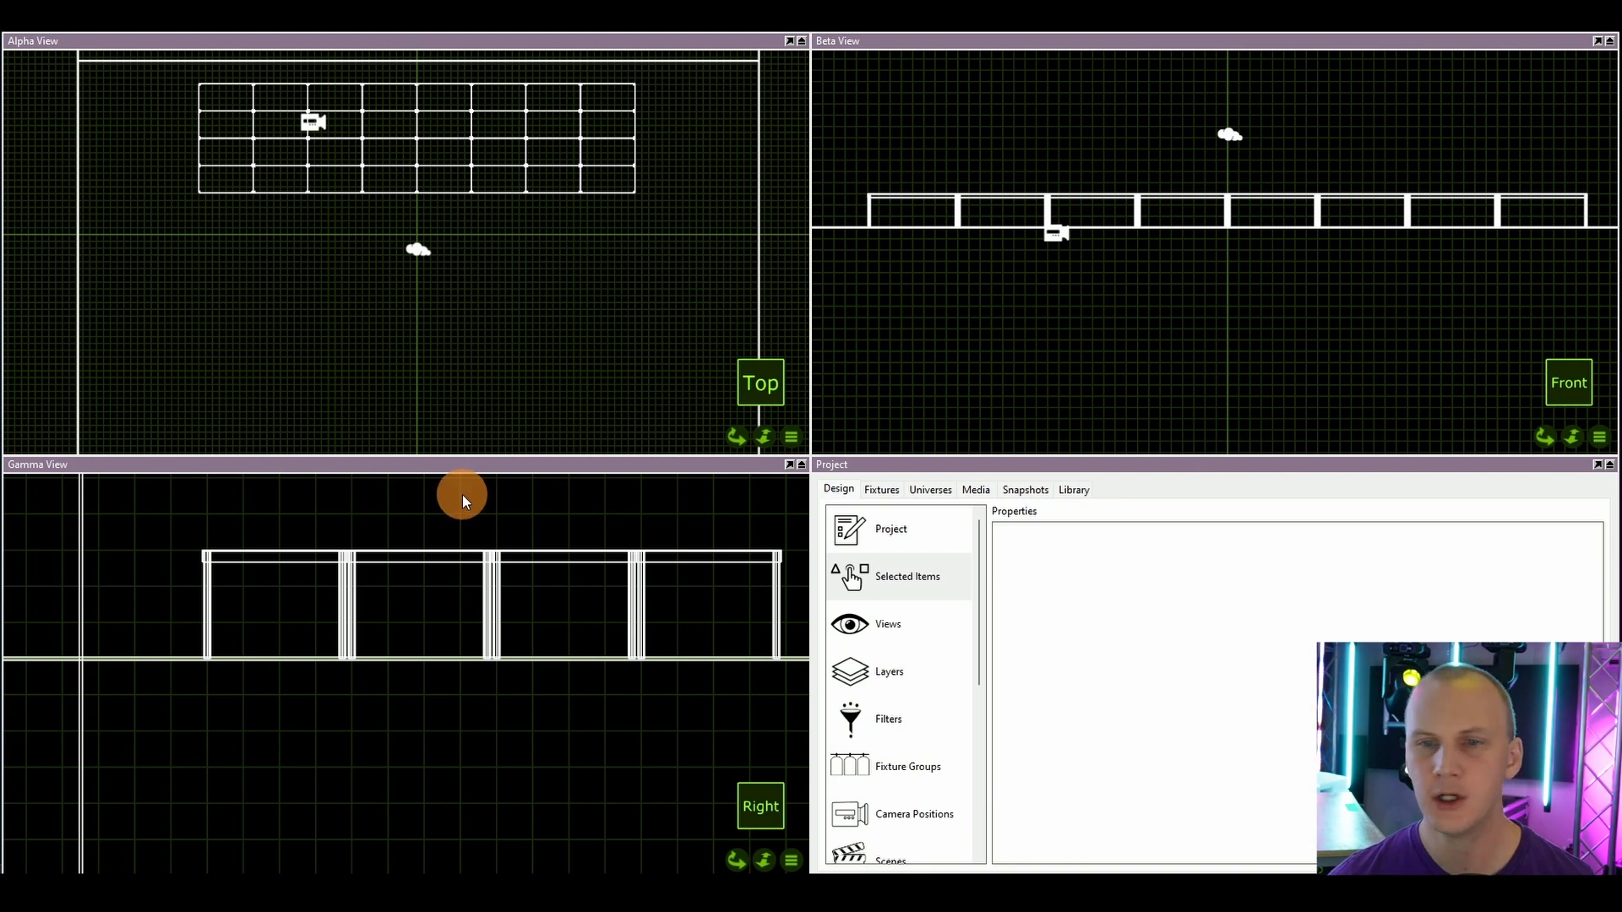
# Step: Add a DT-GP10 truss from Library > Truss > Global Truss and place it in front of the stage
pyautogui.click(1074, 490)
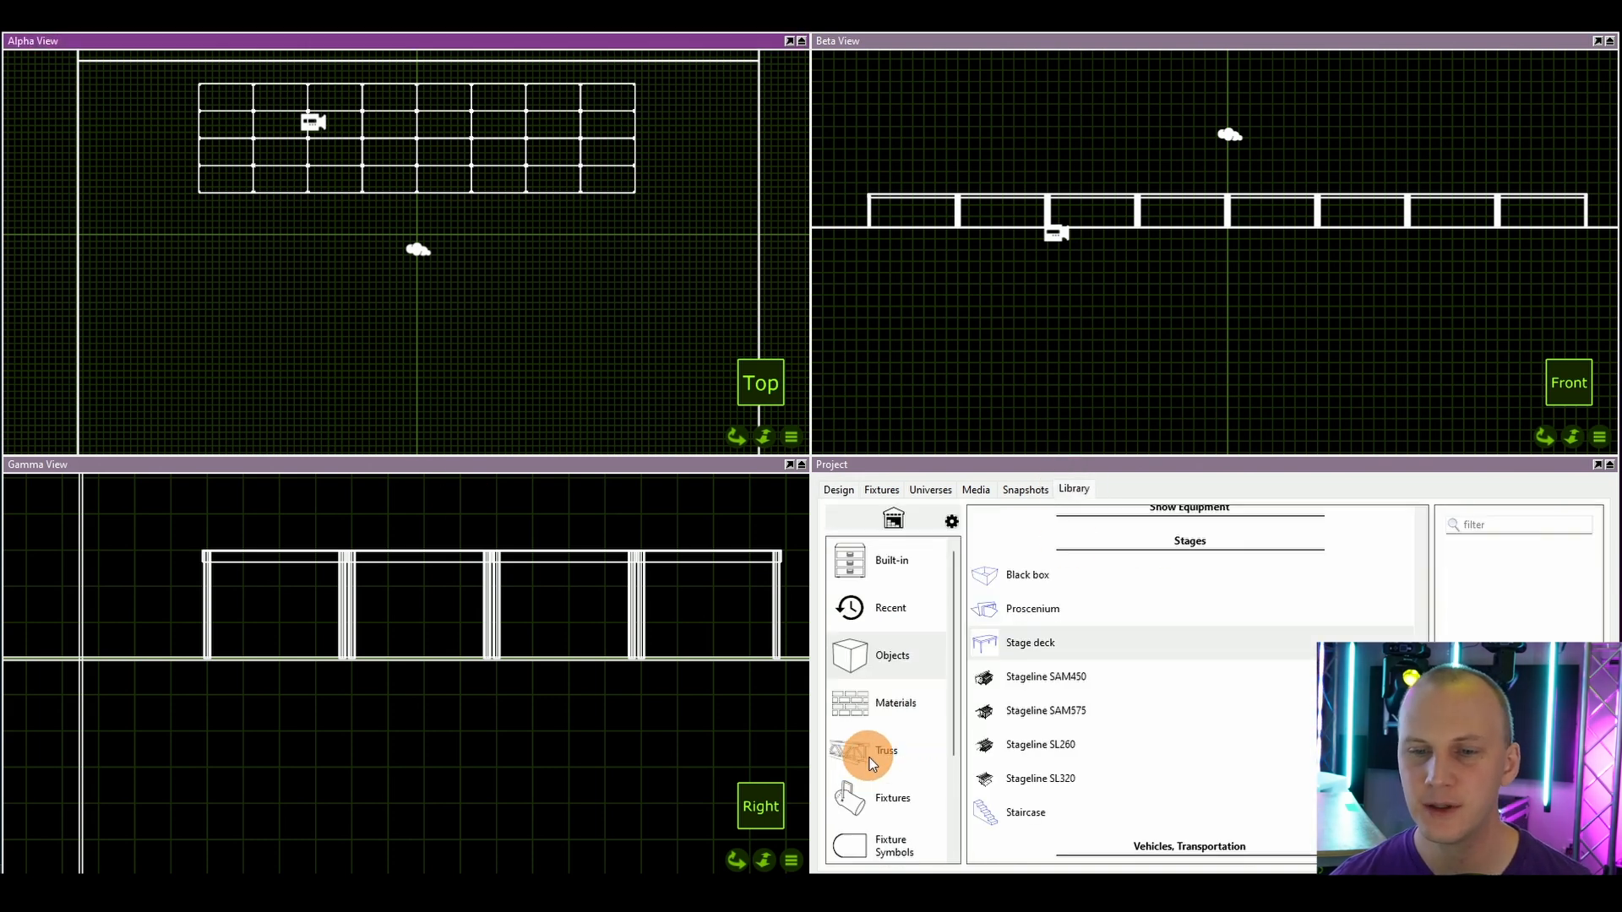
pyautogui.click(885, 750)
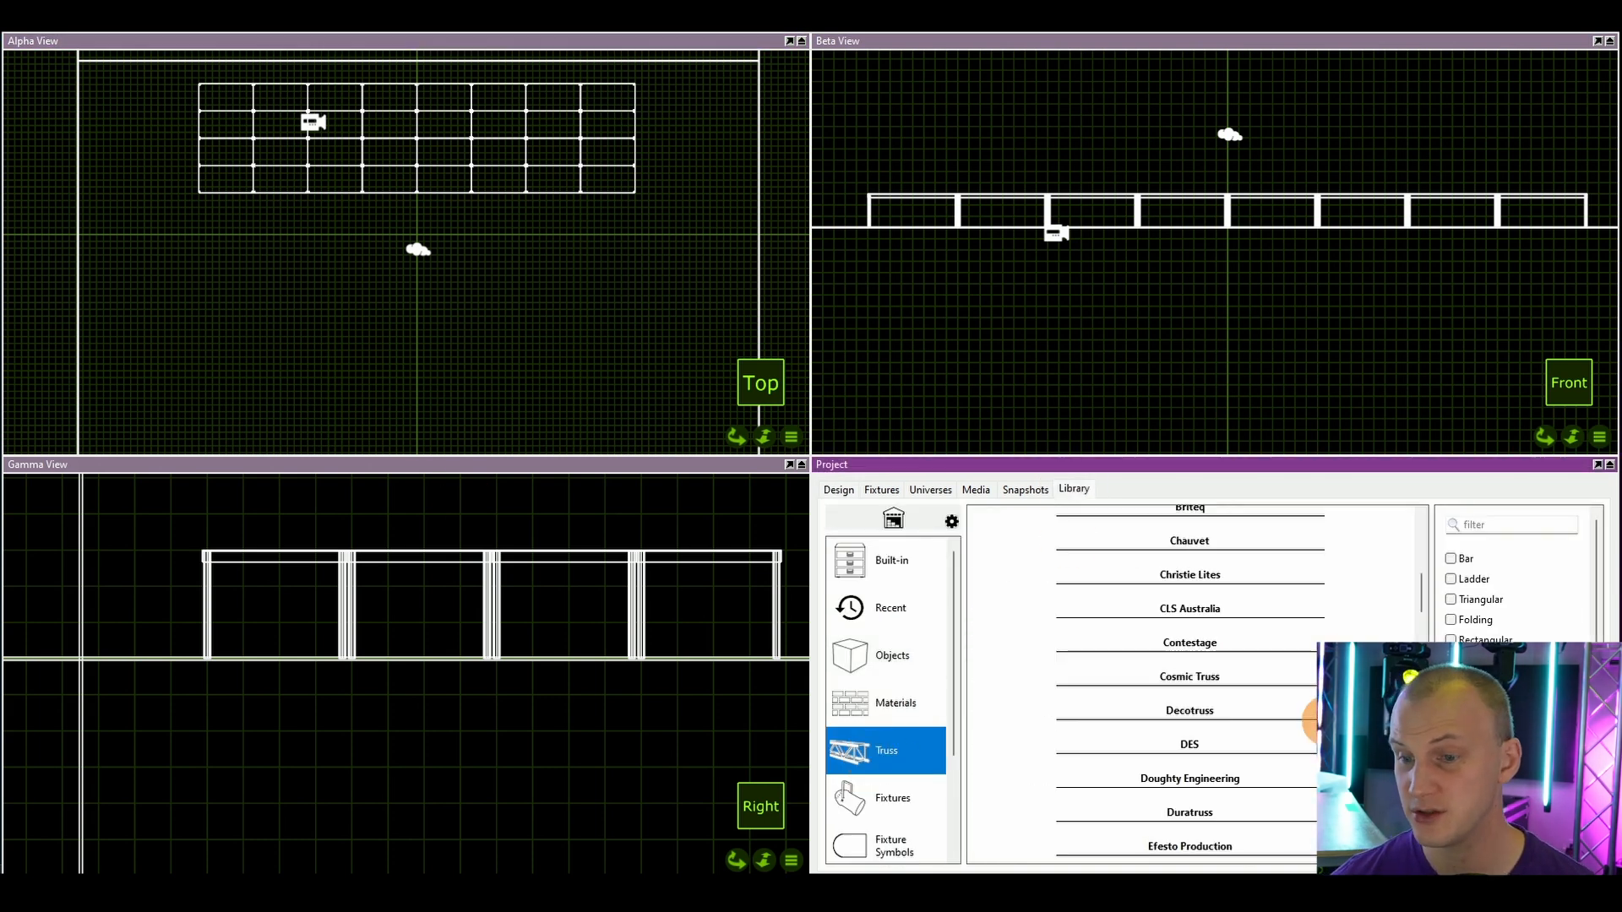
pyautogui.scroll(-3)
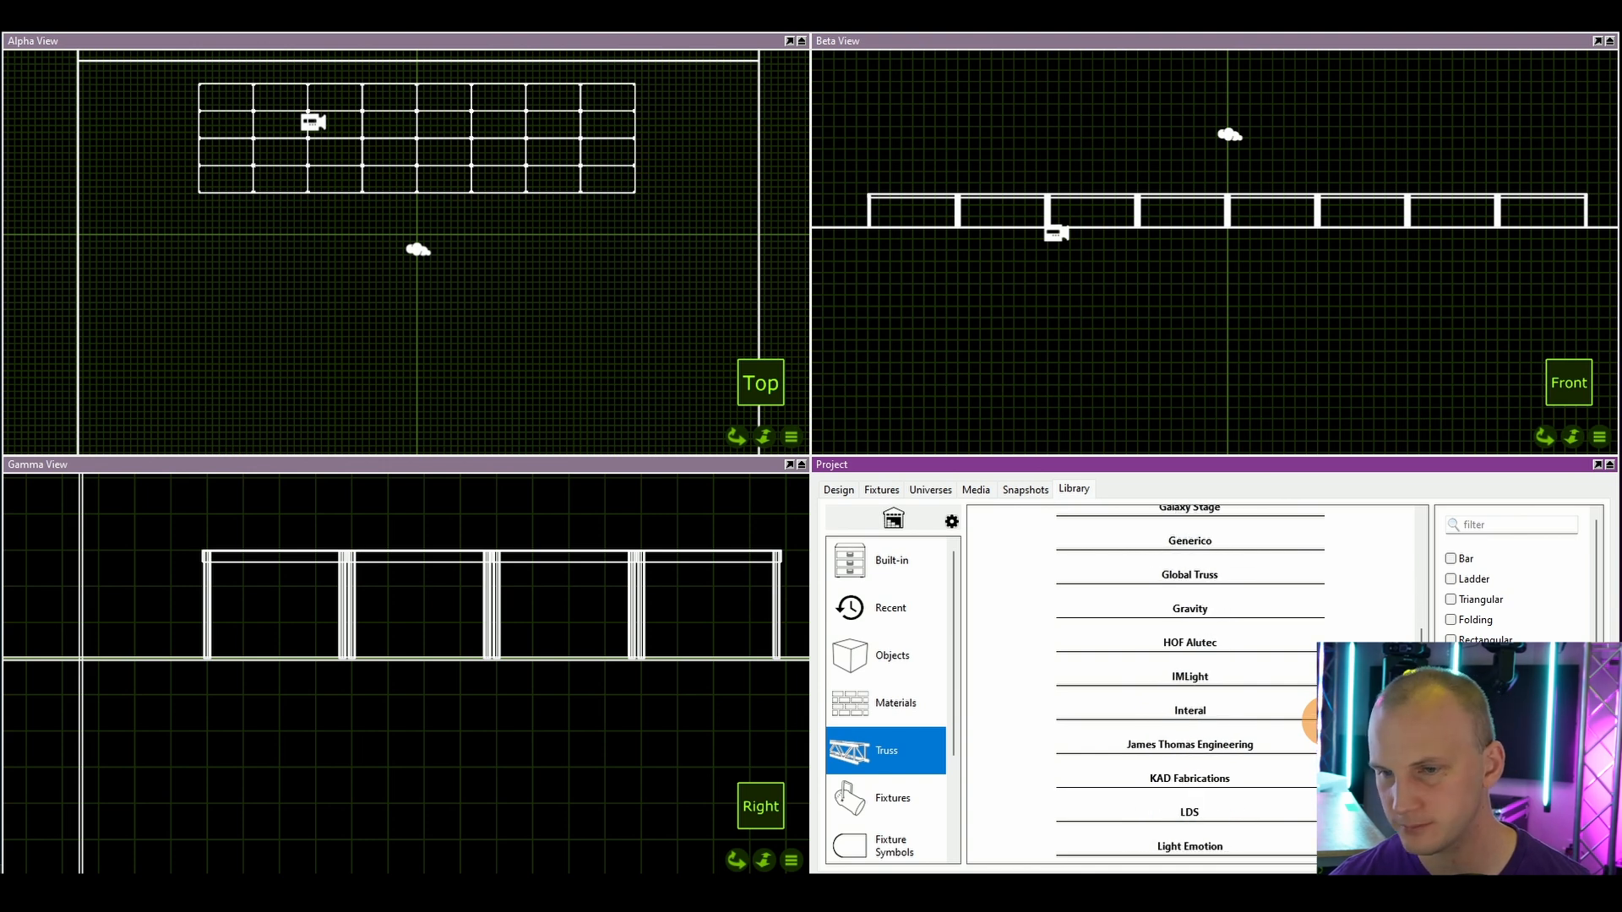
pyautogui.click(1187, 575)
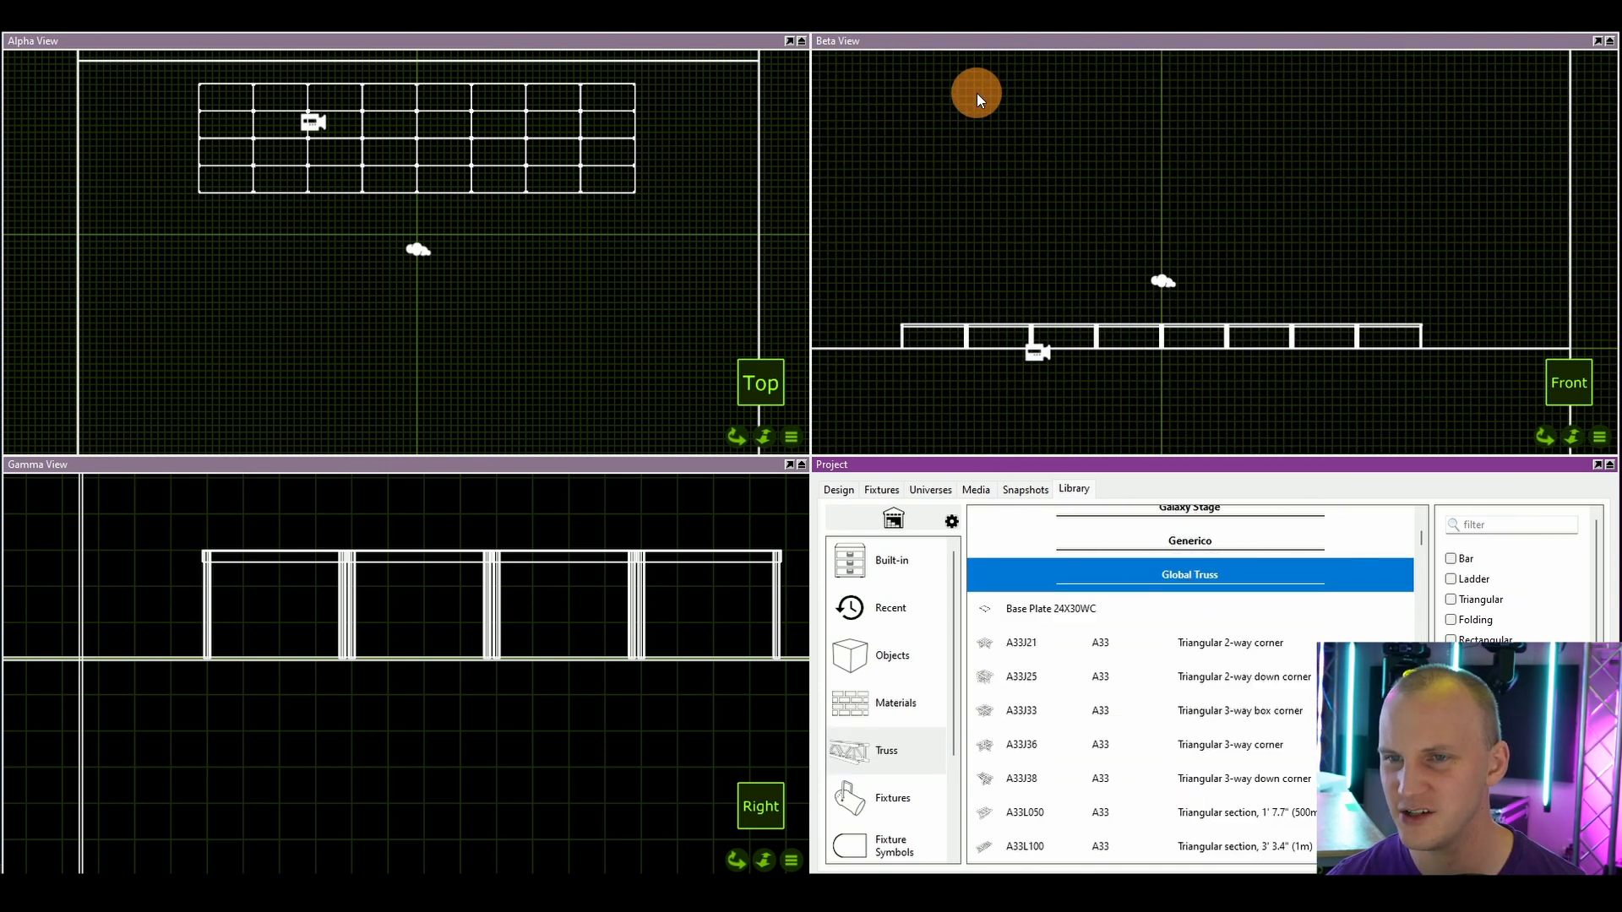
pyautogui.scroll(-3)
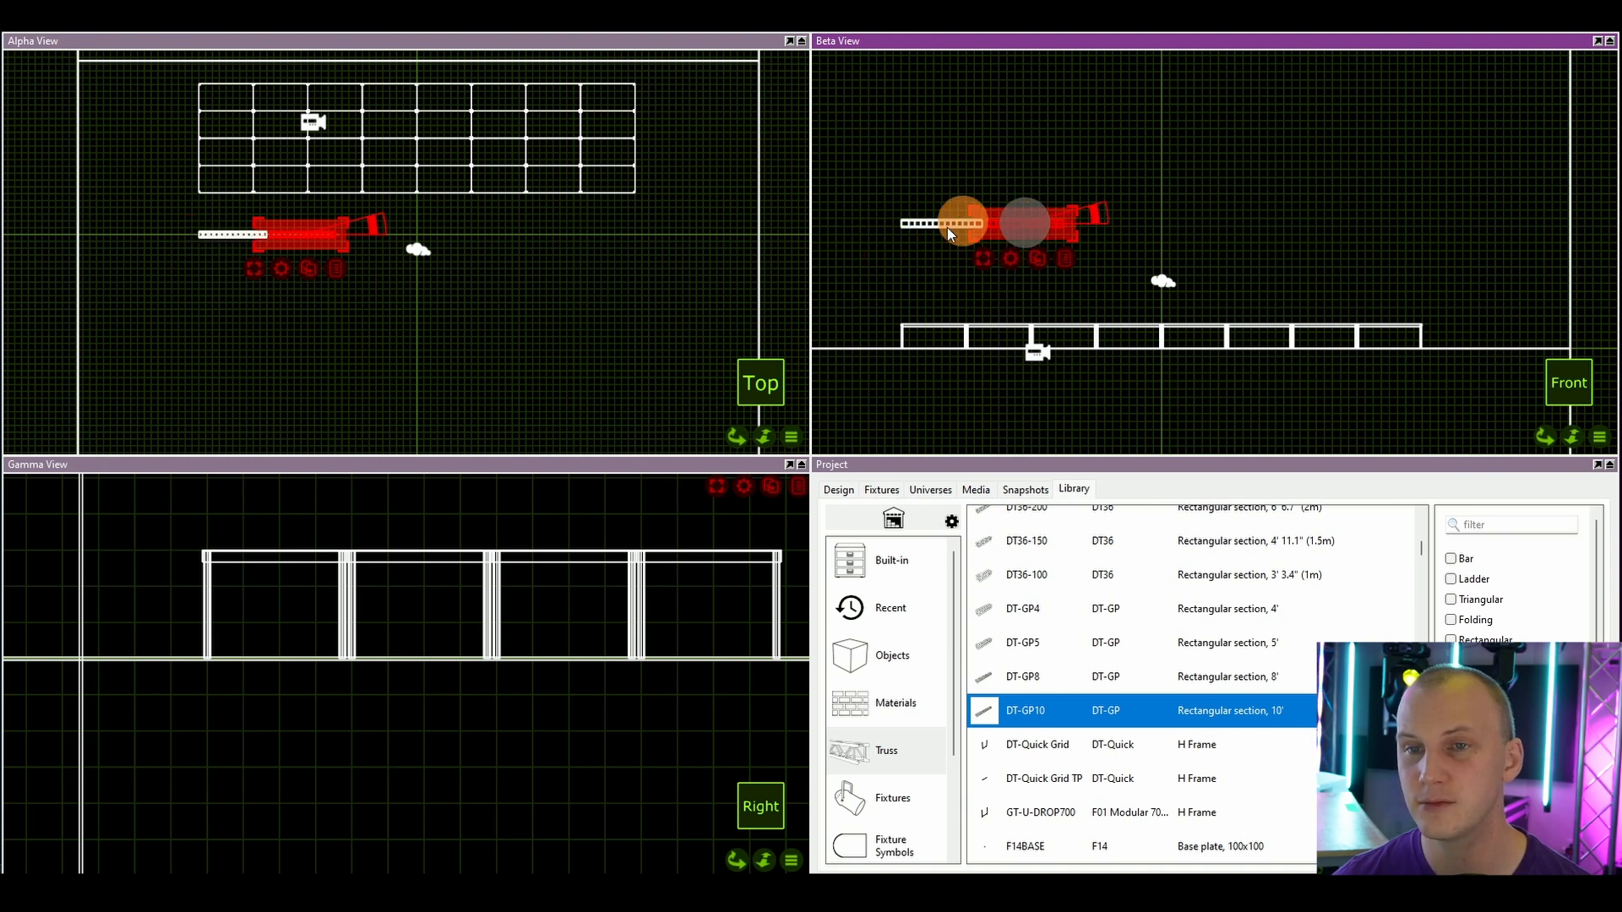
pyautogui.moveTo(951, 223); pyautogui.dragTo(1091, 236)
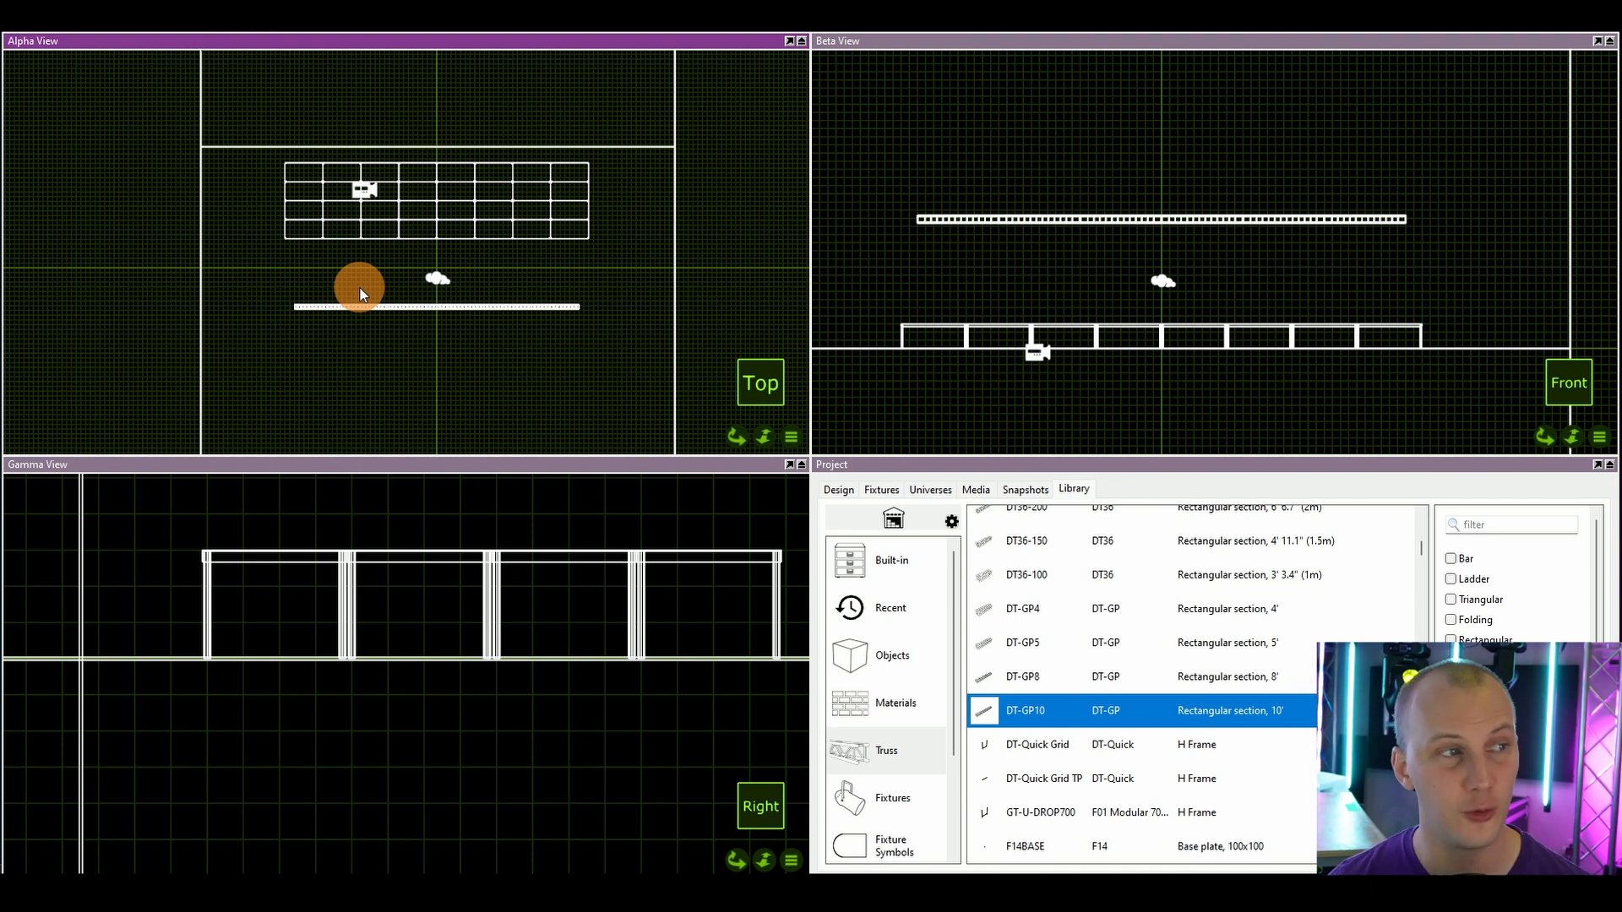
pyautogui.moveTo(1194, 320)
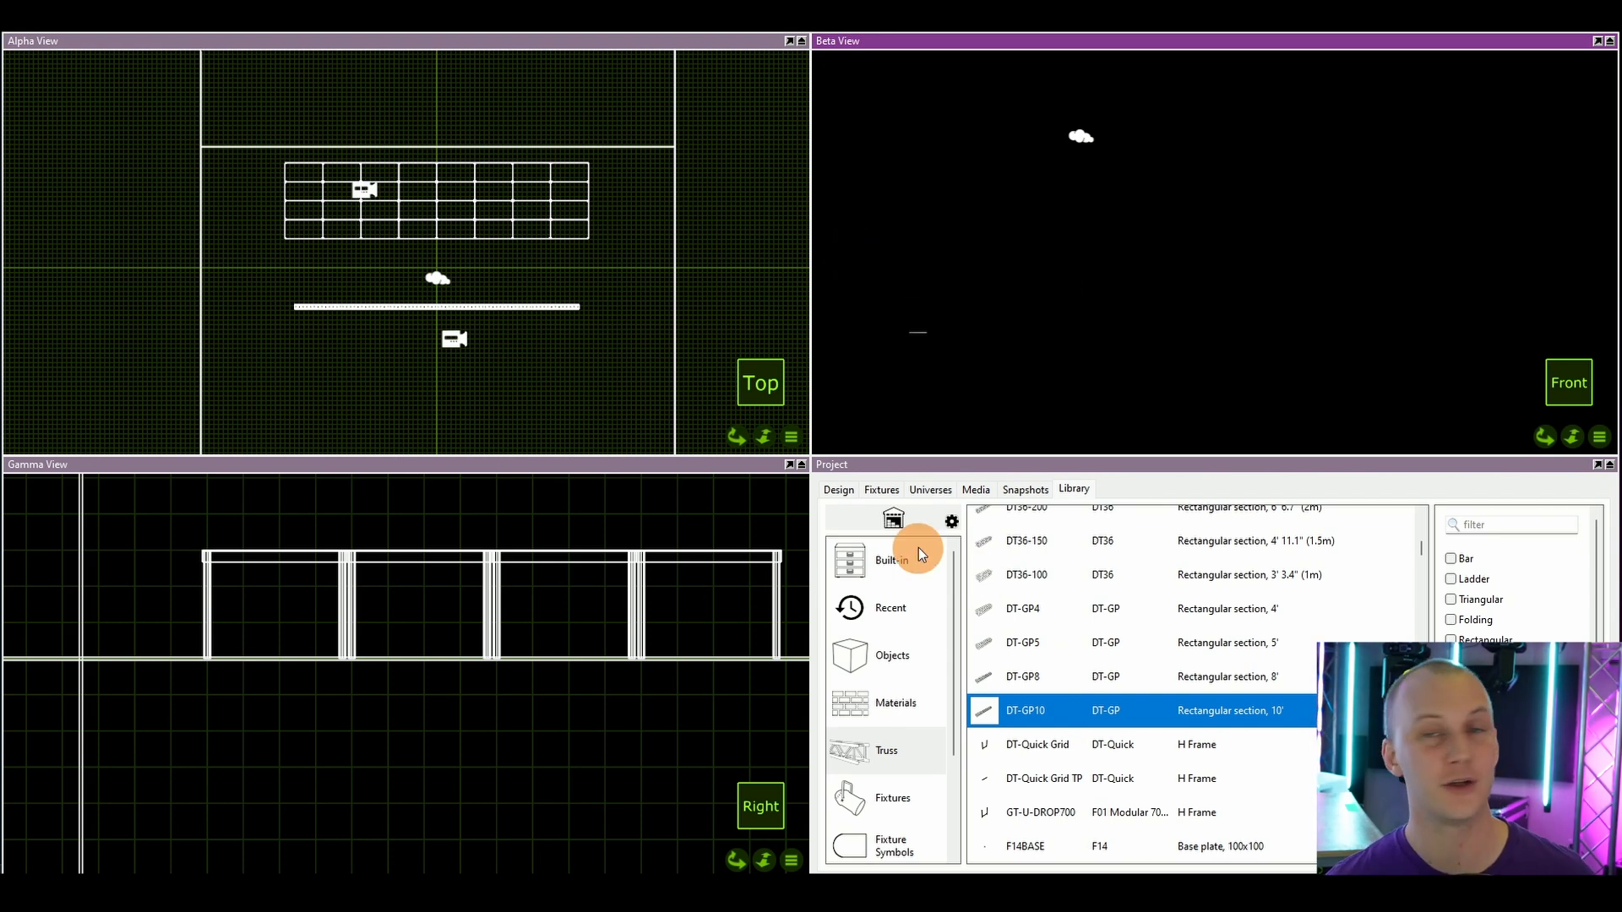
# Step: Under Design > Views, set Beta View to Live and raise its ambient lighting to about 80%
pyautogui.click(838, 490)
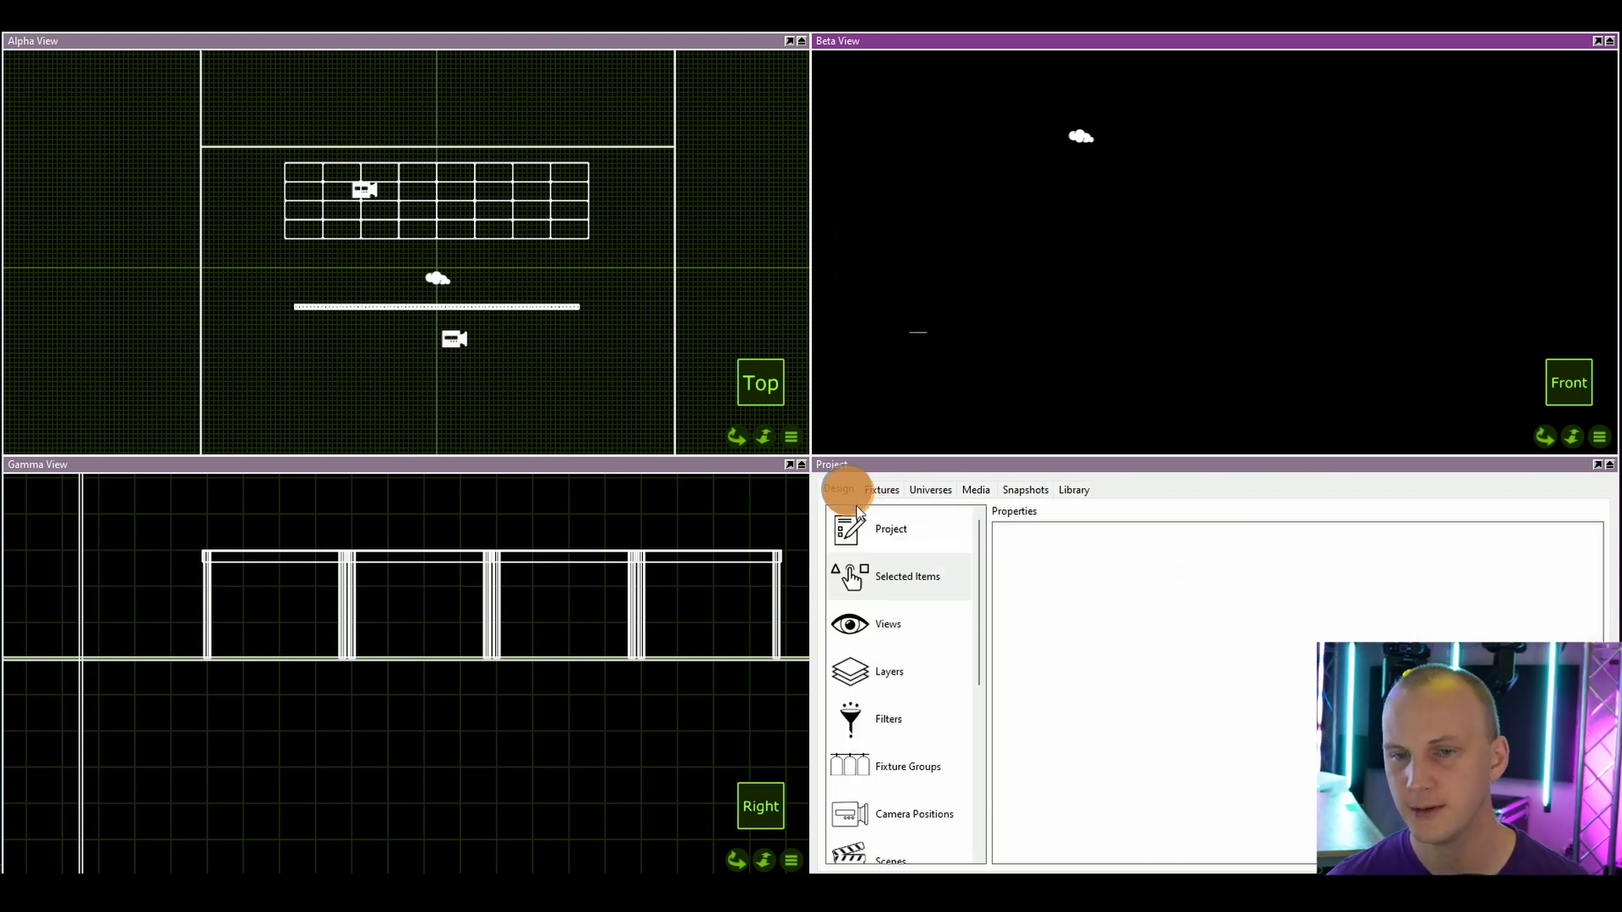
pyautogui.click(887, 623)
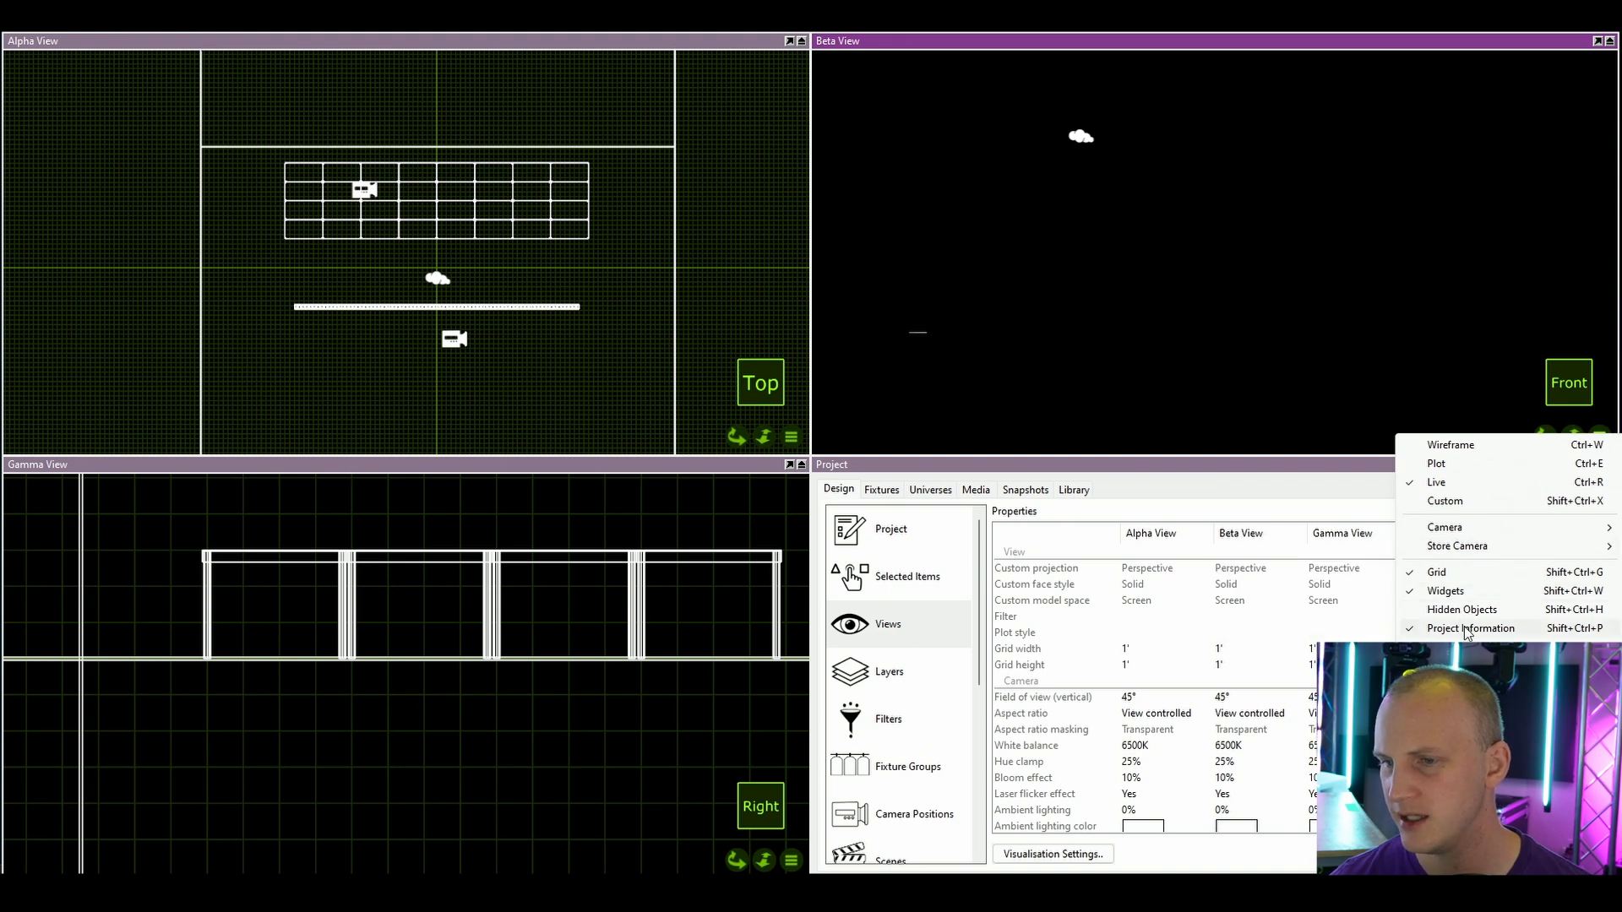
pyautogui.click(1471, 628)
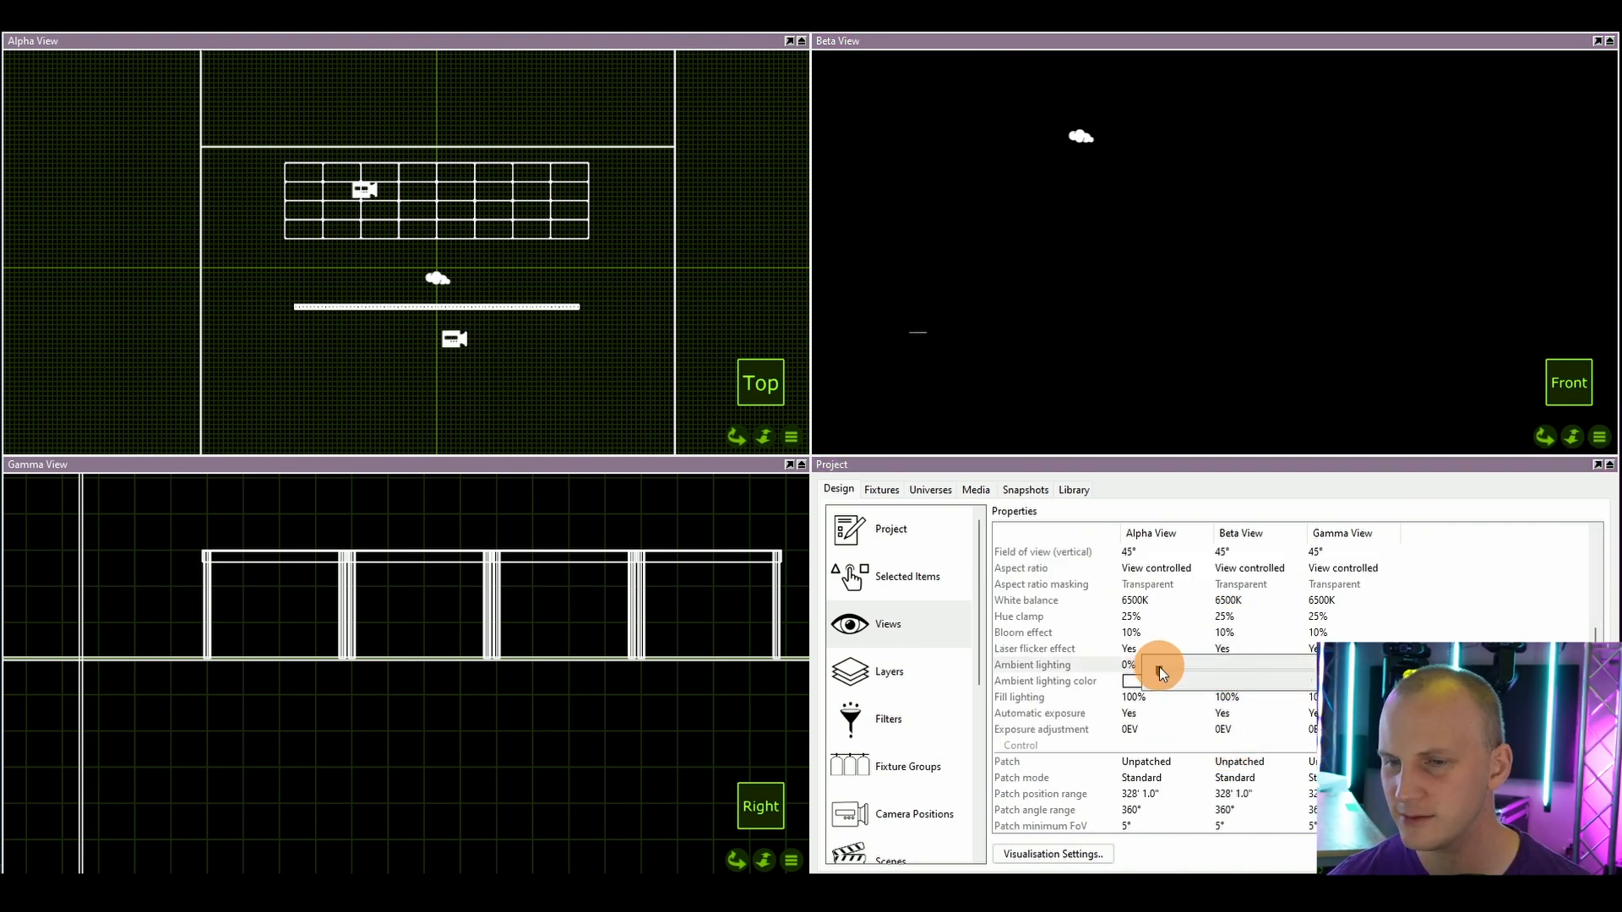
pyautogui.moveTo(1159, 668); pyautogui.dragTo(1287, 688)
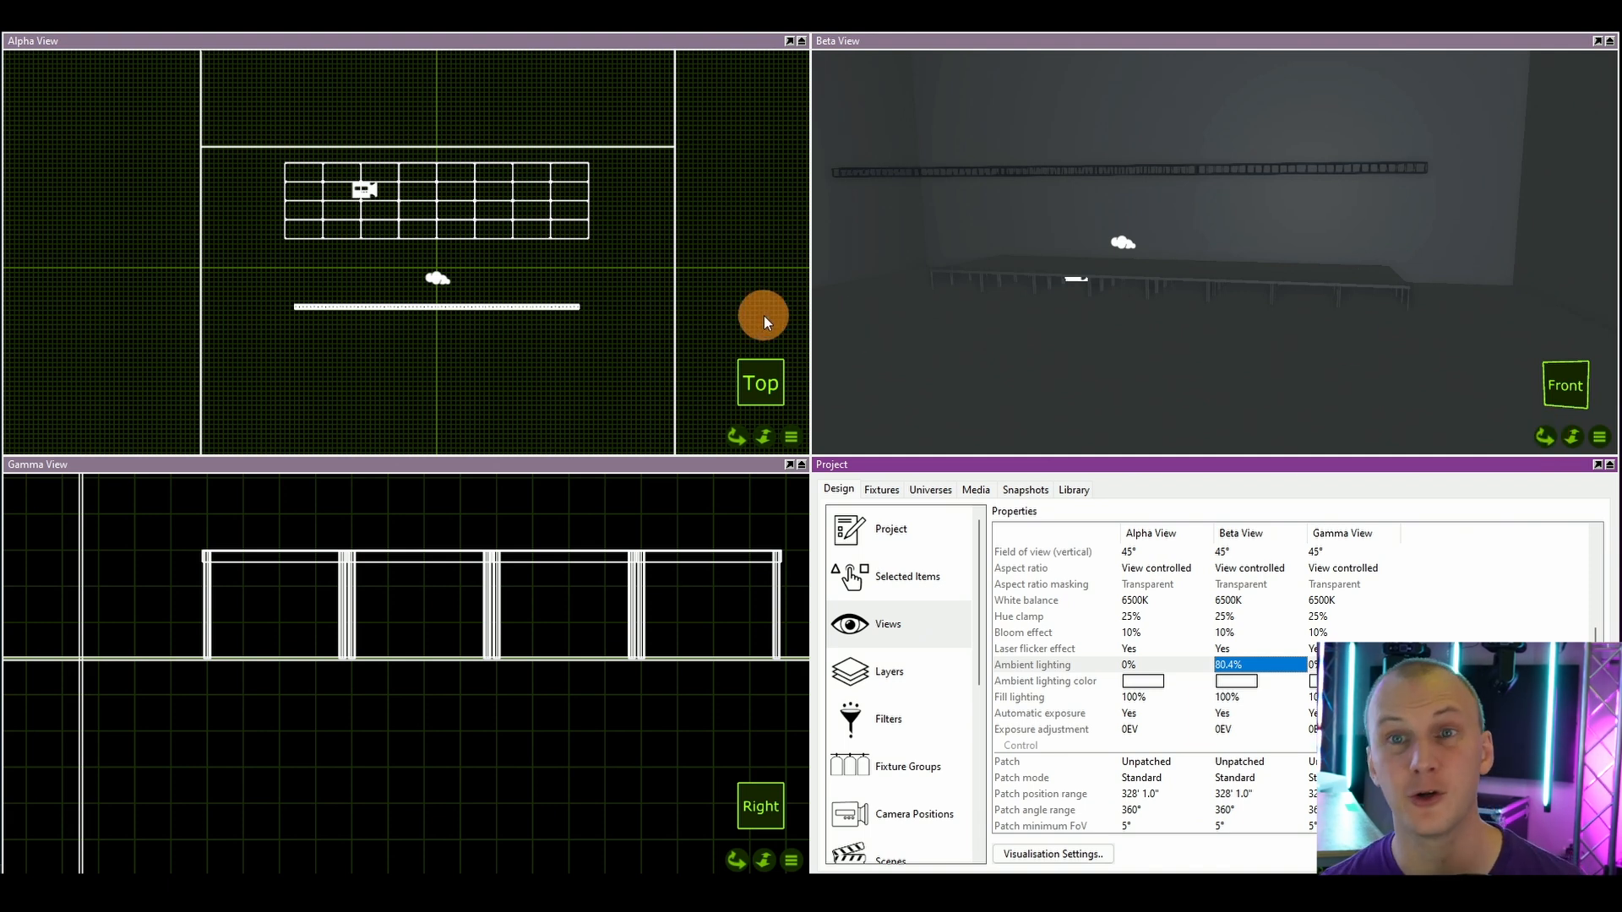
# Step: Add a new blank material in Materials and darken its colour toward a purple-blue tone
pyautogui.scroll(-3)
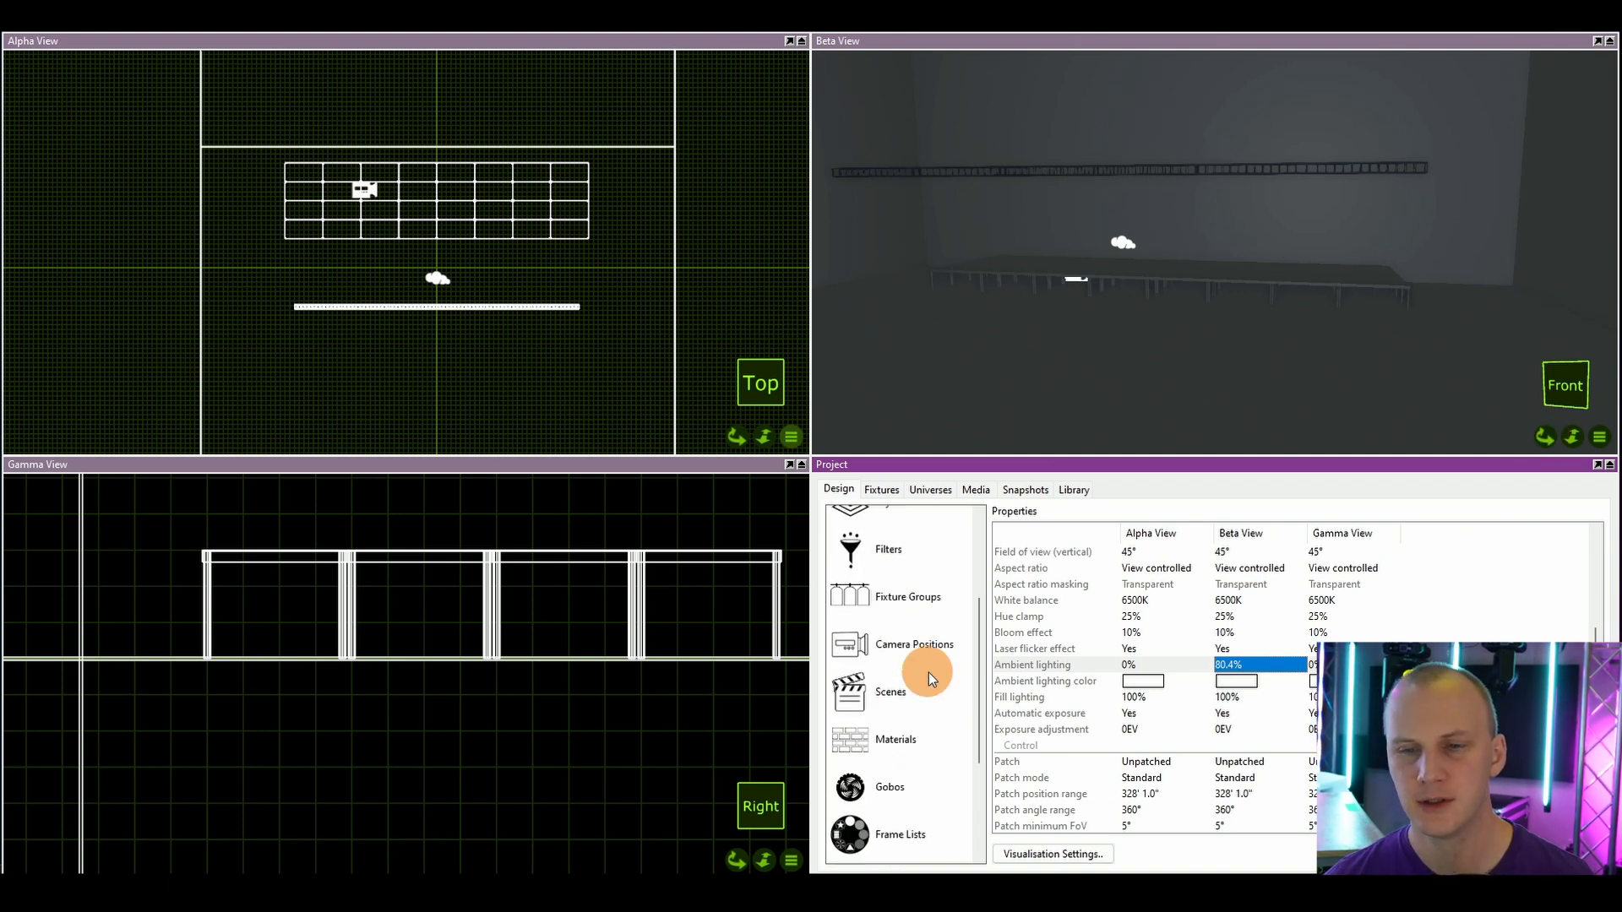
pyautogui.click(895, 738)
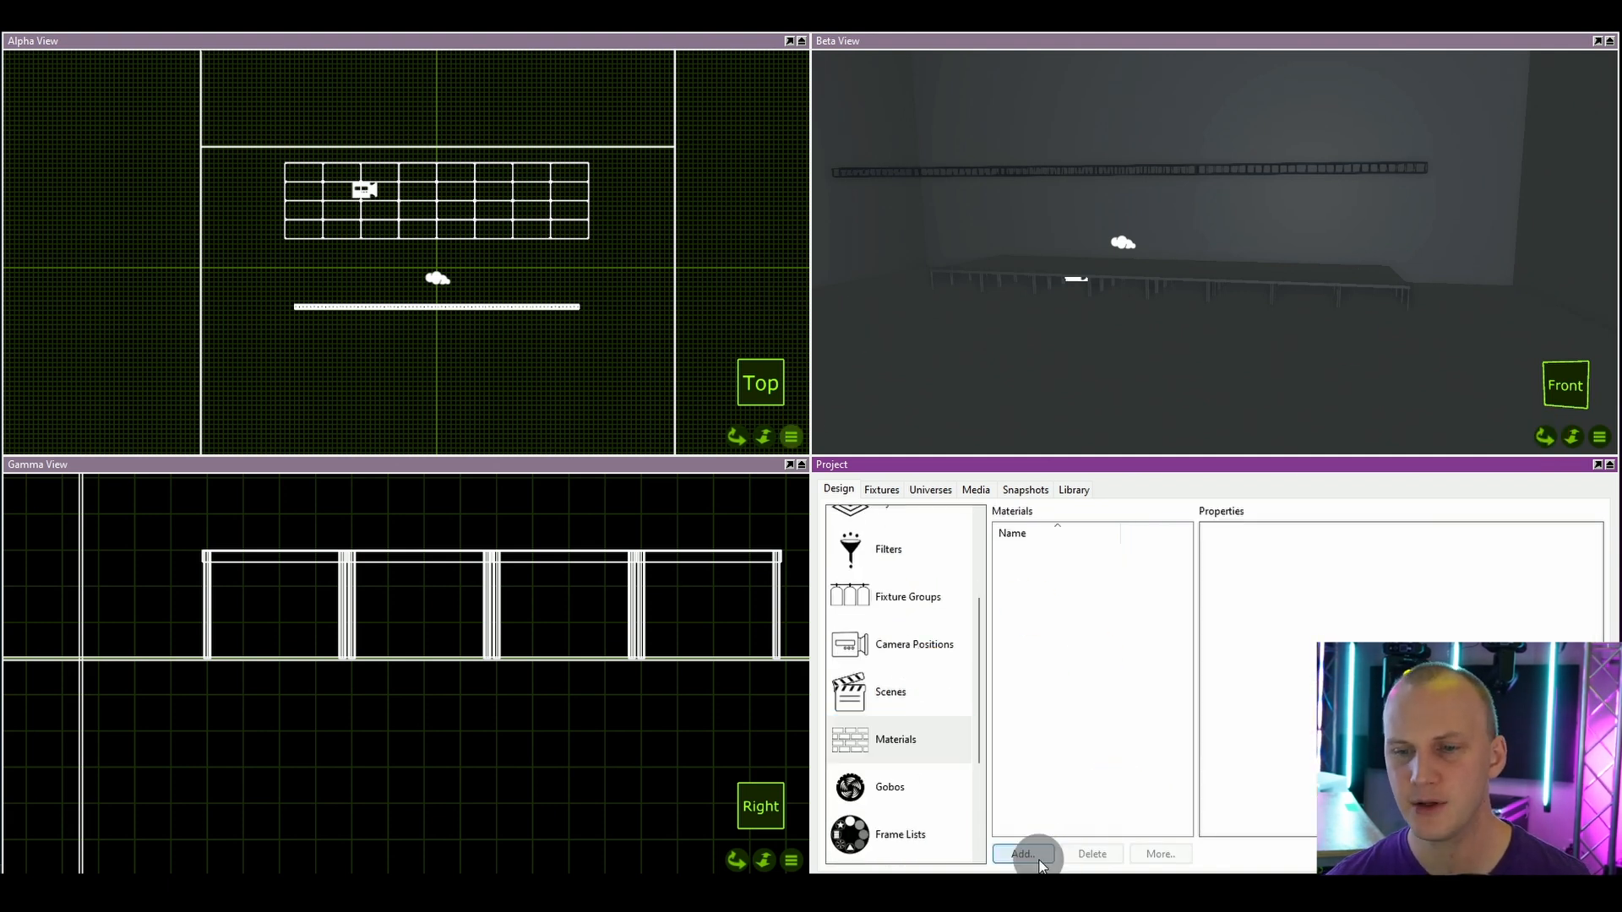
pyautogui.click(1022, 853)
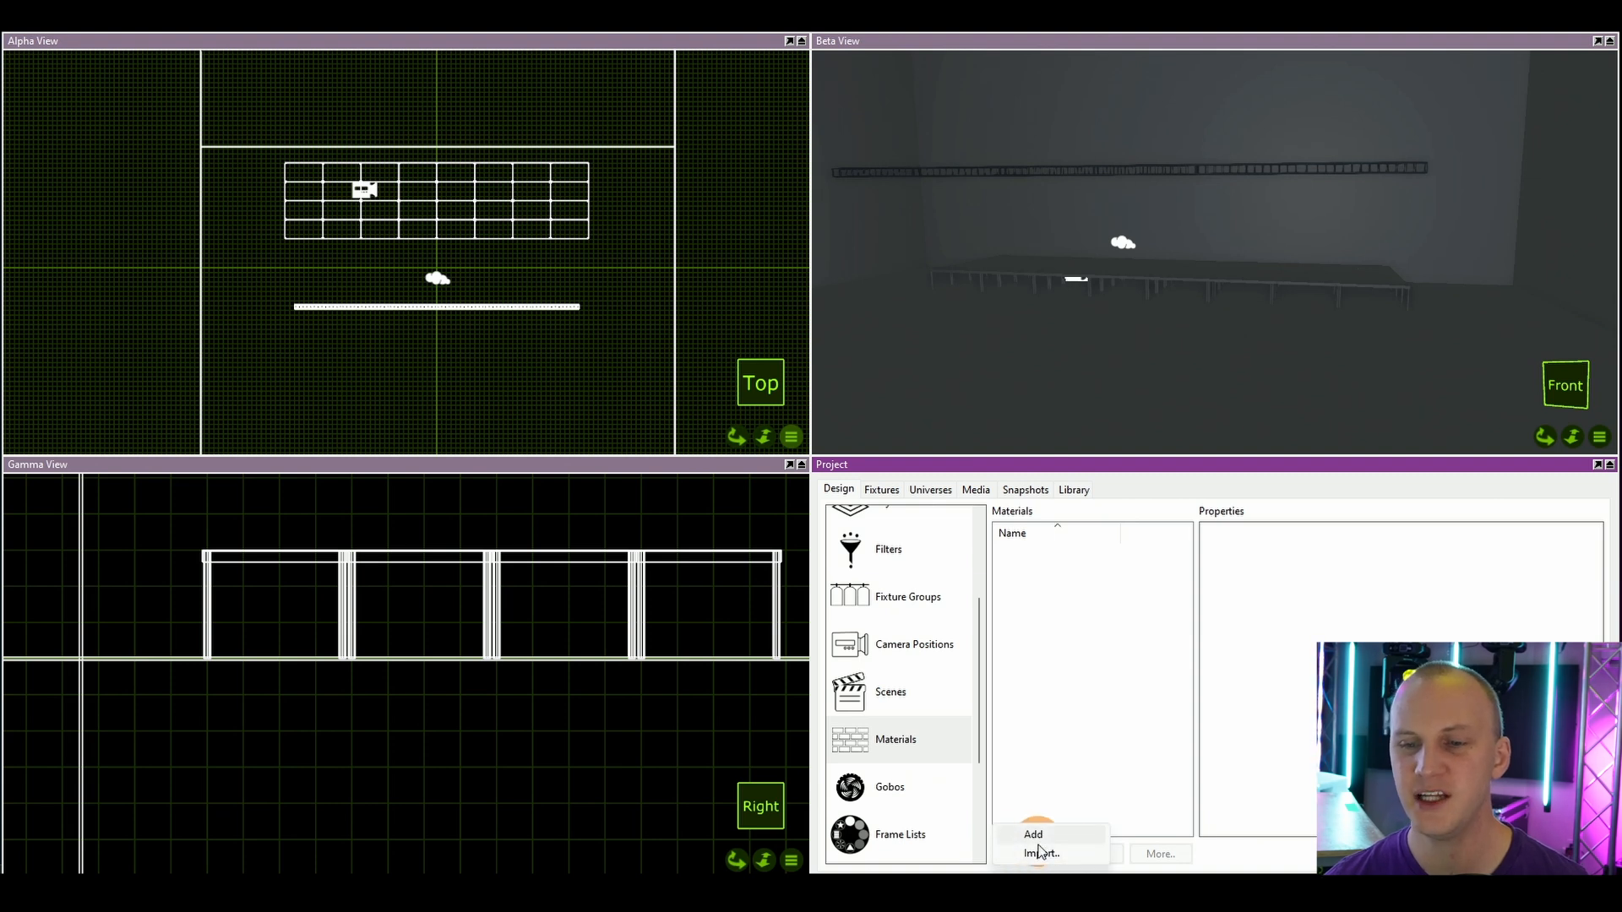
pyautogui.click(1033, 834)
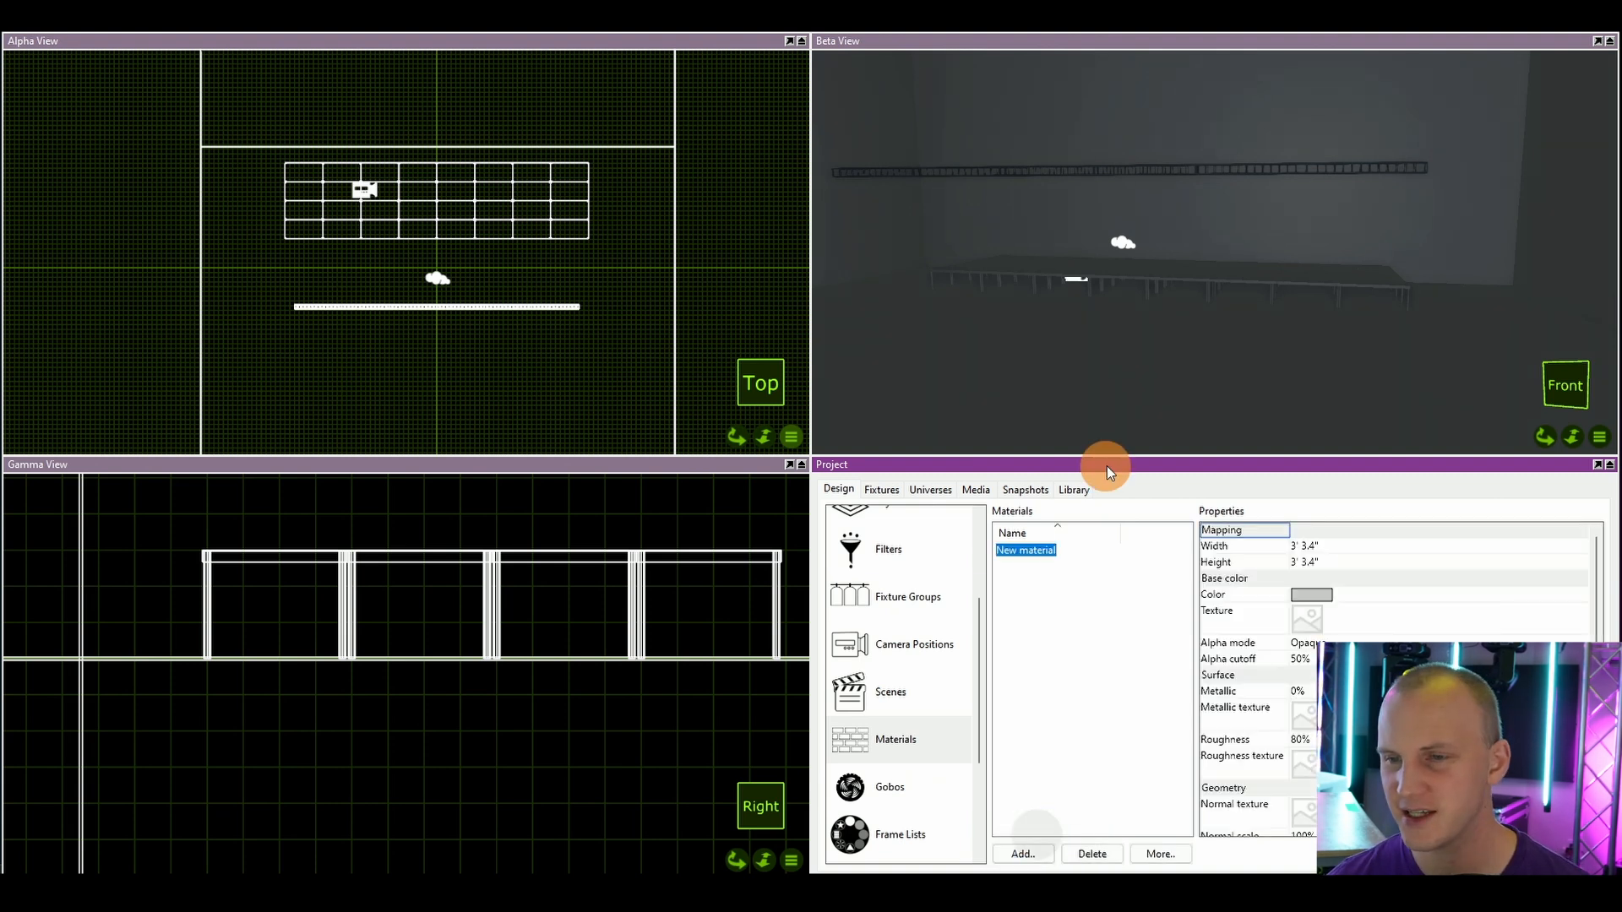
pyautogui.click(1311, 594)
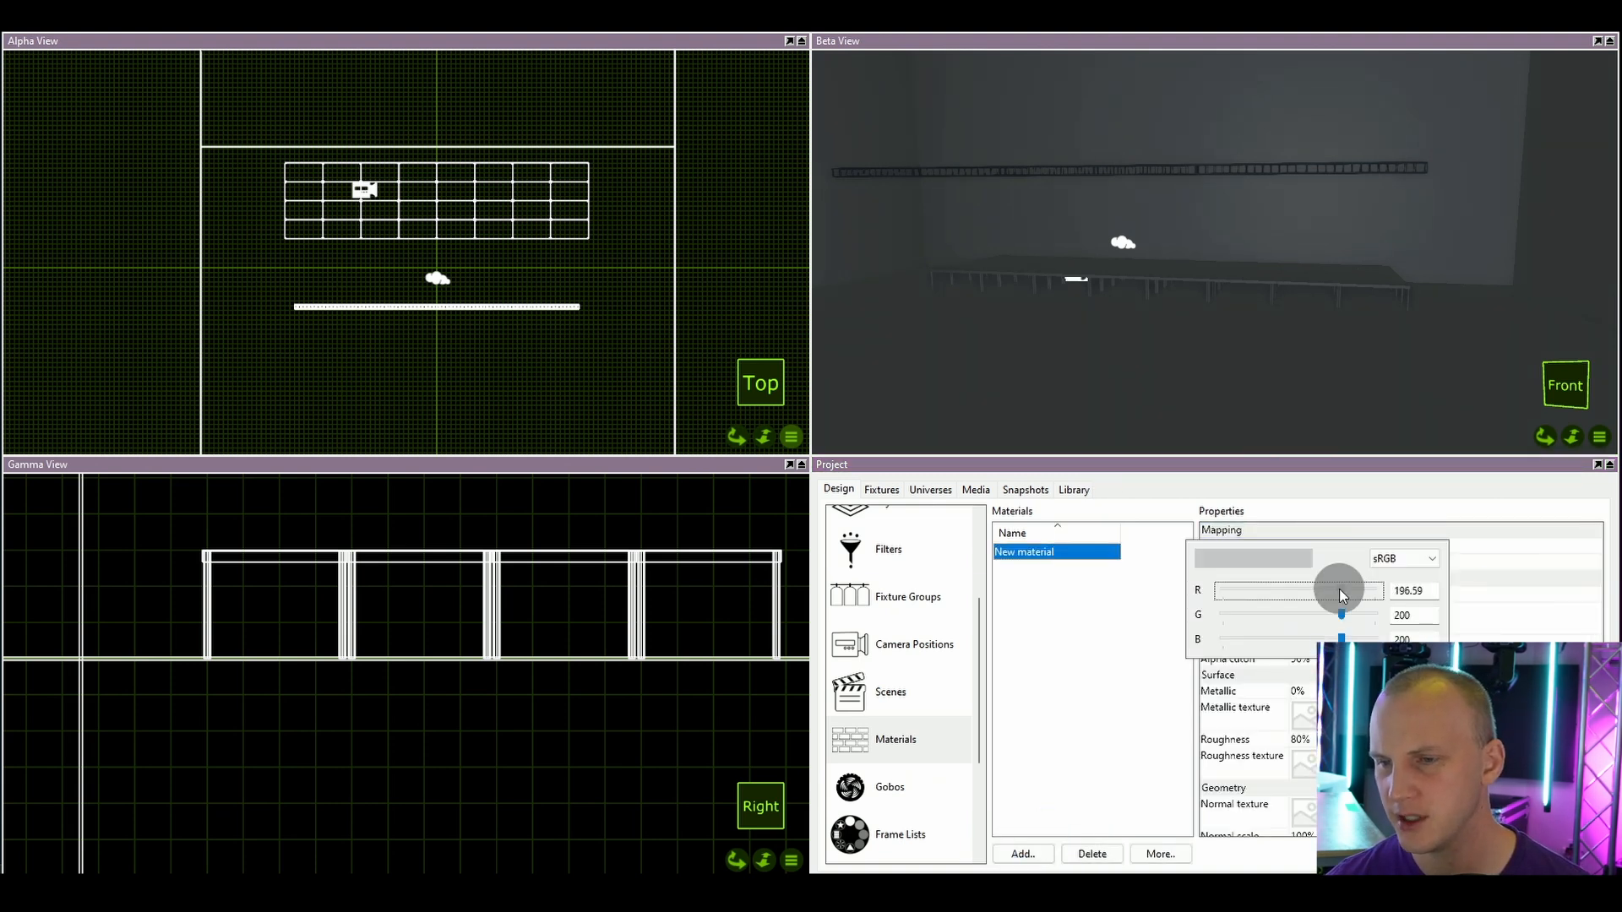
pyautogui.moveTo(1340, 590); pyautogui.dragTo(1277, 590)
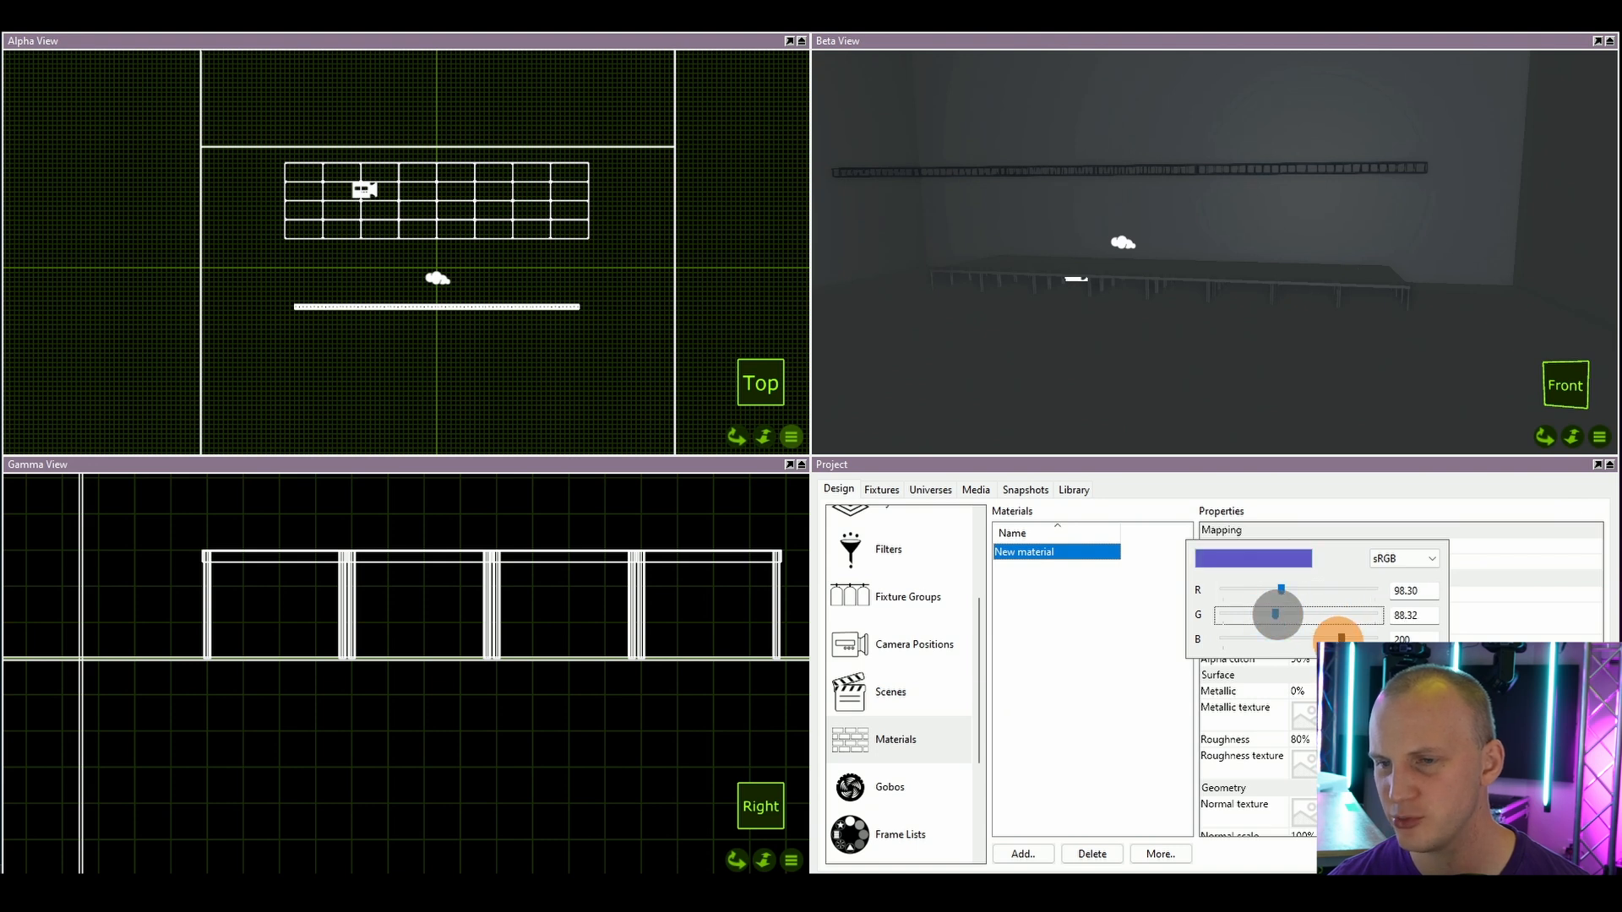